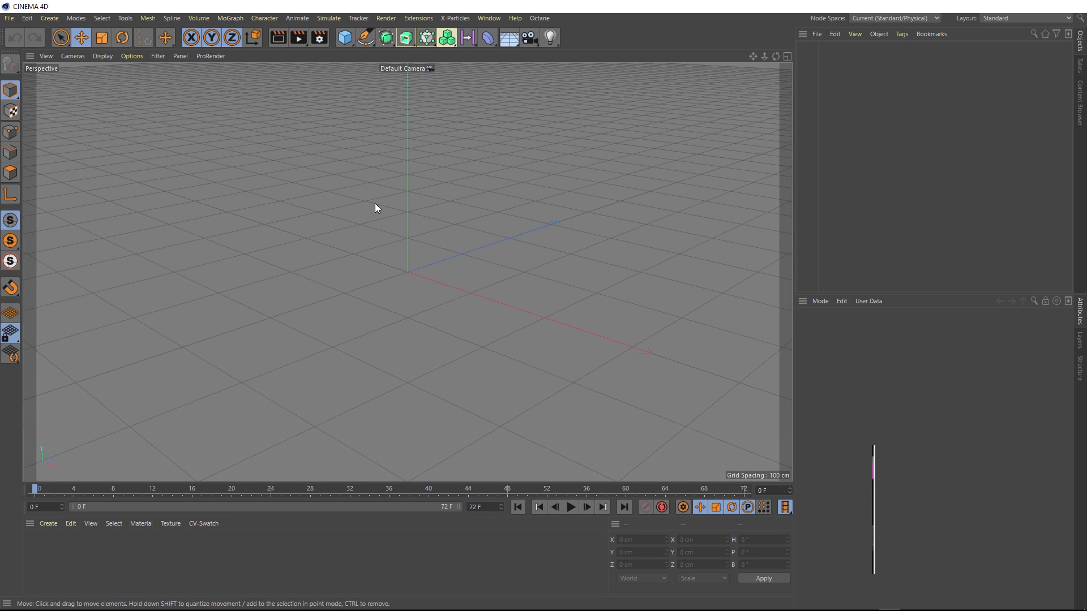
- Sketch a long, slightly wavy horizontal freehand spline across the top view
click(365, 37)
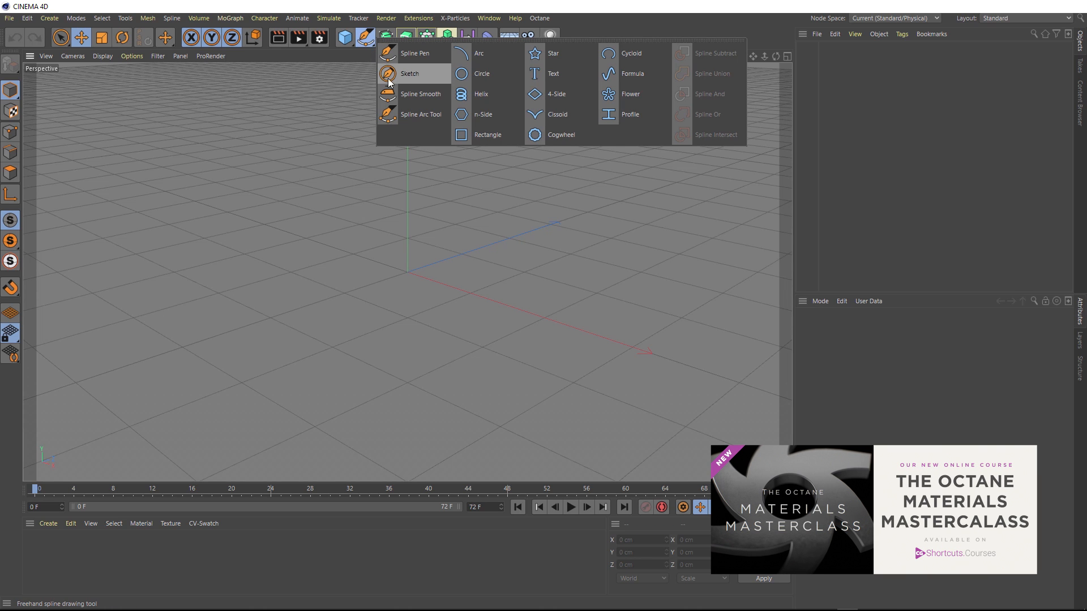
click(409, 73)
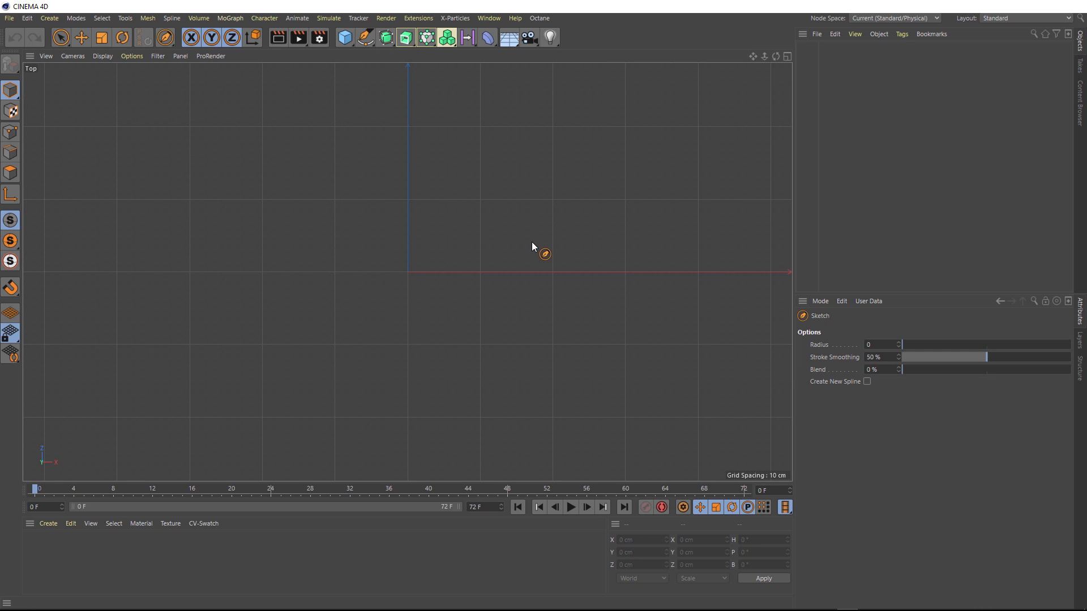
mouse_move(201, 234)
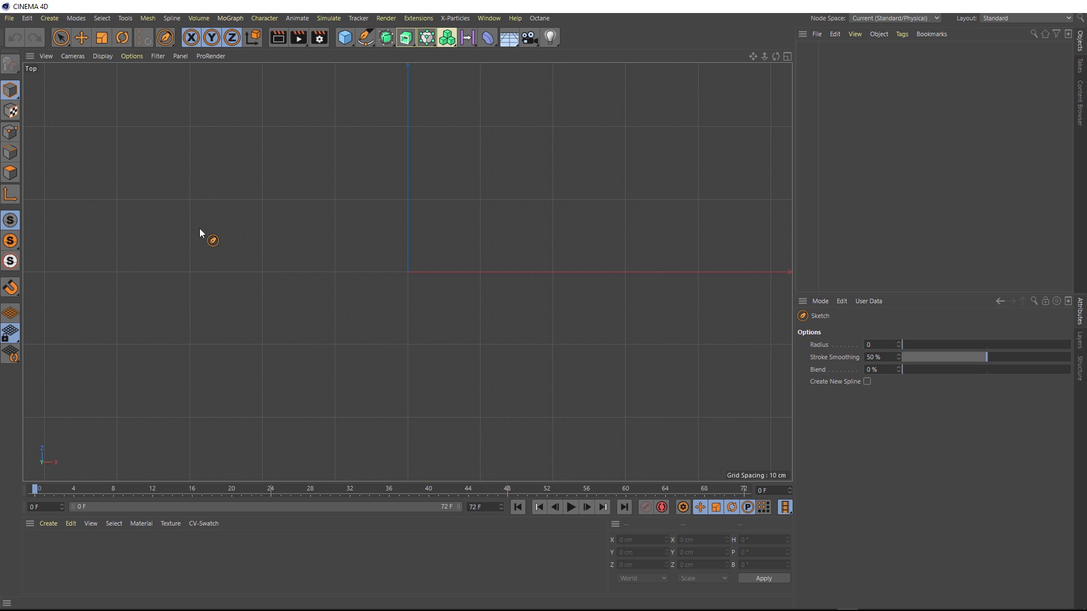
mouse_move(238, 266)
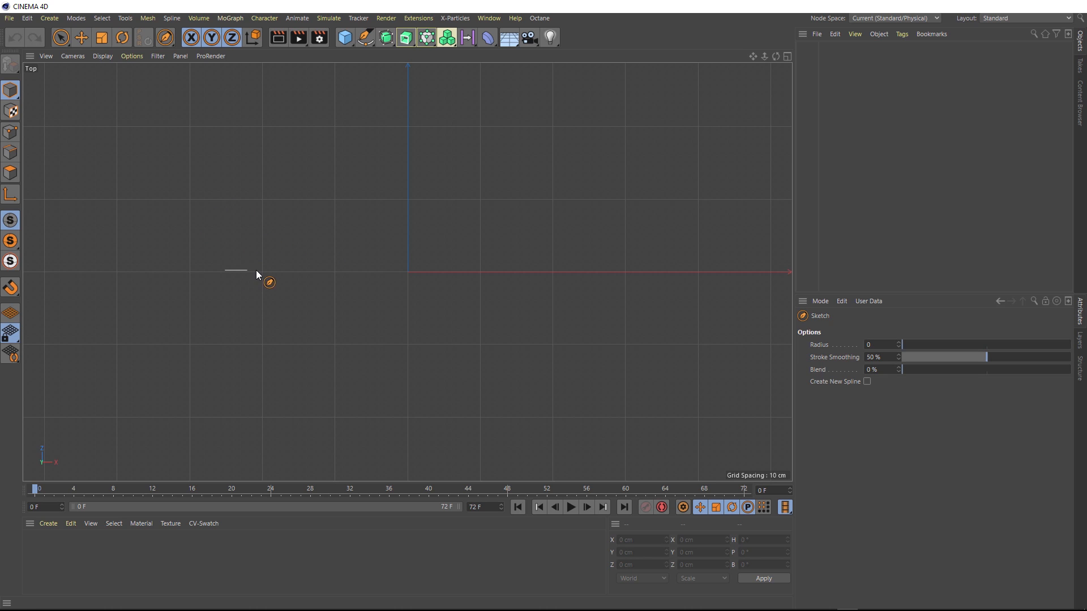
drag(236, 269, 426, 271)
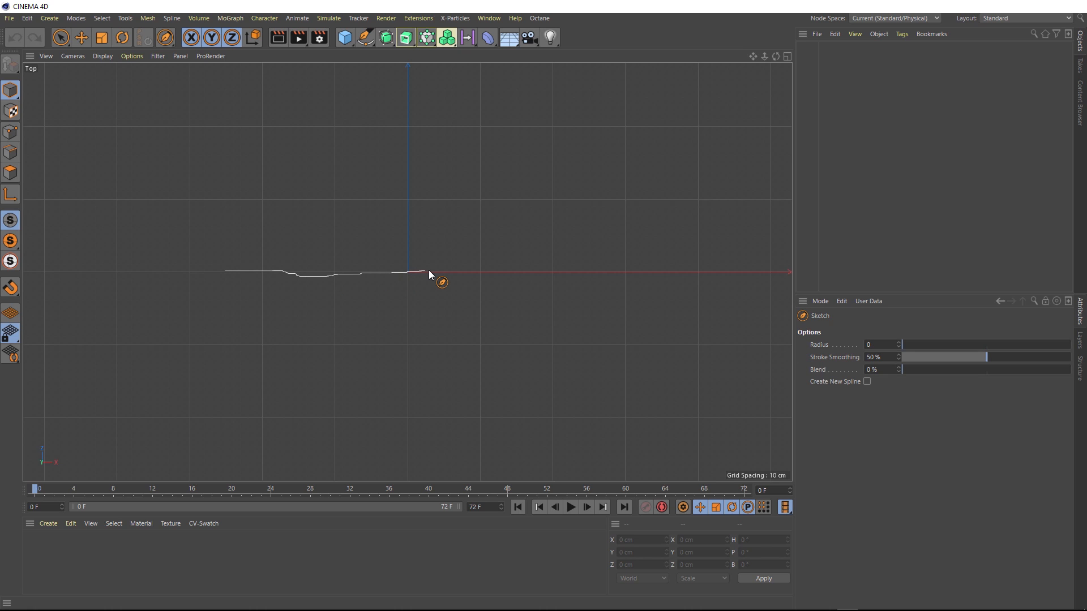
drag(430, 274, 482, 269)
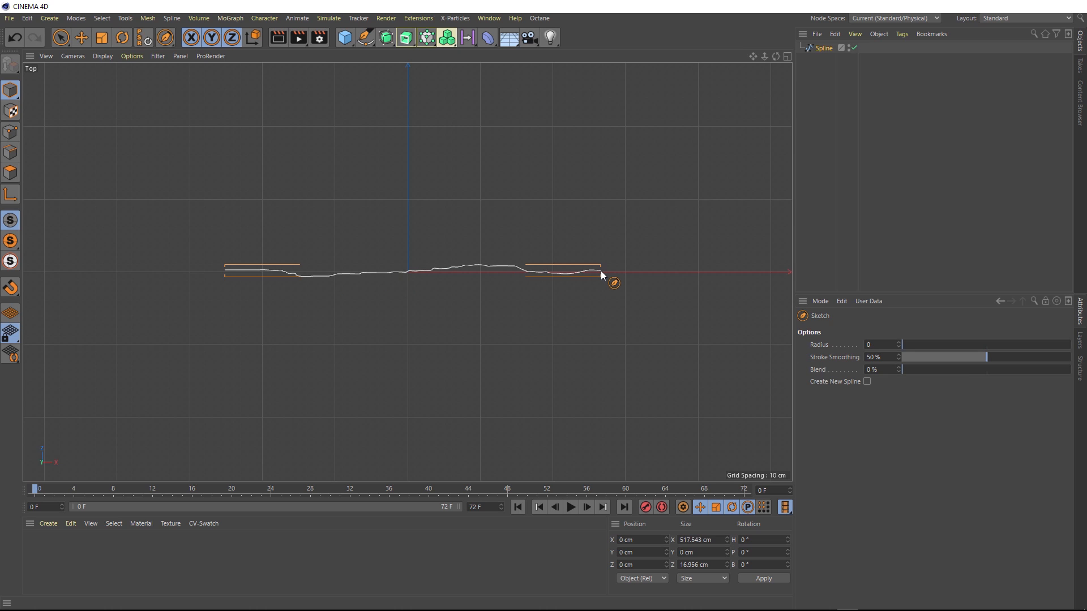
mouse_move(434, 297)
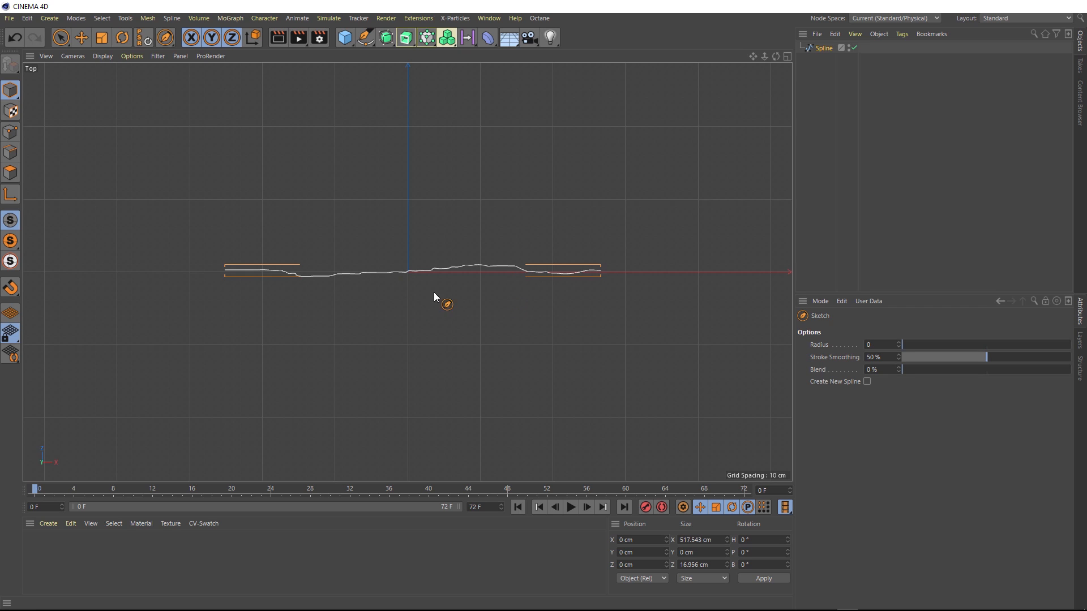
mouse_move(531, 298)
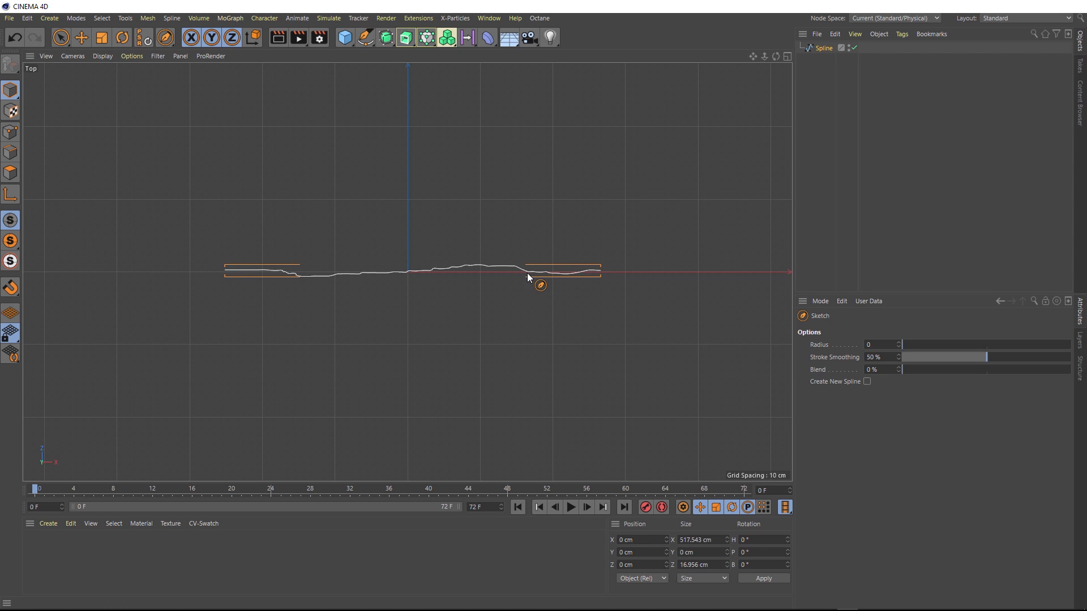
mouse_move(449, 284)
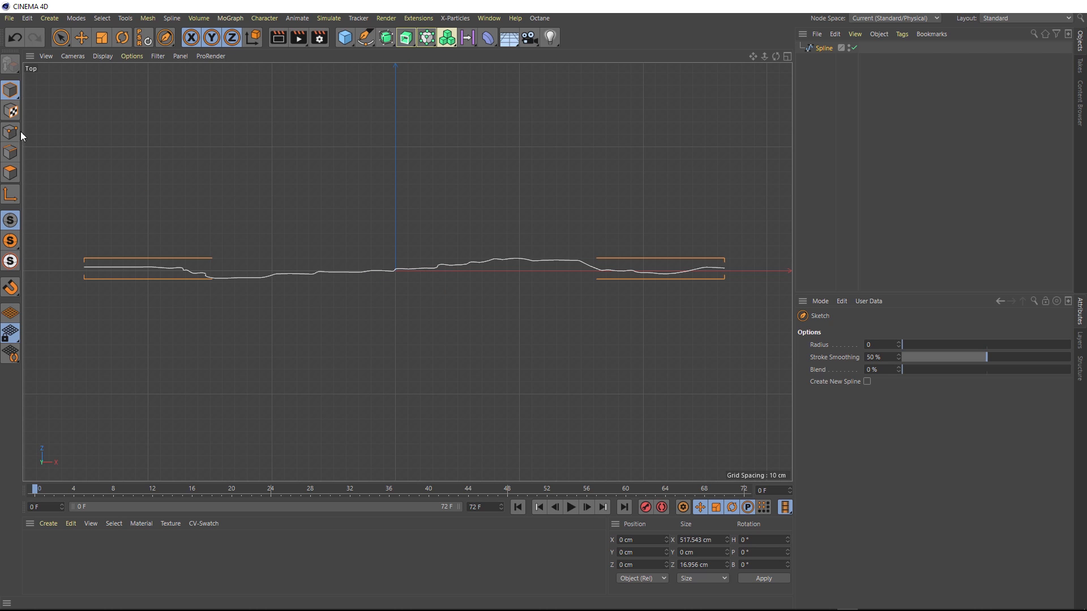
- Enter Points mode and set the Spline object's Type to Linear
click(10, 132)
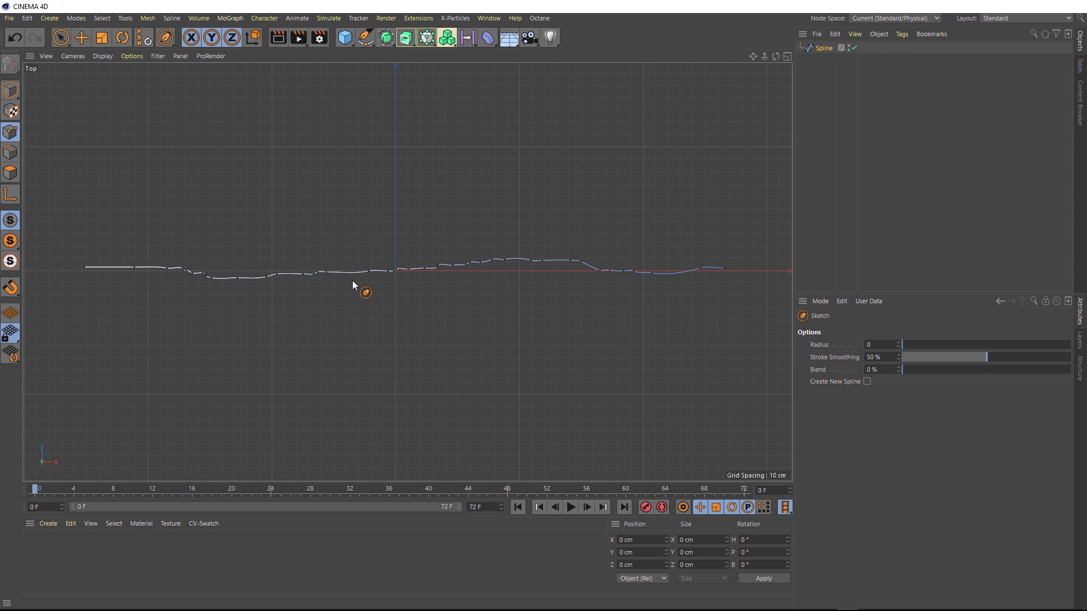
mouse_move(683, 281)
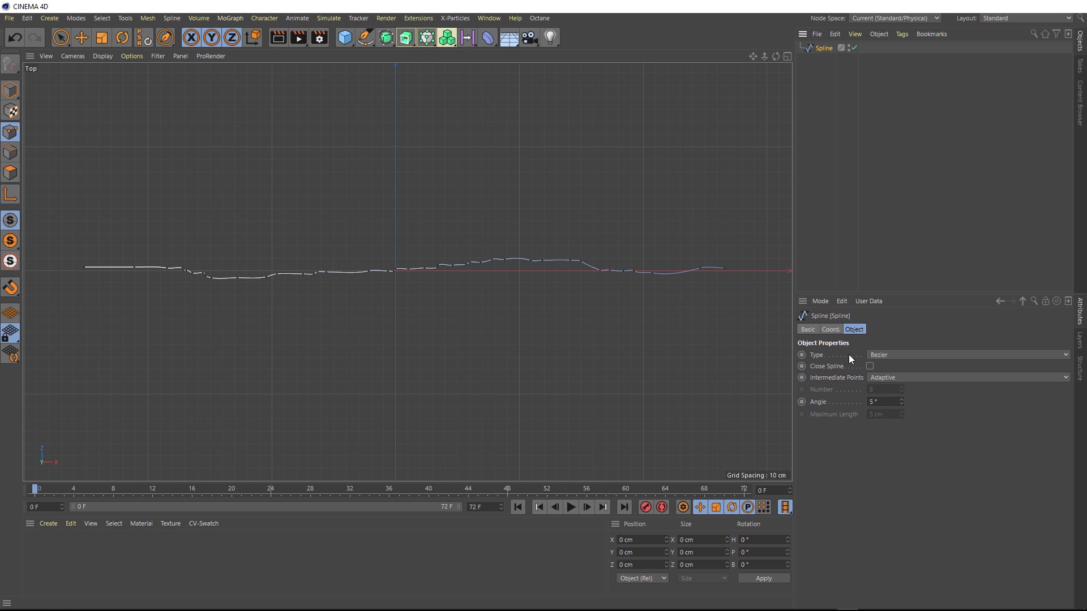
mouse_move(839, 384)
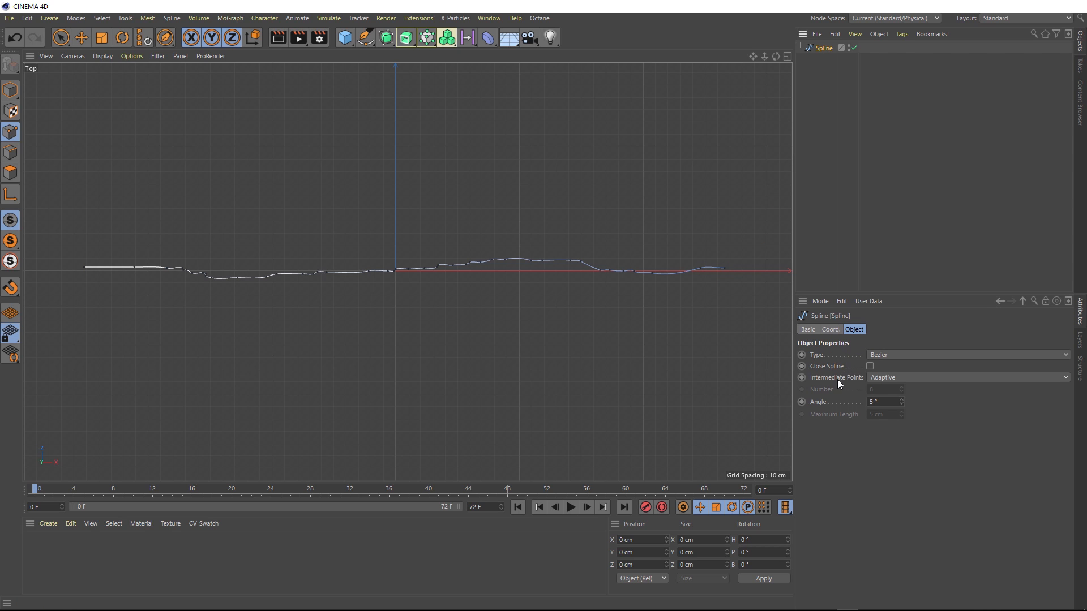
click(967, 377)
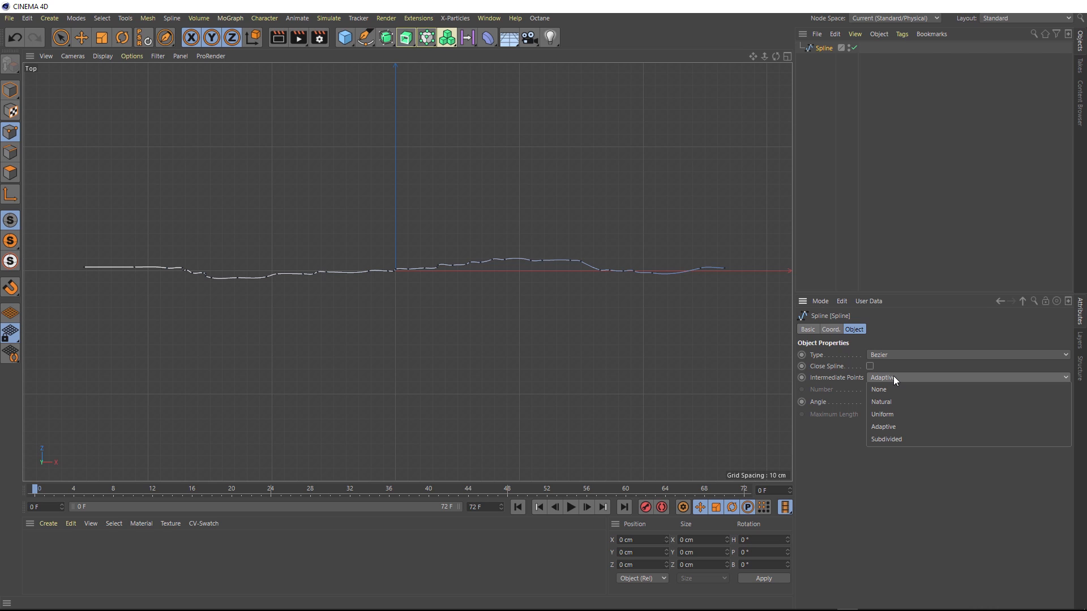
click(882, 414)
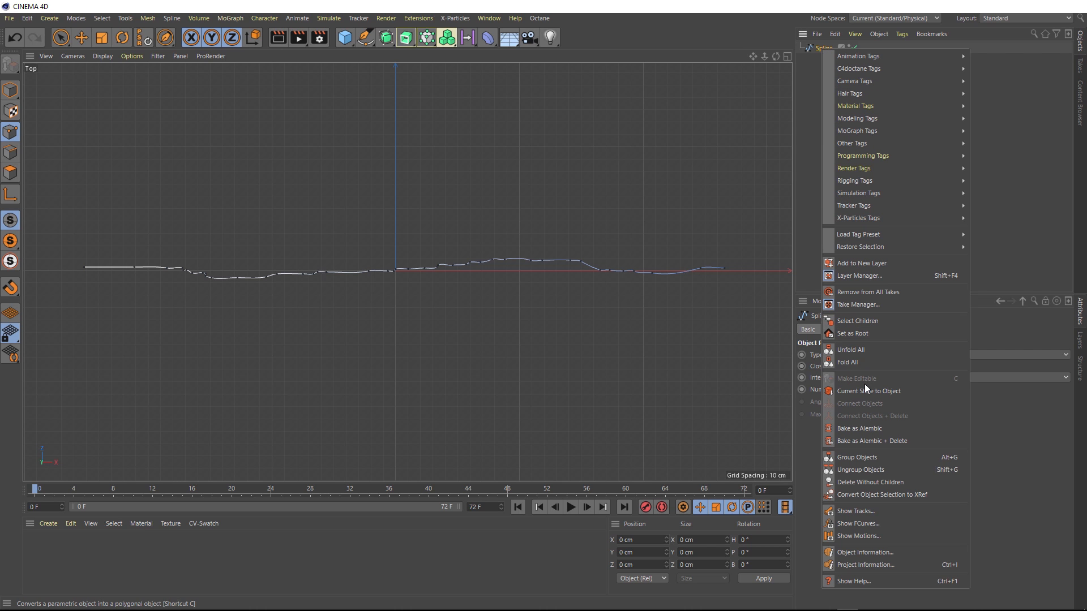
click(867, 392)
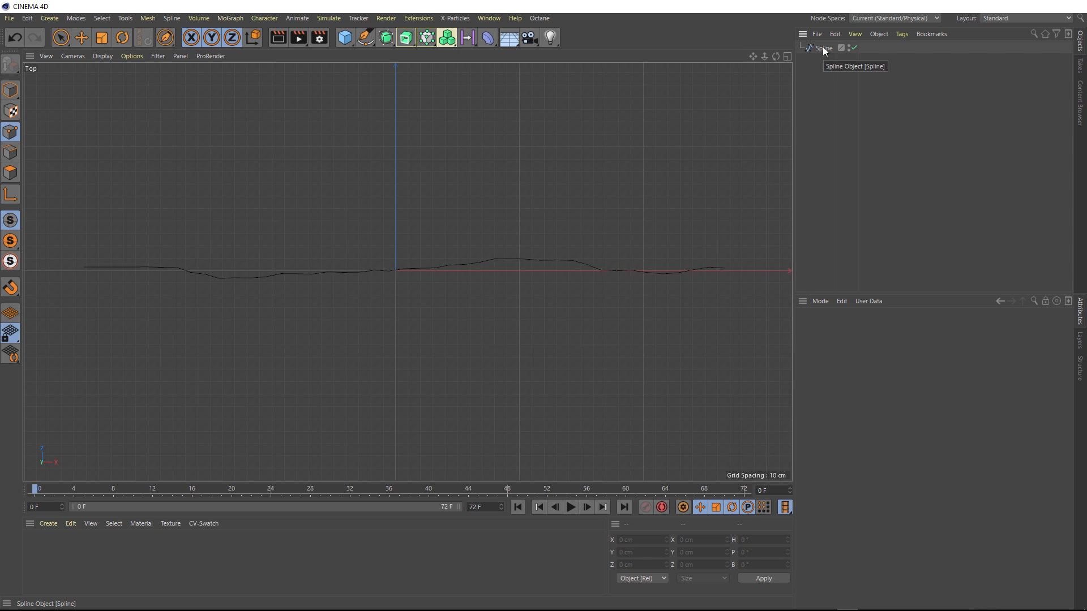
click(823, 48)
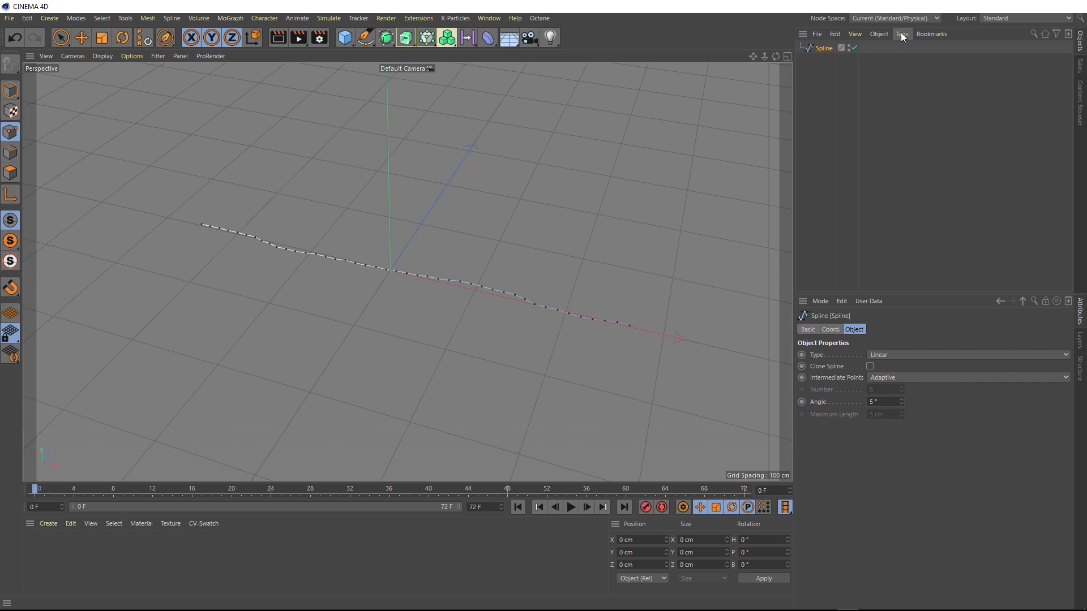
- Add a Spline Dynamics hair tag to the spline, test it with playback, and rewind
click(903, 33)
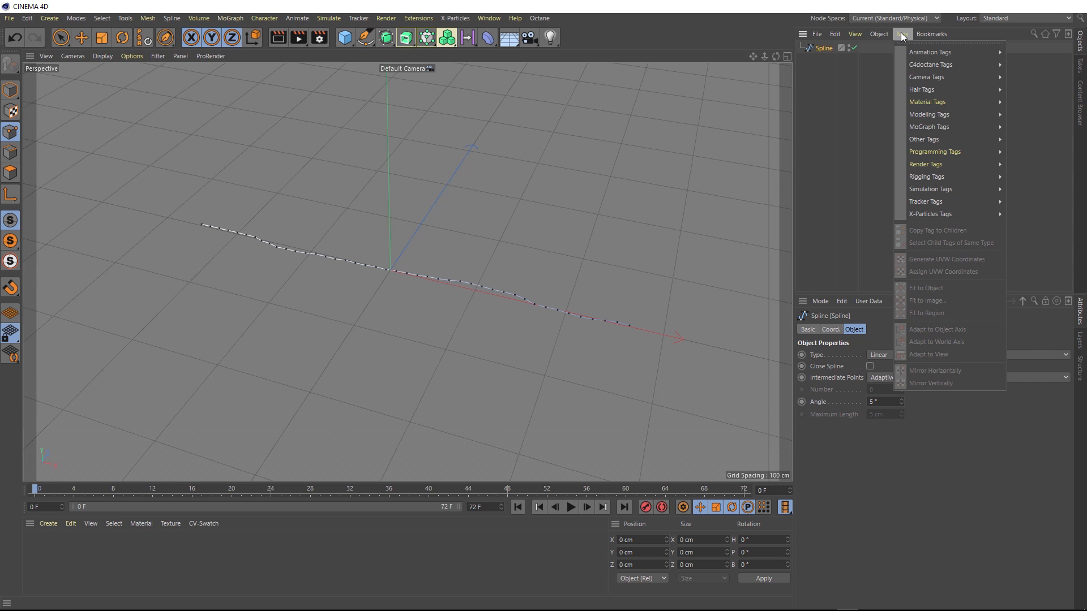
mouse_move(923, 88)
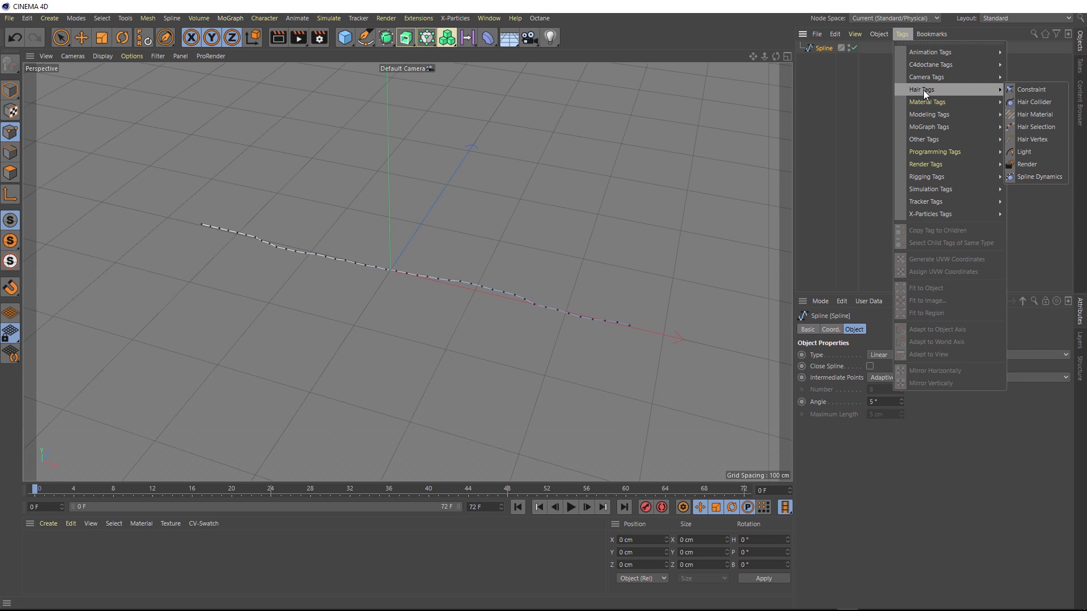
mouse_move(1038, 177)
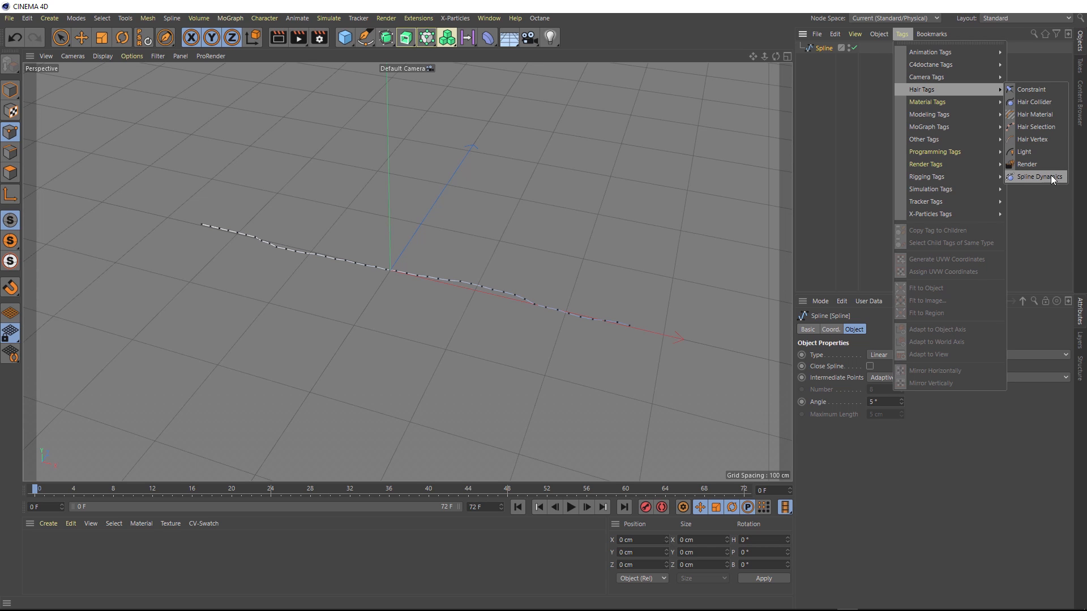
click(1038, 176)
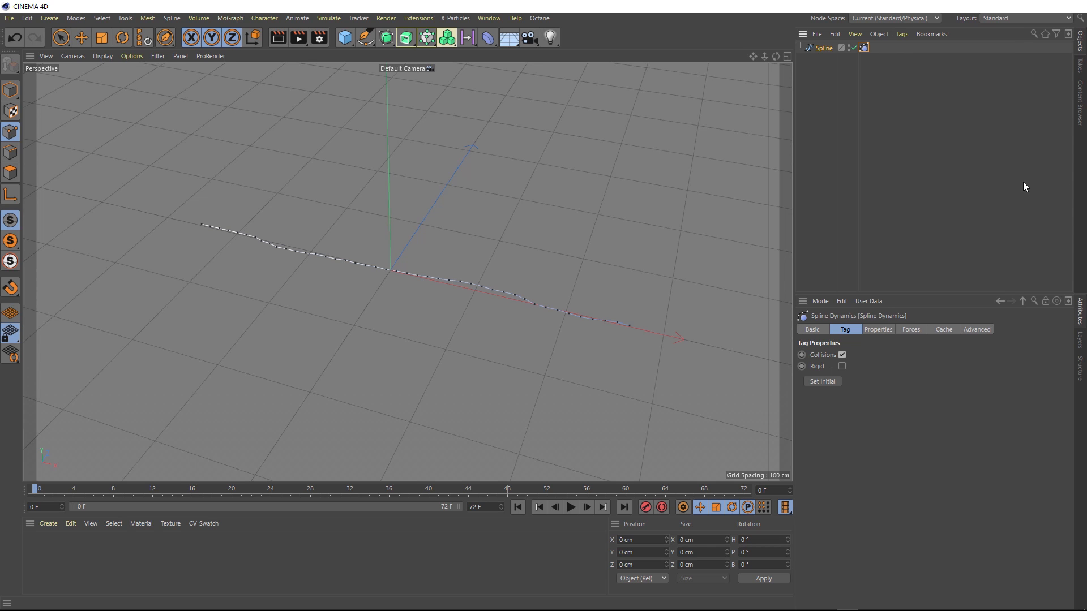
mouse_move(820, 165)
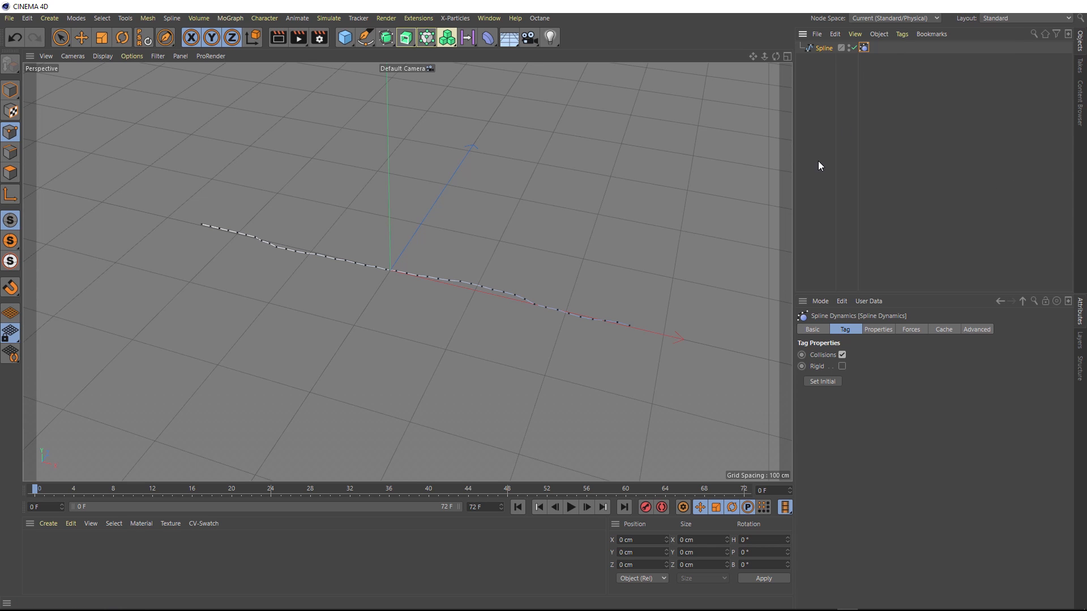
click(570, 506)
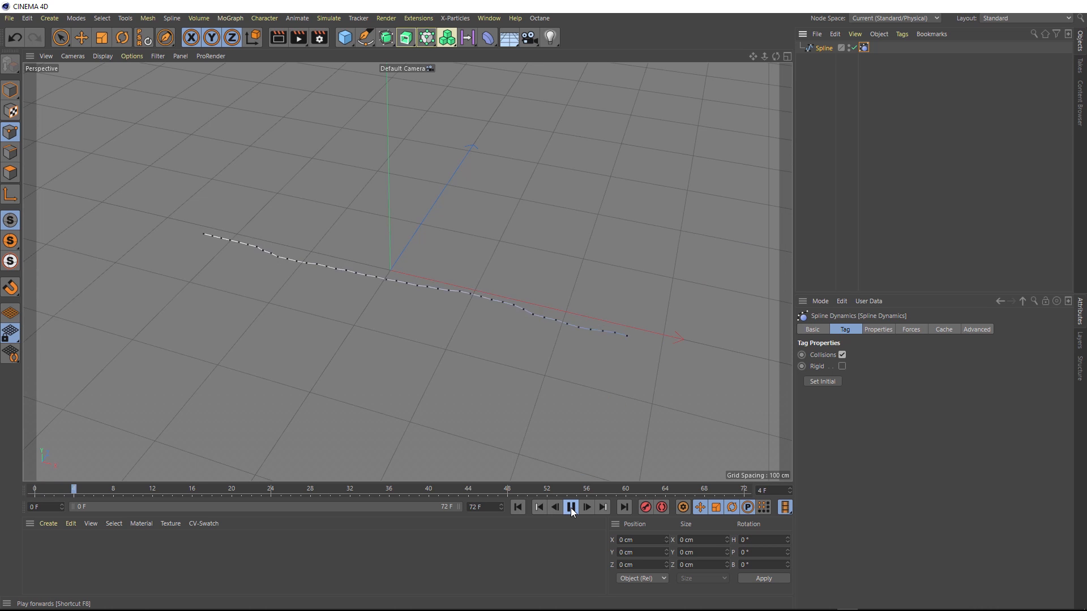
click(570, 507)
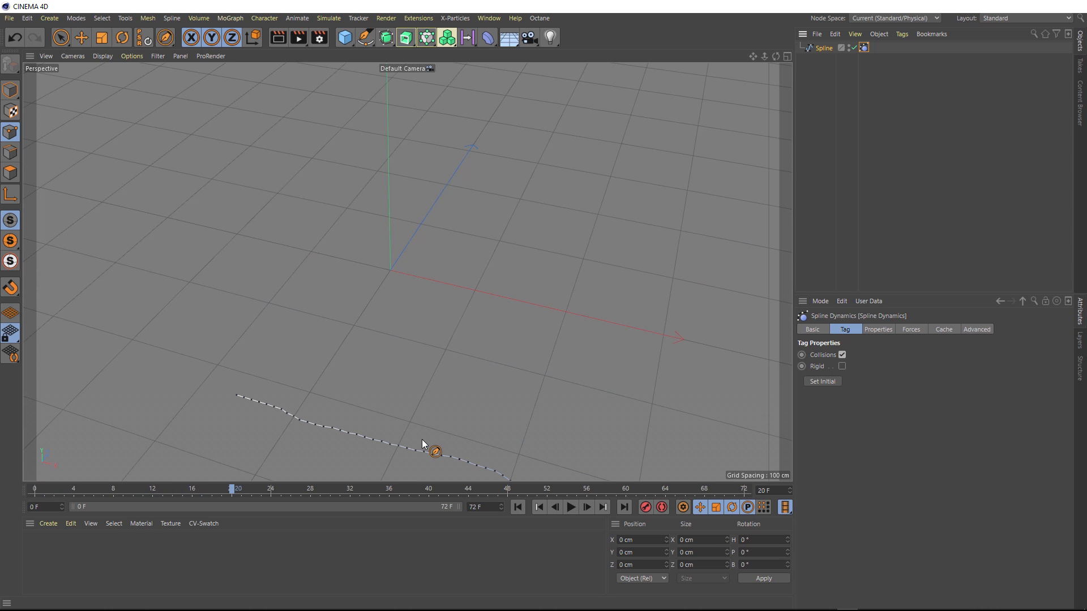
click(538, 506)
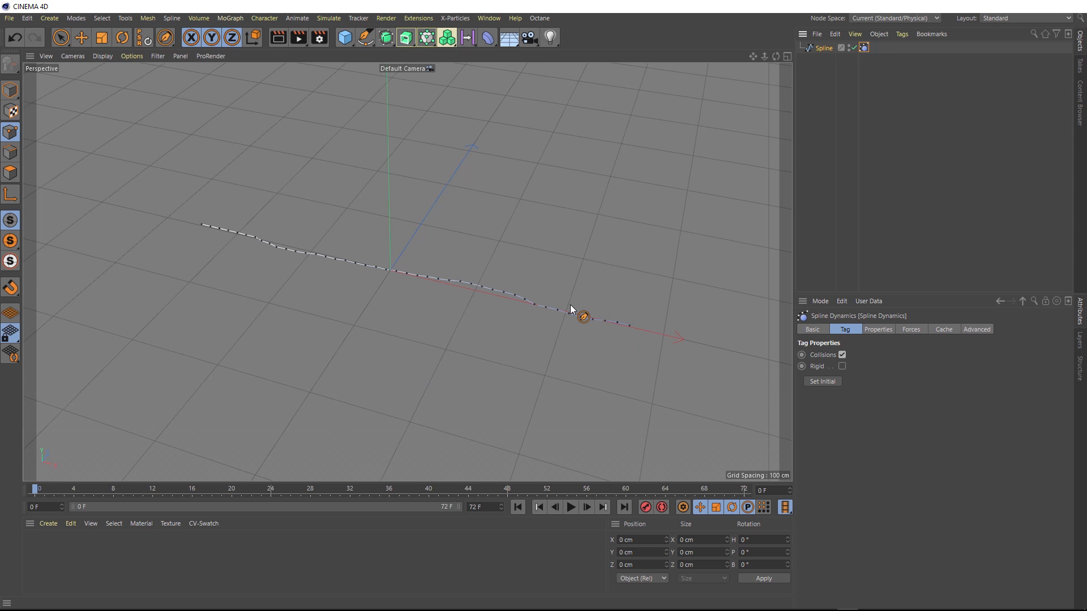
click(345, 37)
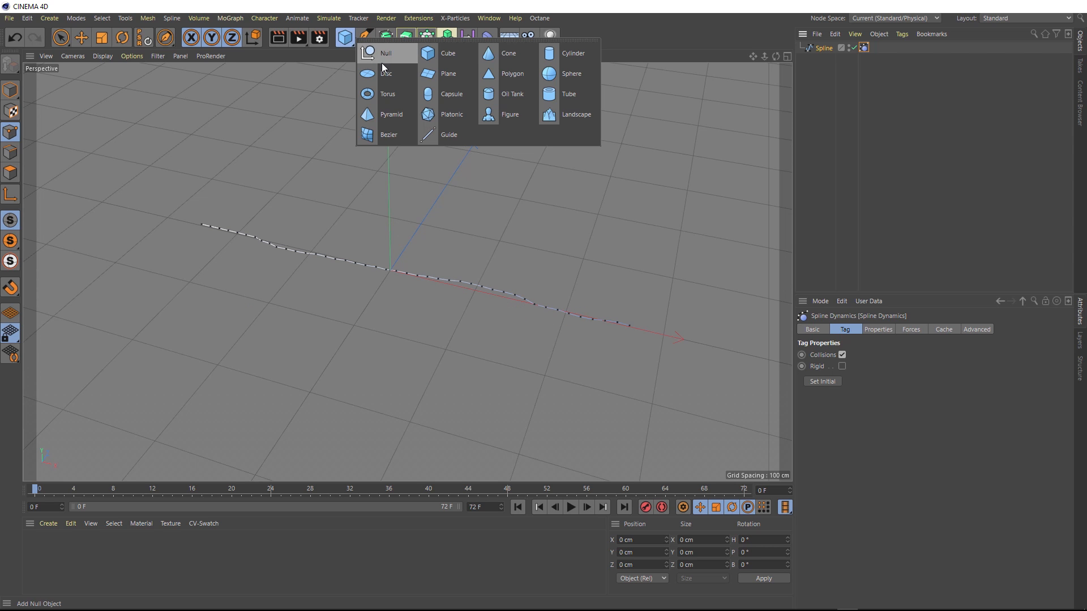
- Add a cube, scale it to about half size, and rename it Left
click(448, 52)
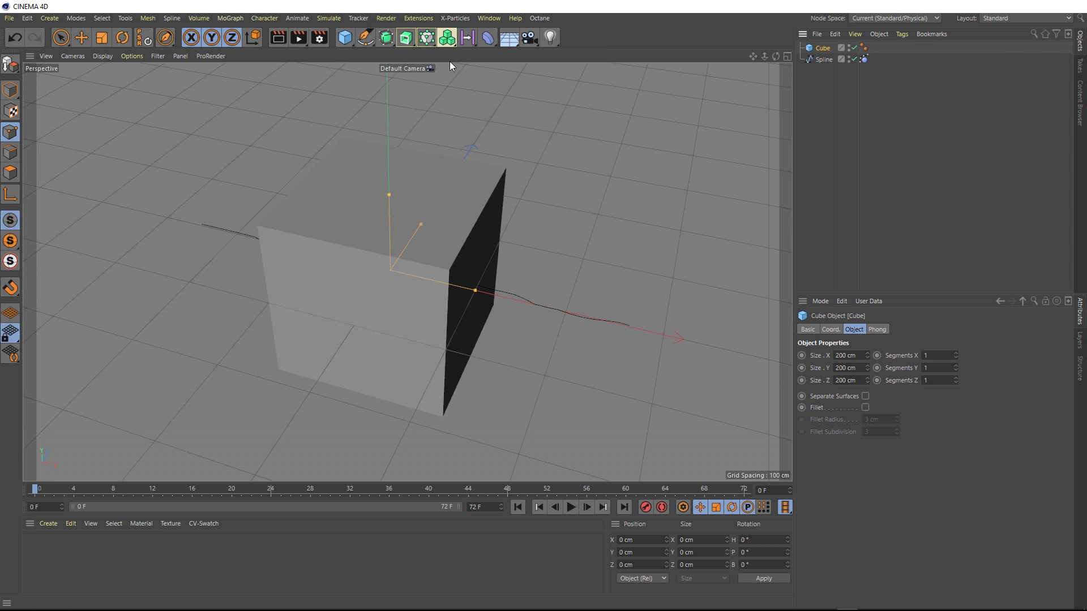
mouse_move(474, 257)
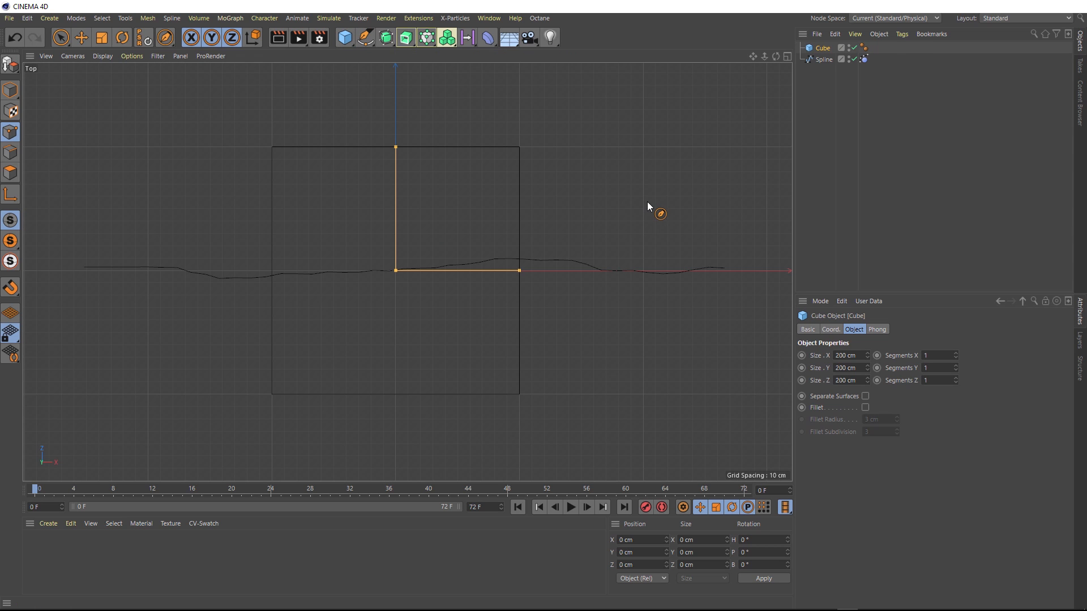
click(102, 38)
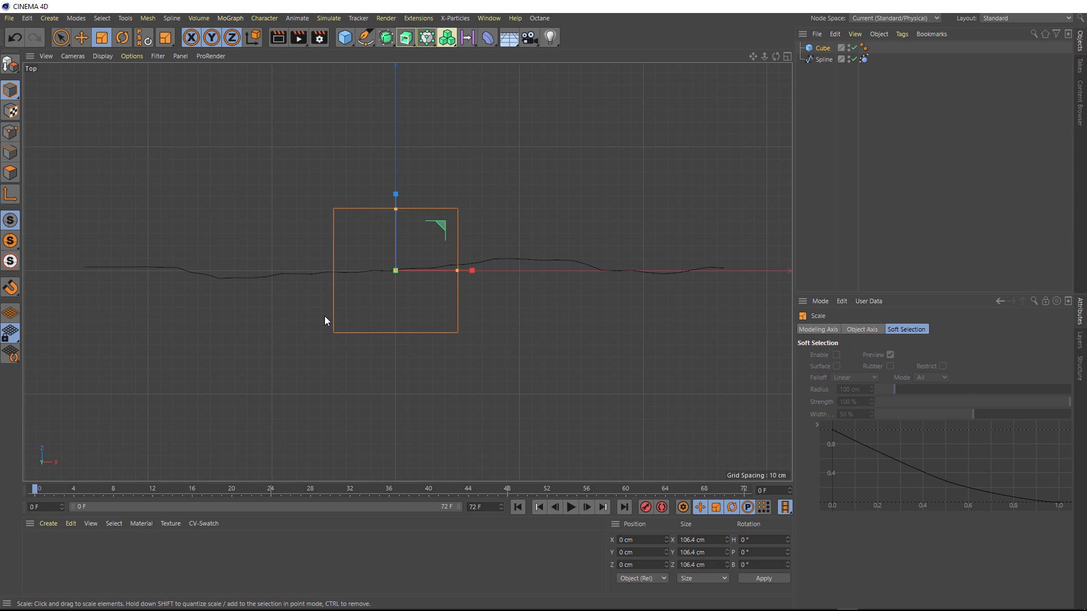
drag(472, 270, 413, 271)
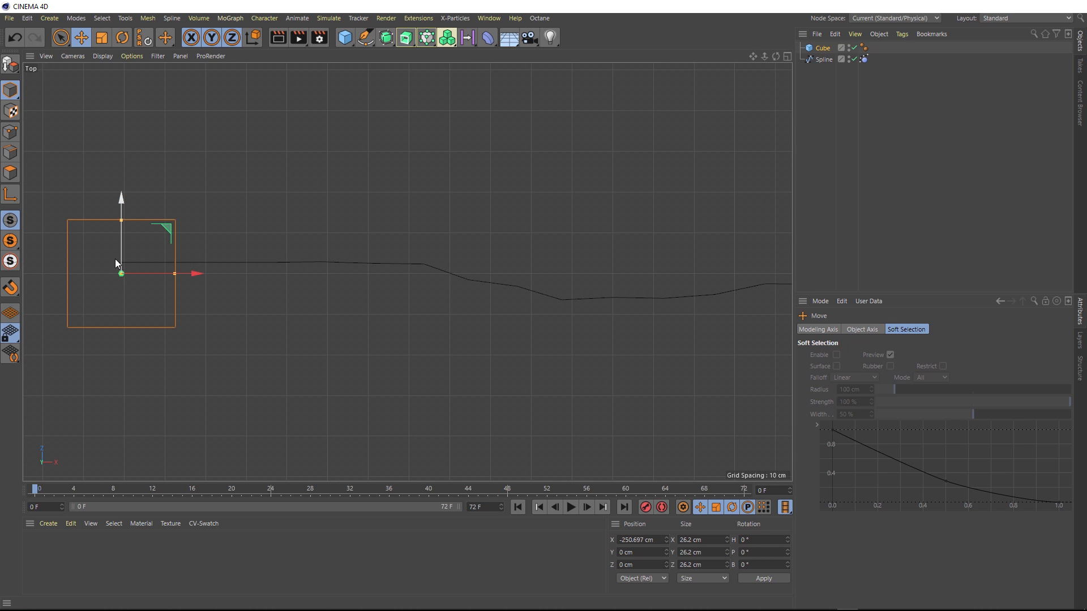
mouse_move(122, 271)
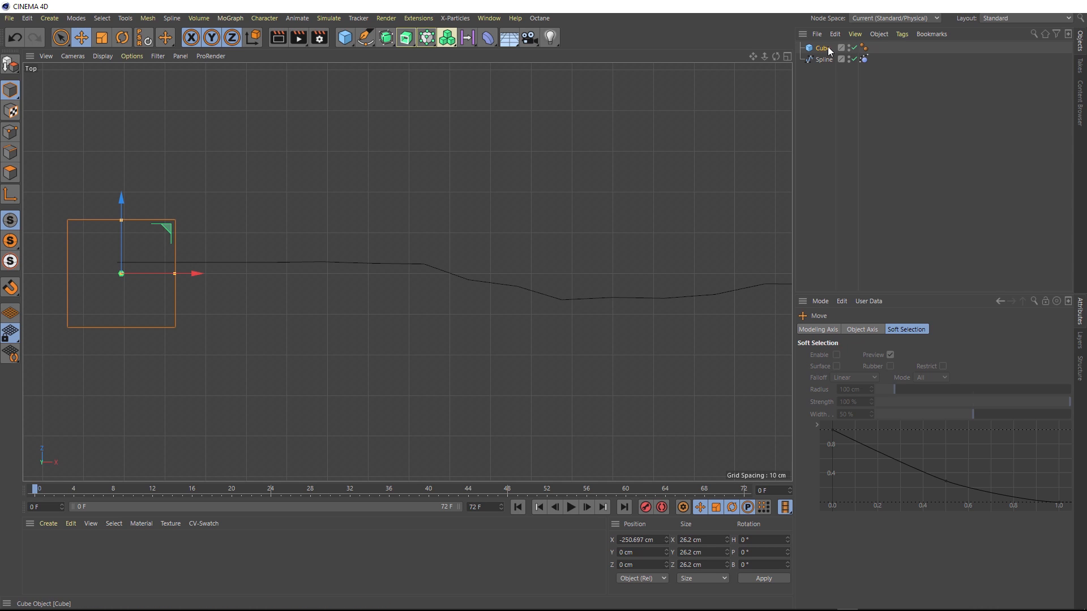
double_click(822, 48)
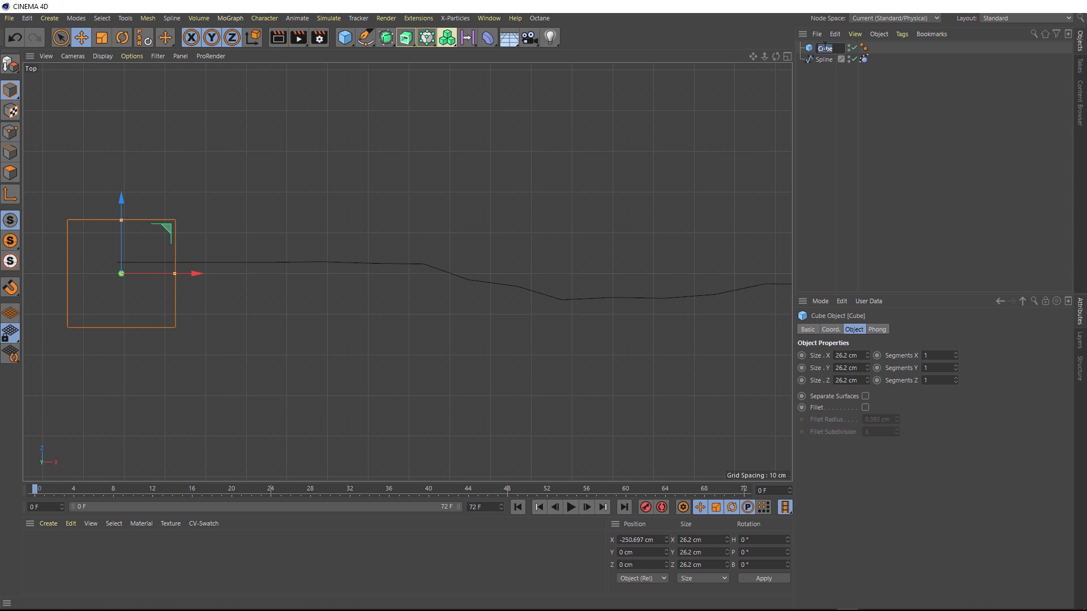
text(Left)
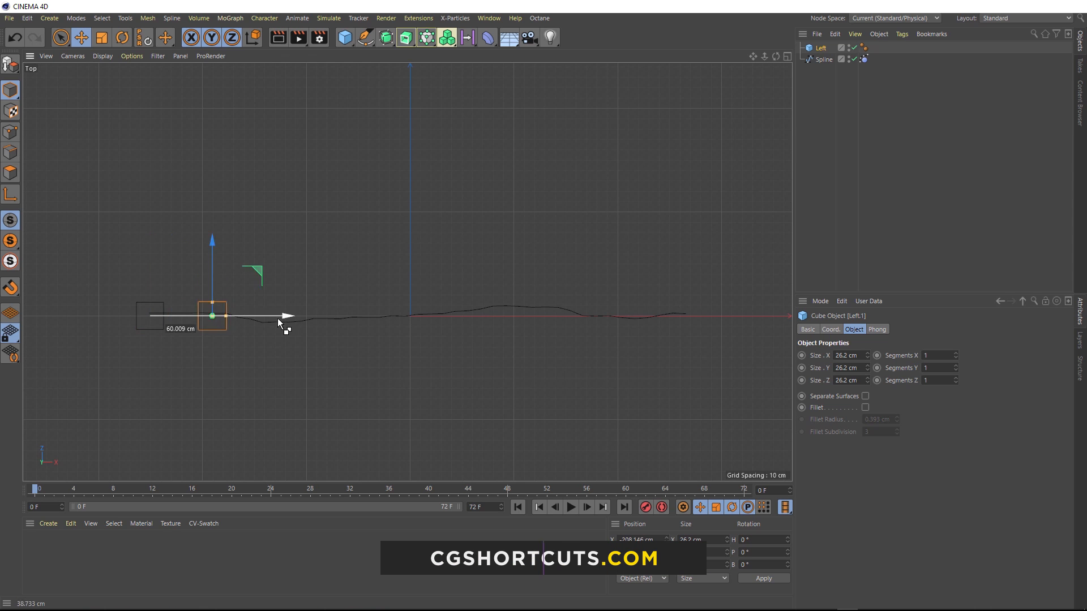
- Drag a copy of the Left cube to the spline's right end and rename it Right
drag(284, 316, 745, 316)
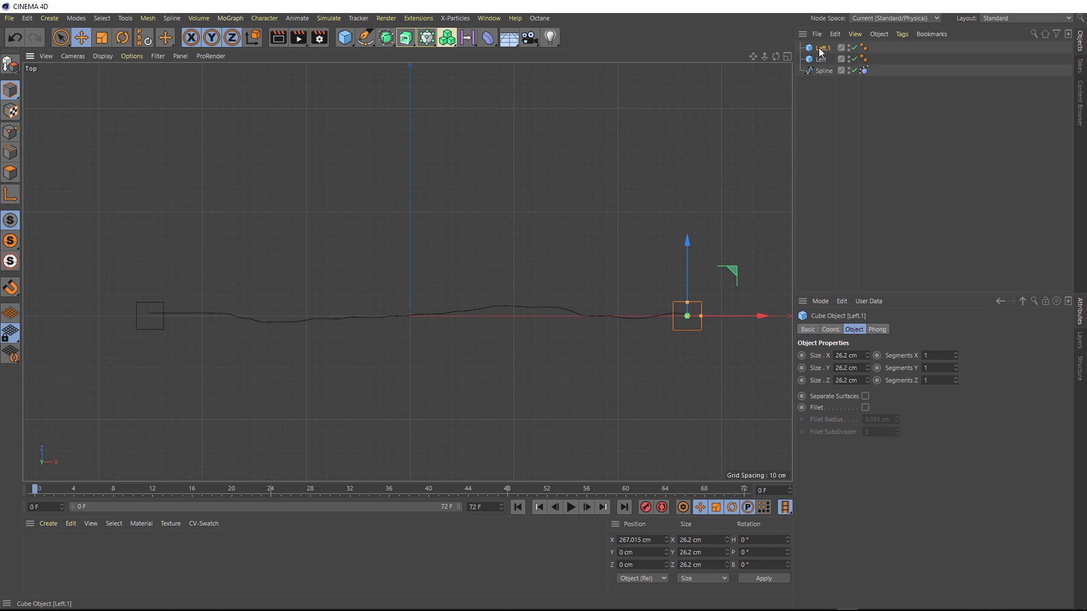
double_click(823, 48)
text(Right)
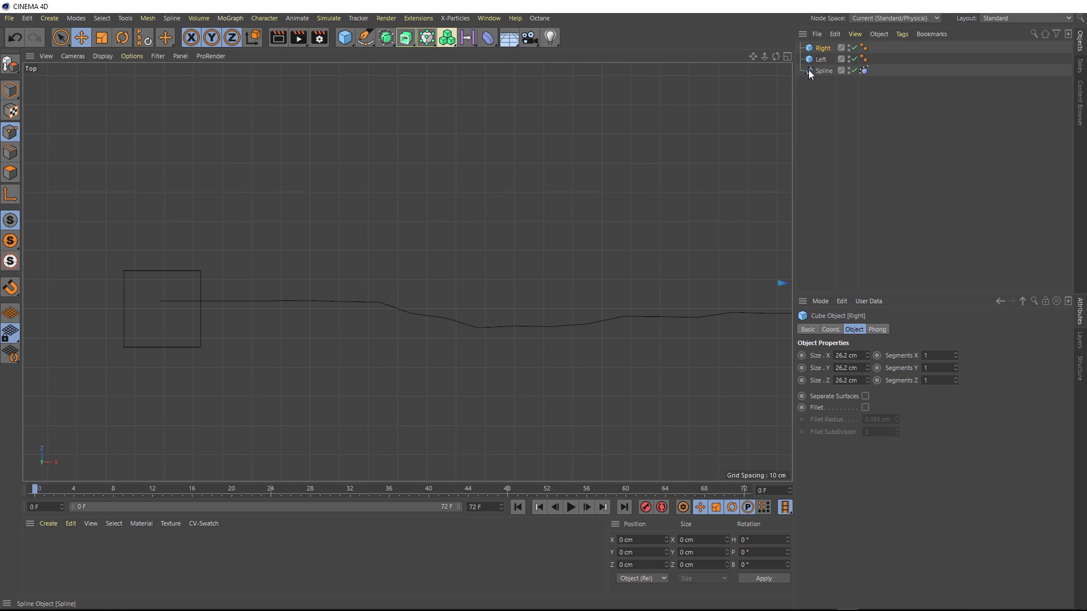
- Pin the spline's first point with a Constraint tag targeting the Left cube
click(823, 71)
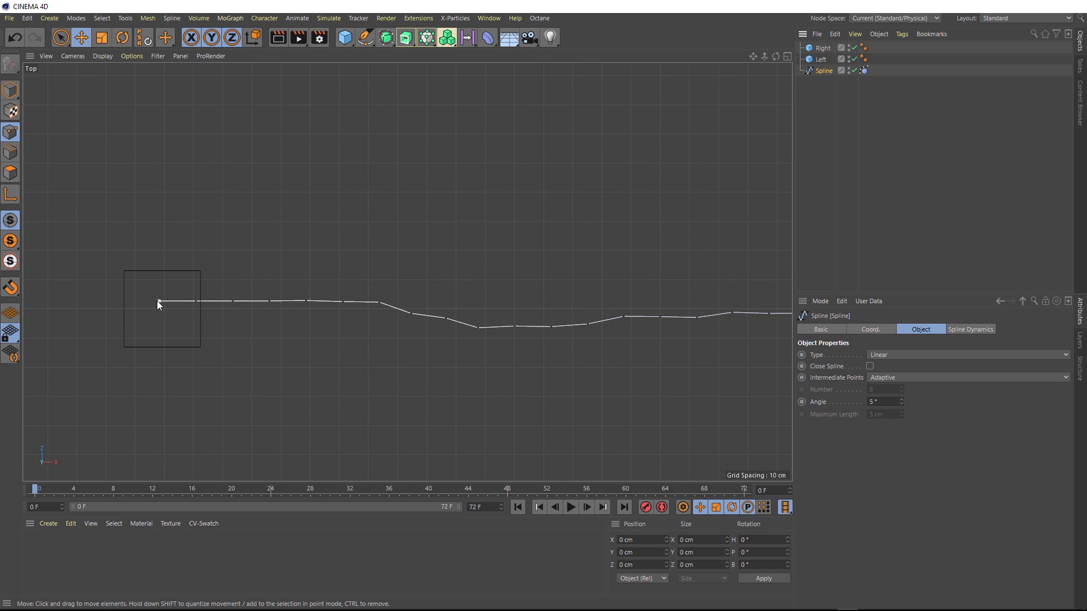
click(158, 301)
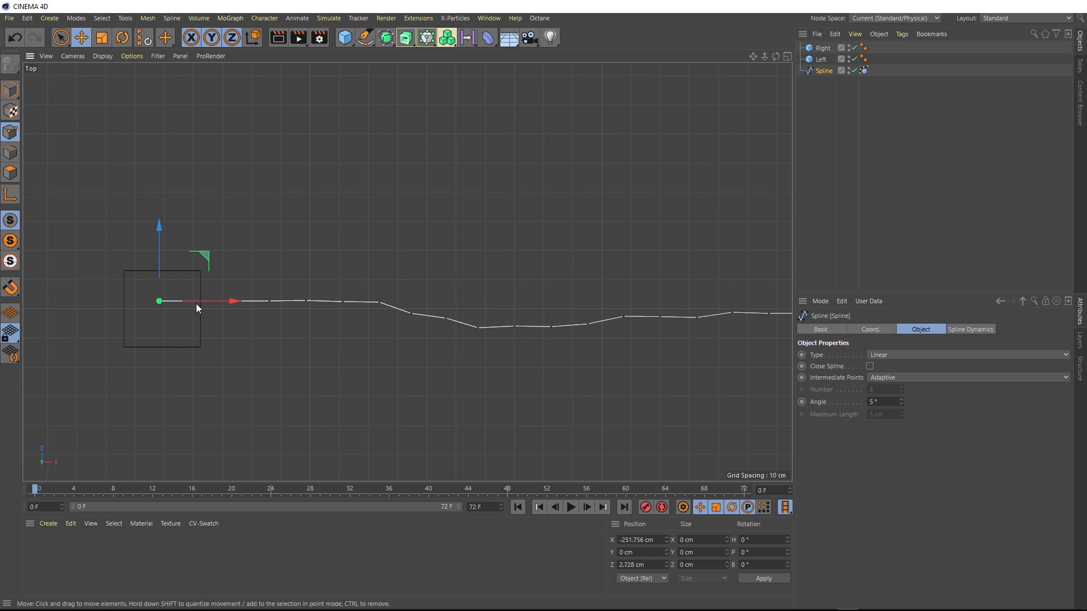
mouse_move(367, 316)
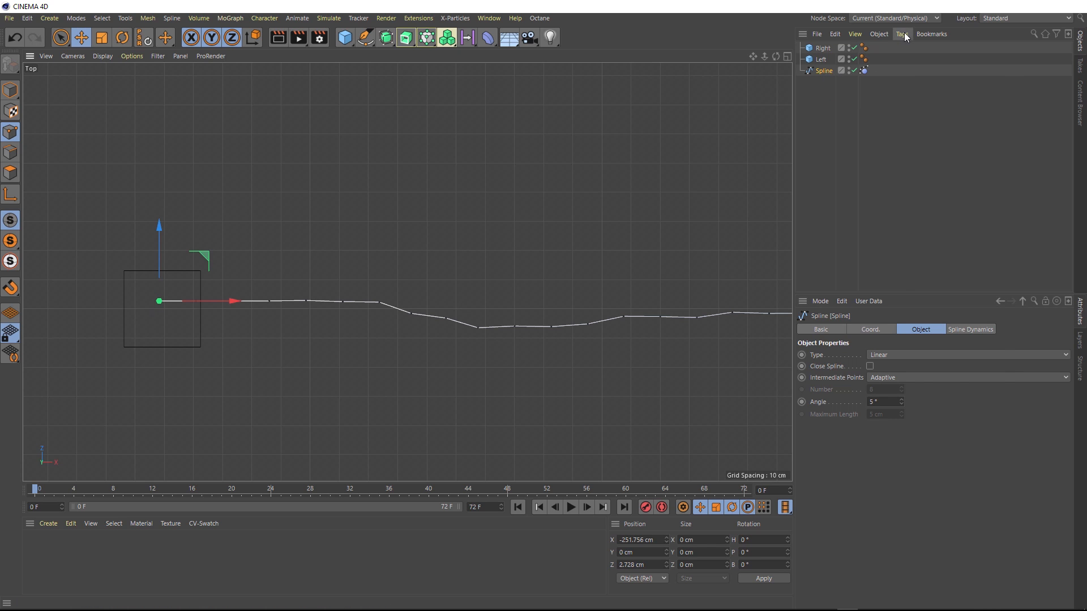
click(901, 34)
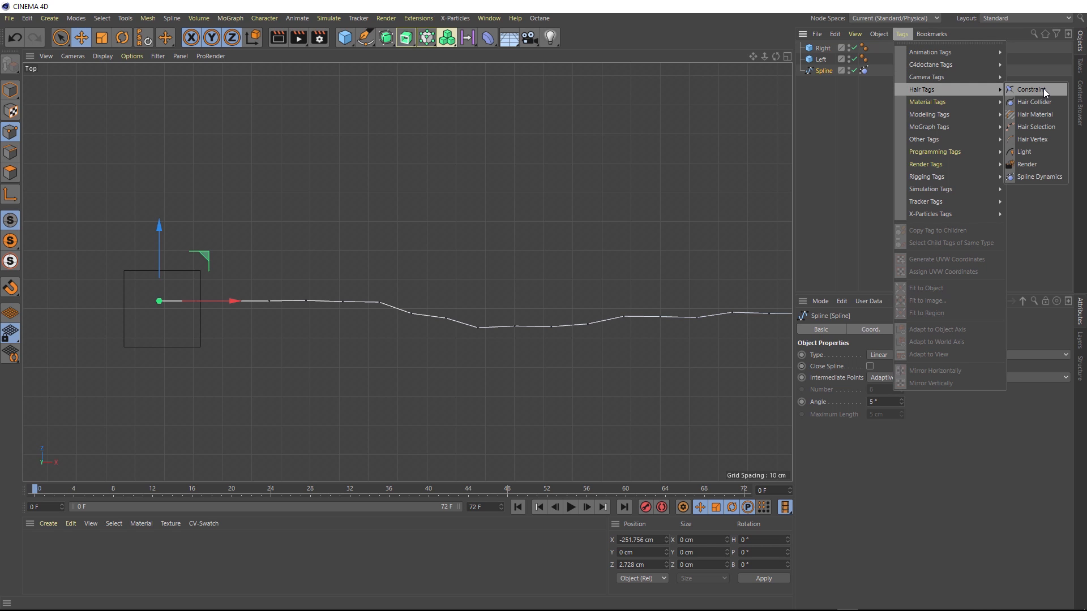
click(1032, 89)
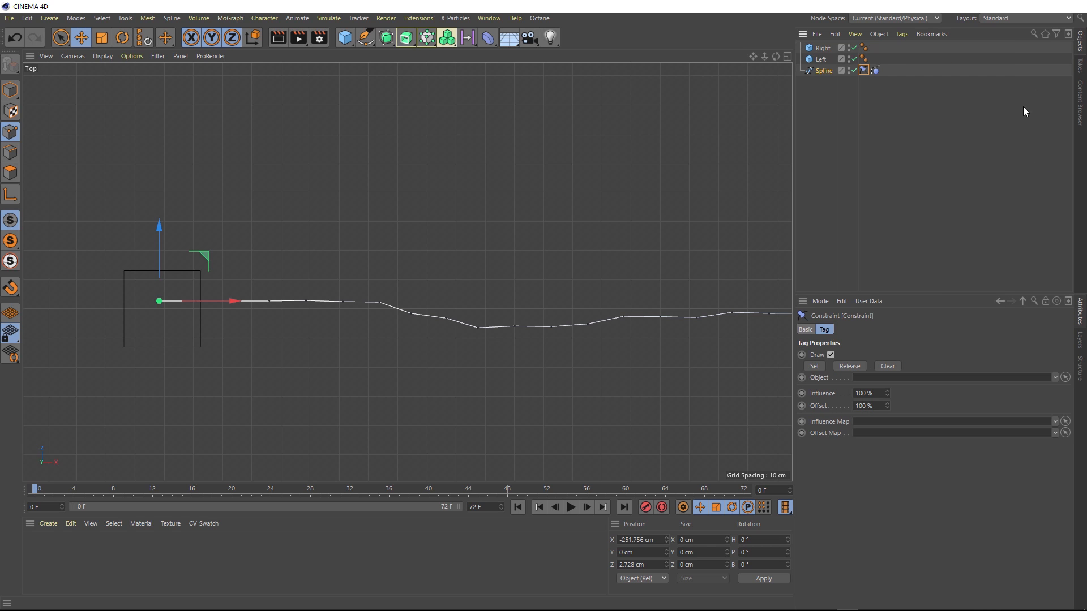
mouse_move(416, 248)
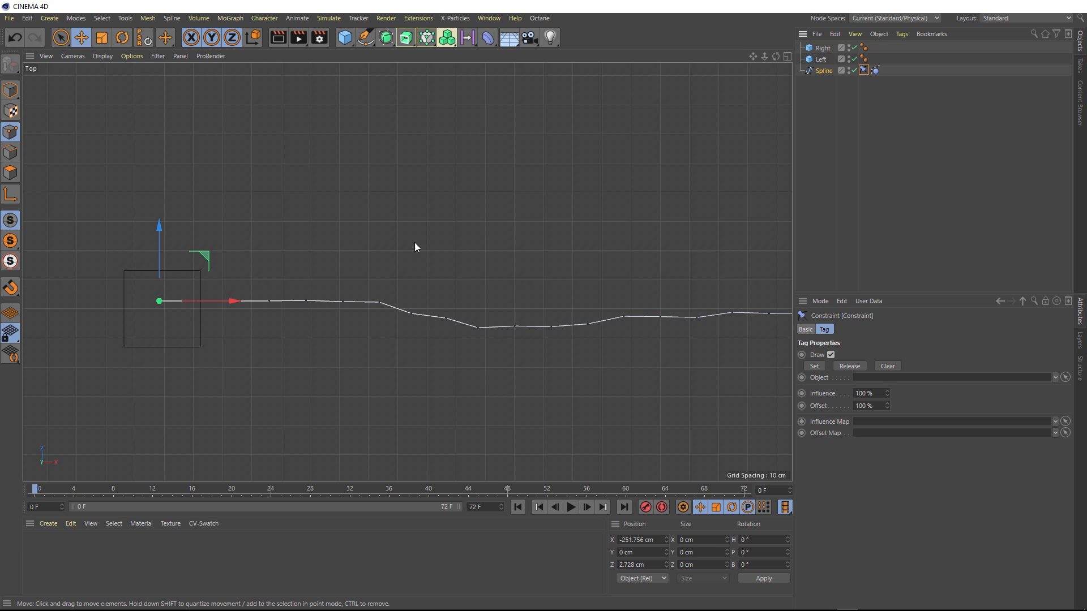
mouse_move(194, 282)
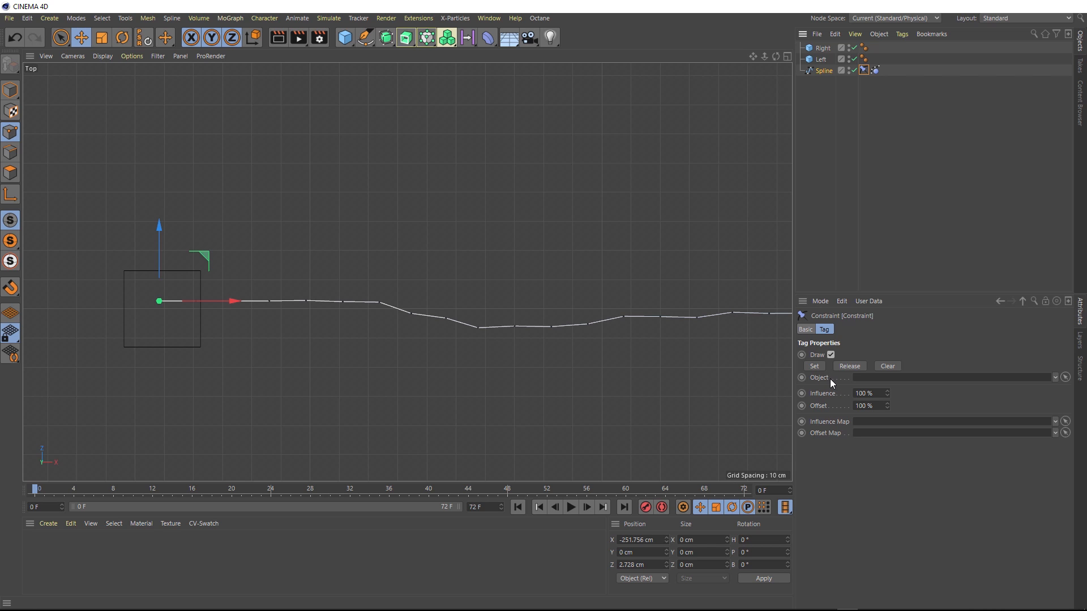
click(823, 59)
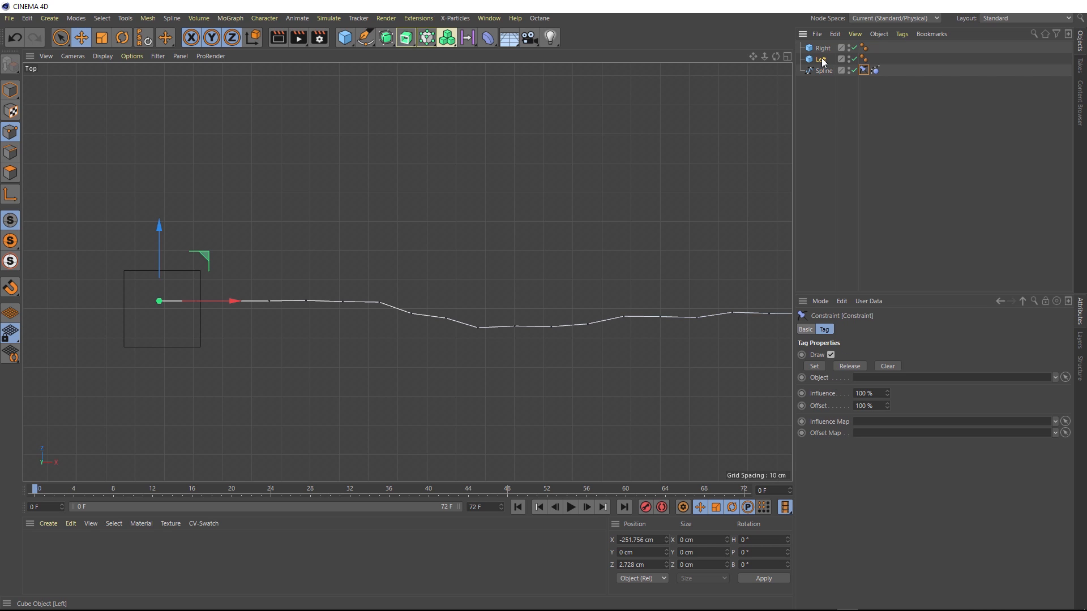
drag(822, 59, 862, 377)
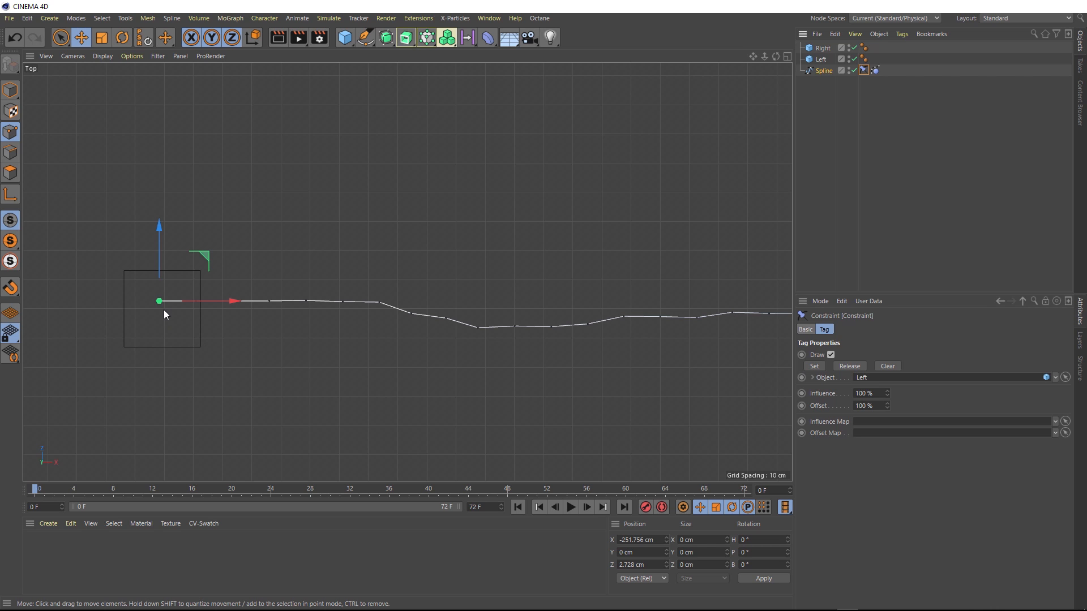
mouse_move(164, 317)
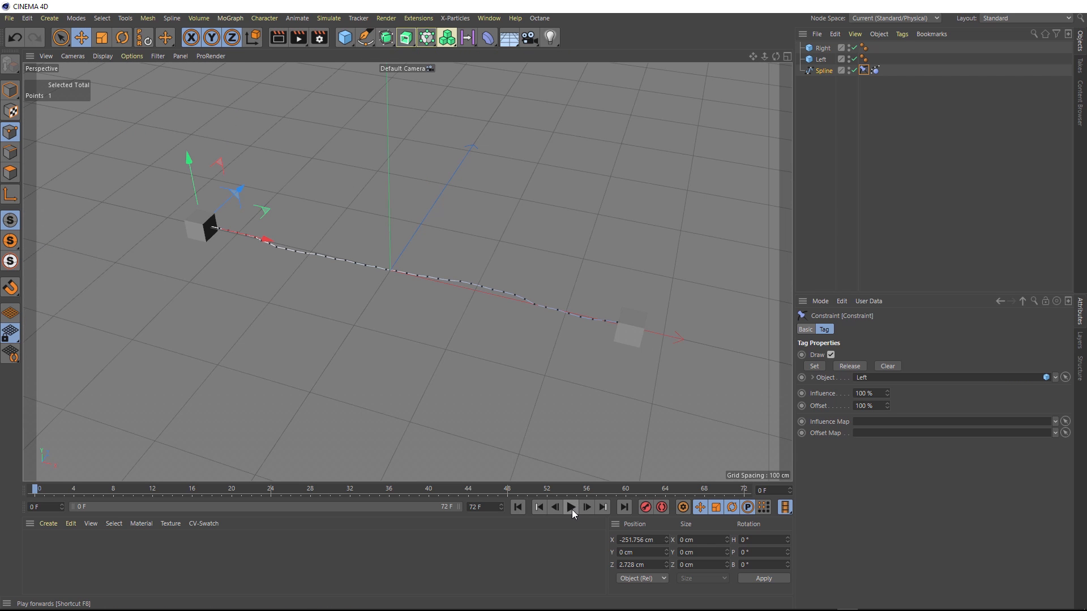
- Play the simulation to test the constraint, then pan toward the spline's right end
click(570, 507)
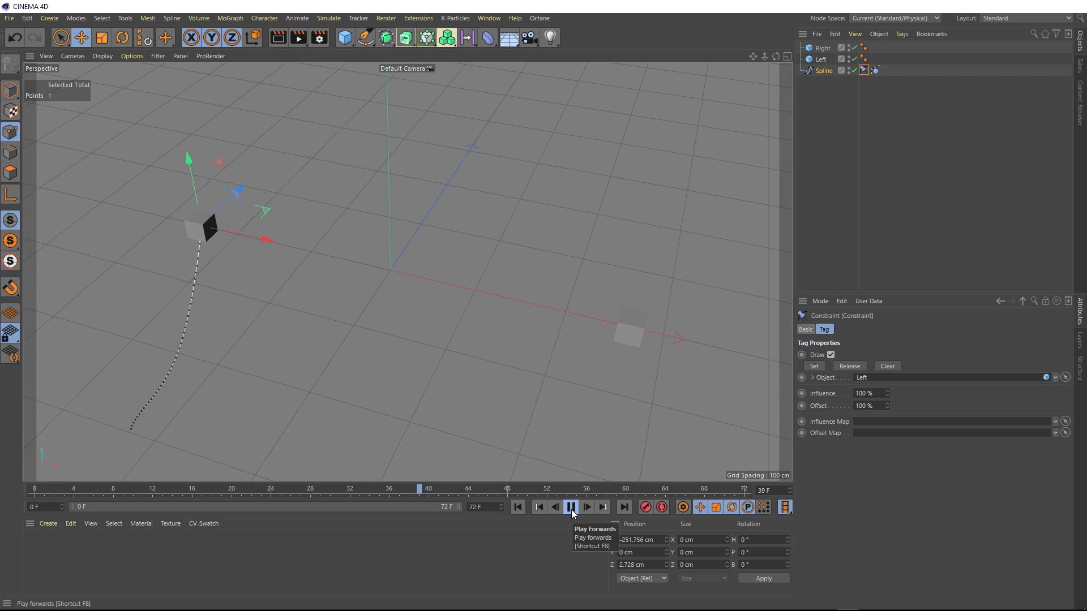
click(570, 507)
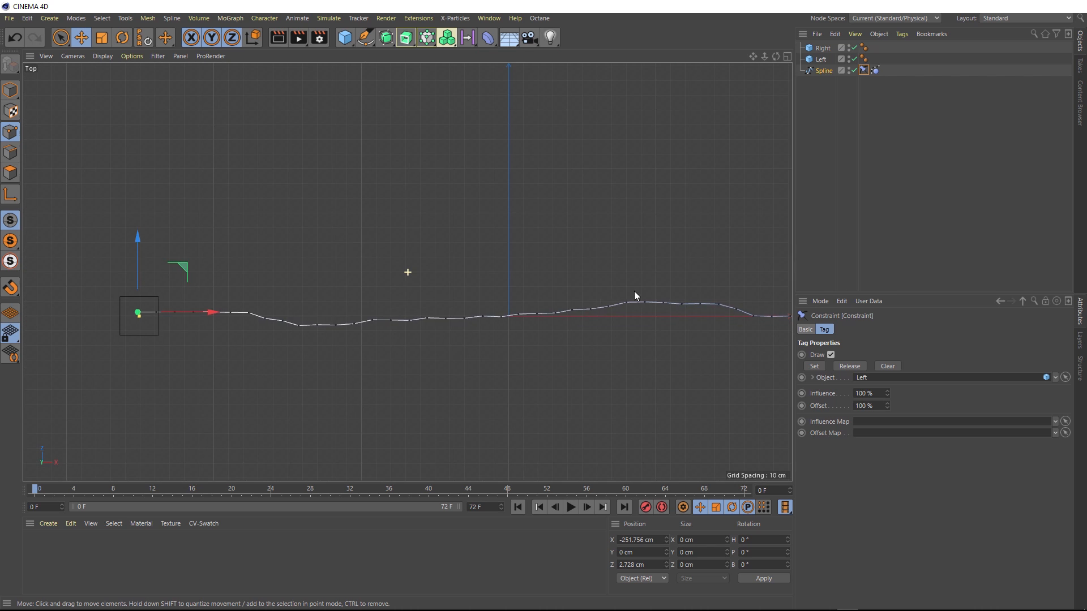
drag(137, 313, 529, 340)
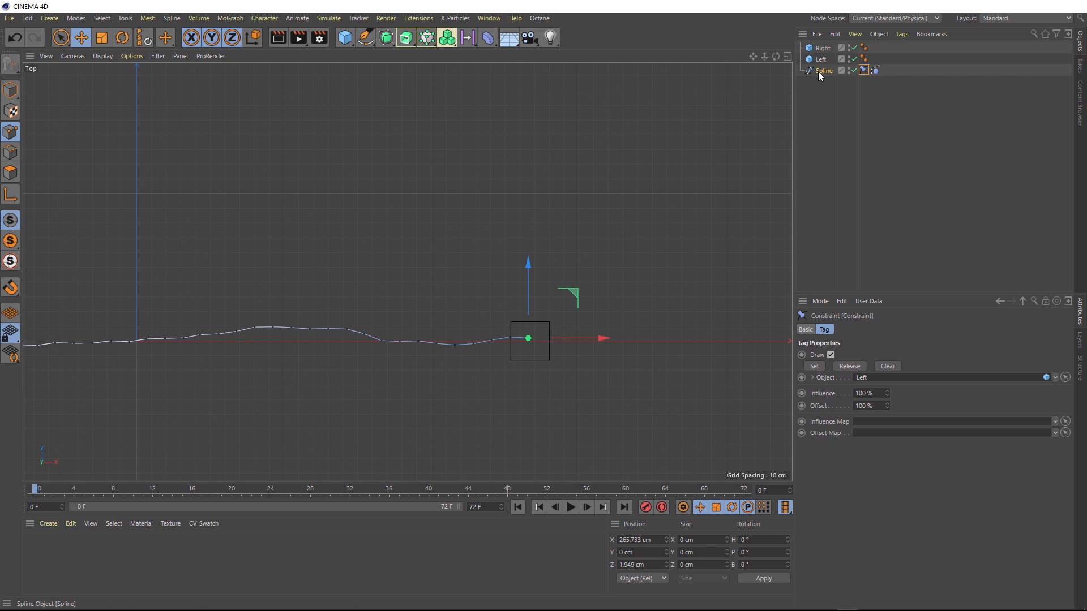
click(902, 34)
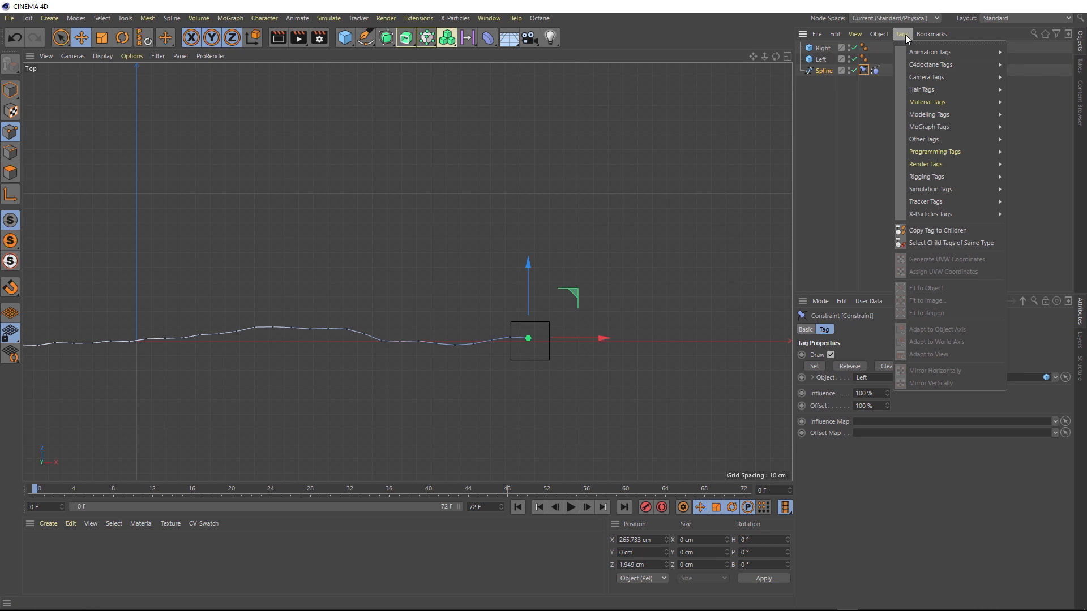
mouse_move(923, 89)
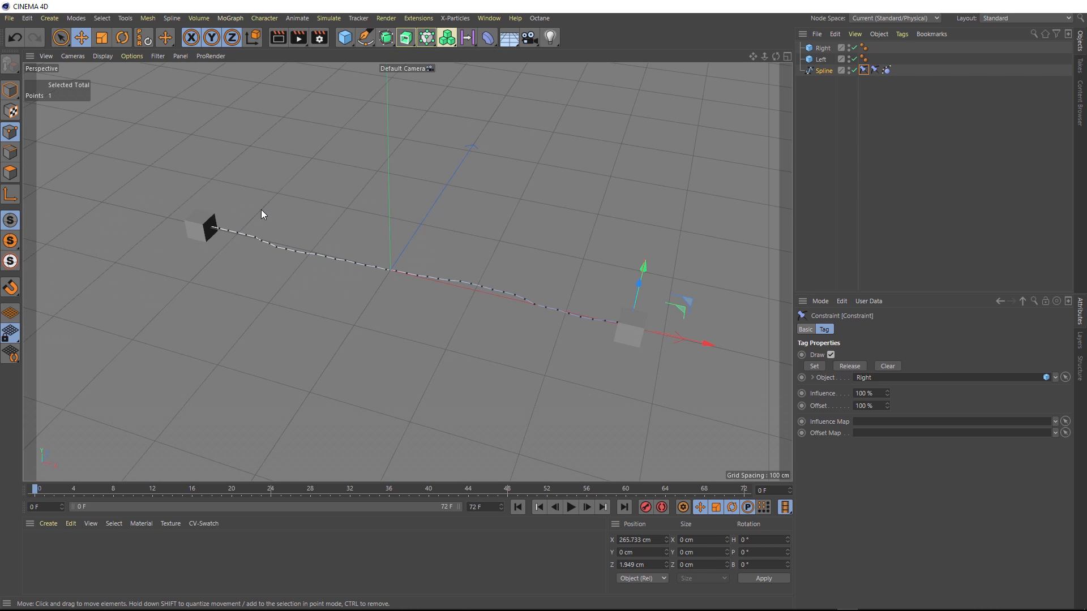
- Play the simulation and stop once the spline sags between Left and Right
click(570, 507)
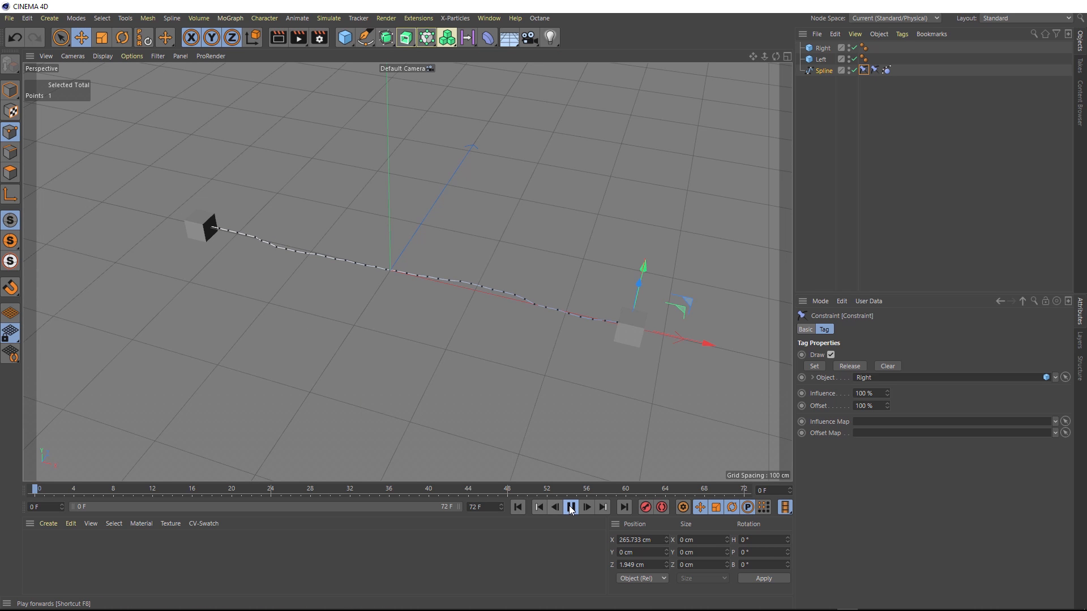
click(569, 507)
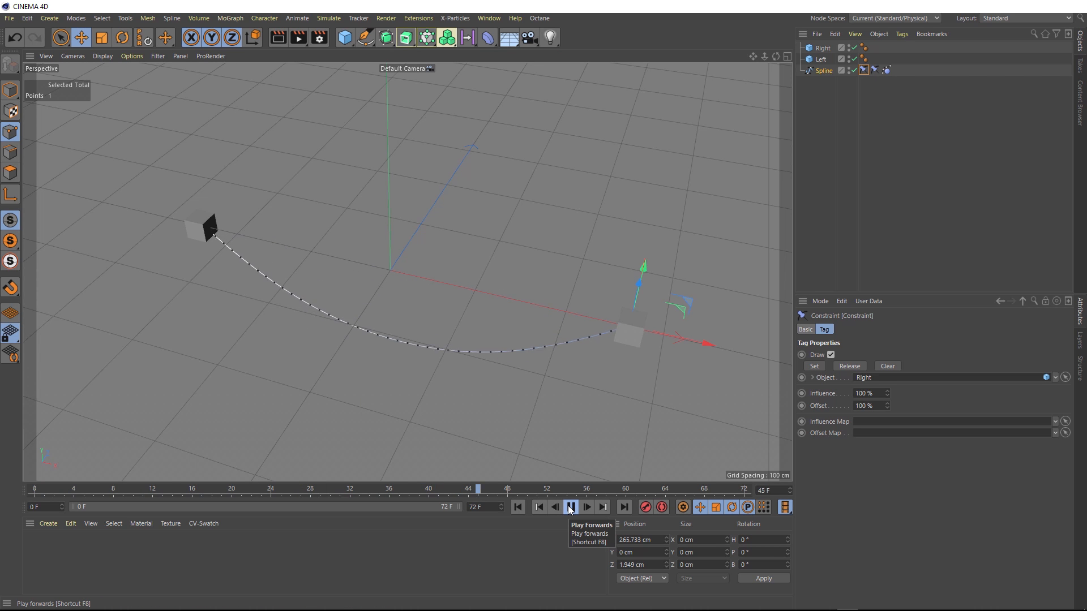
click(569, 507)
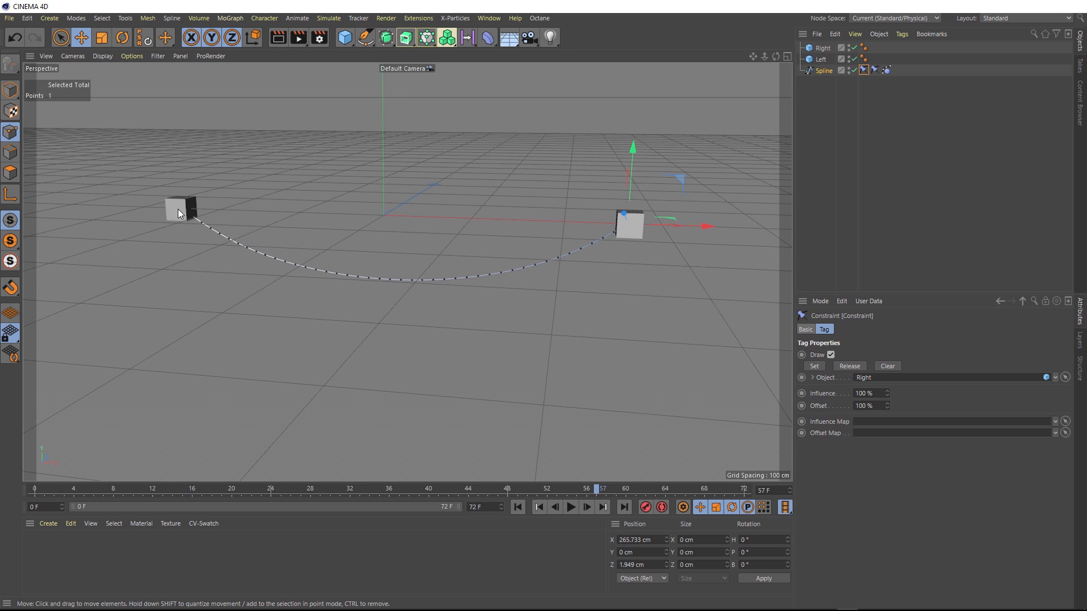
mouse_move(628, 230)
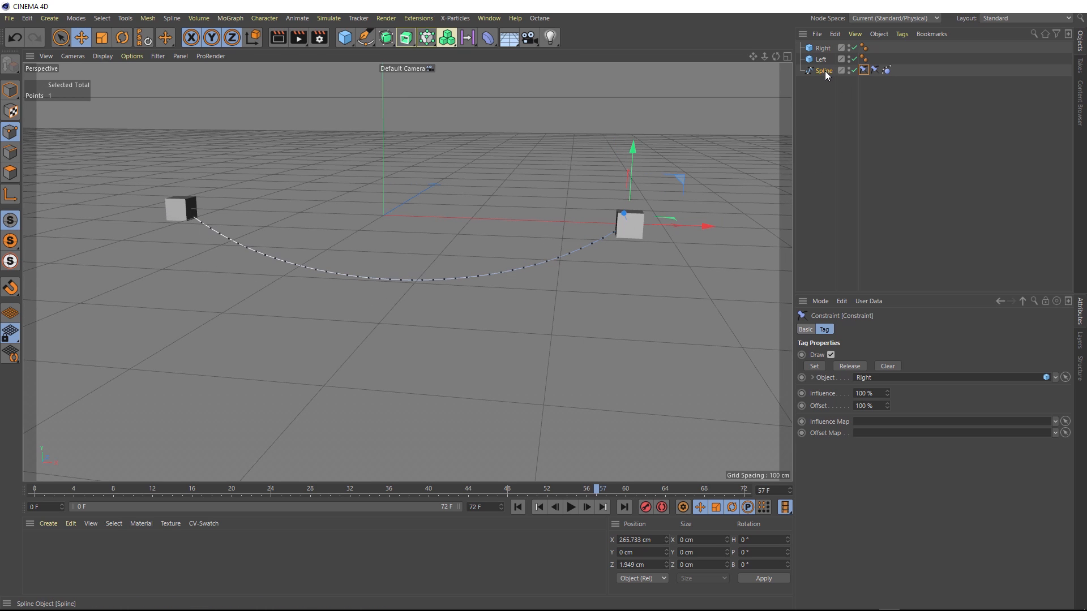
click(328, 18)
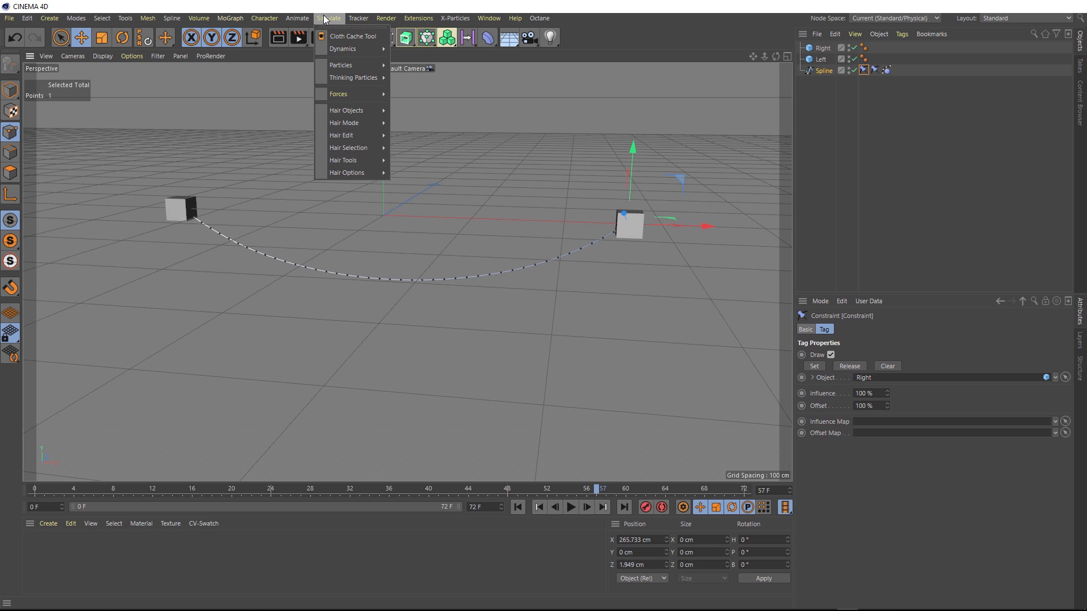
mouse_move(347, 111)
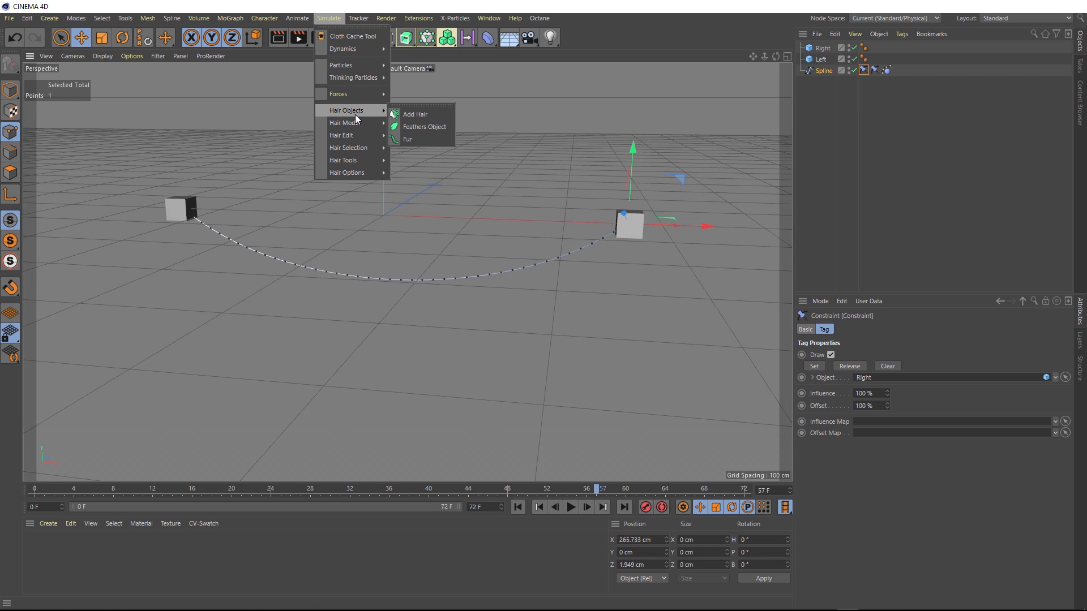
mouse_move(414, 114)
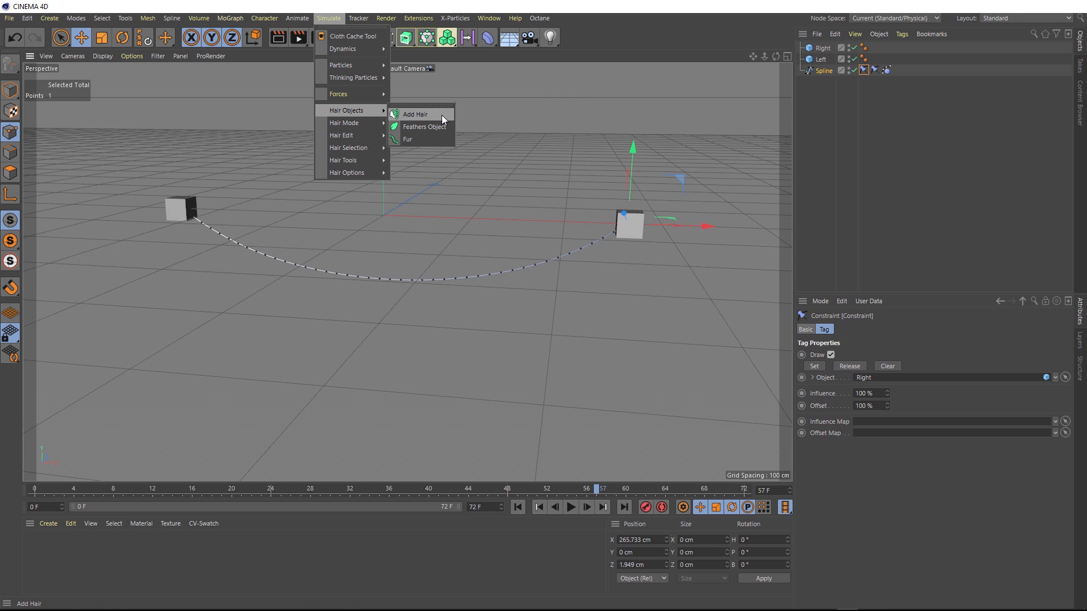
click(415, 113)
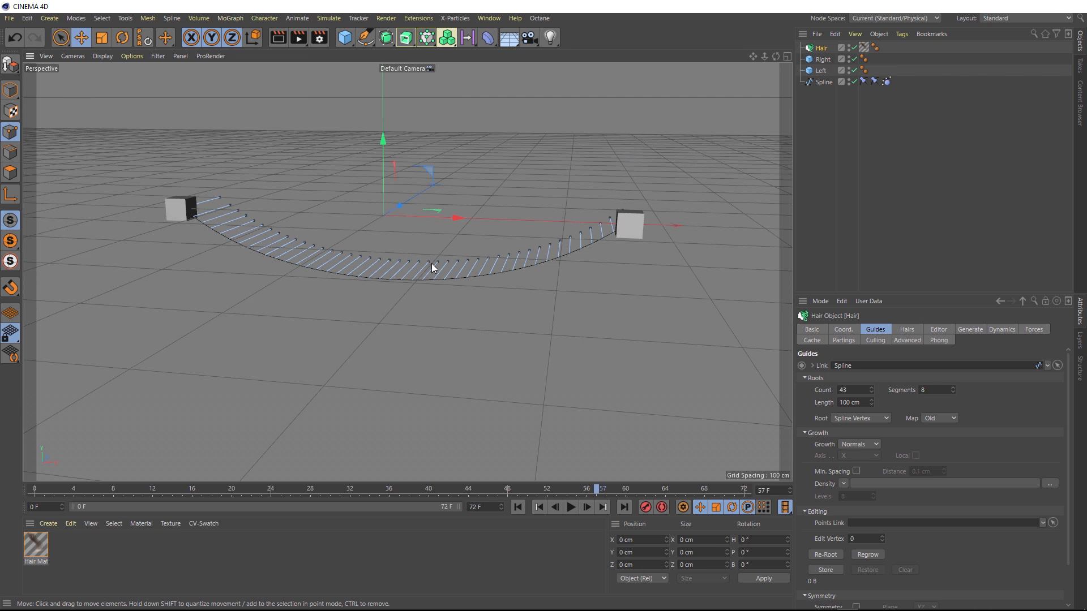
drag(432, 269, 386, 324)
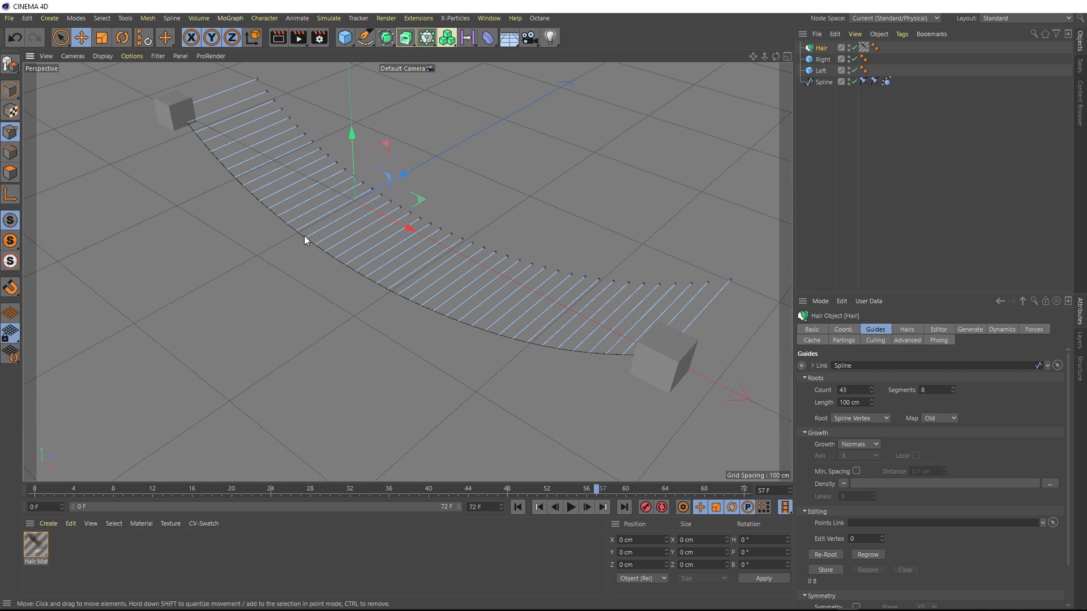
mouse_move(488, 341)
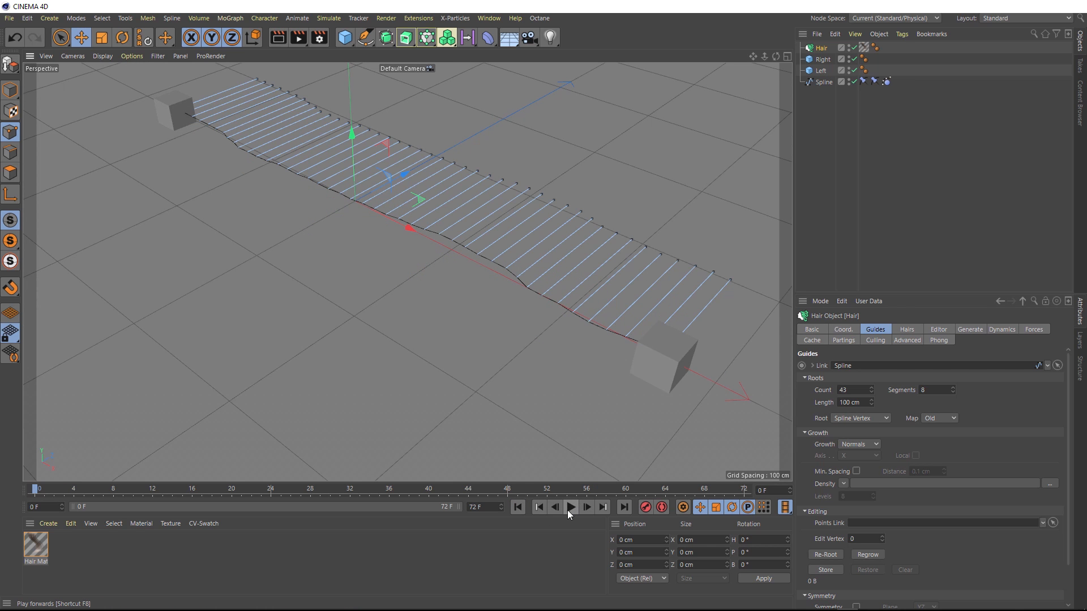
click(570, 507)
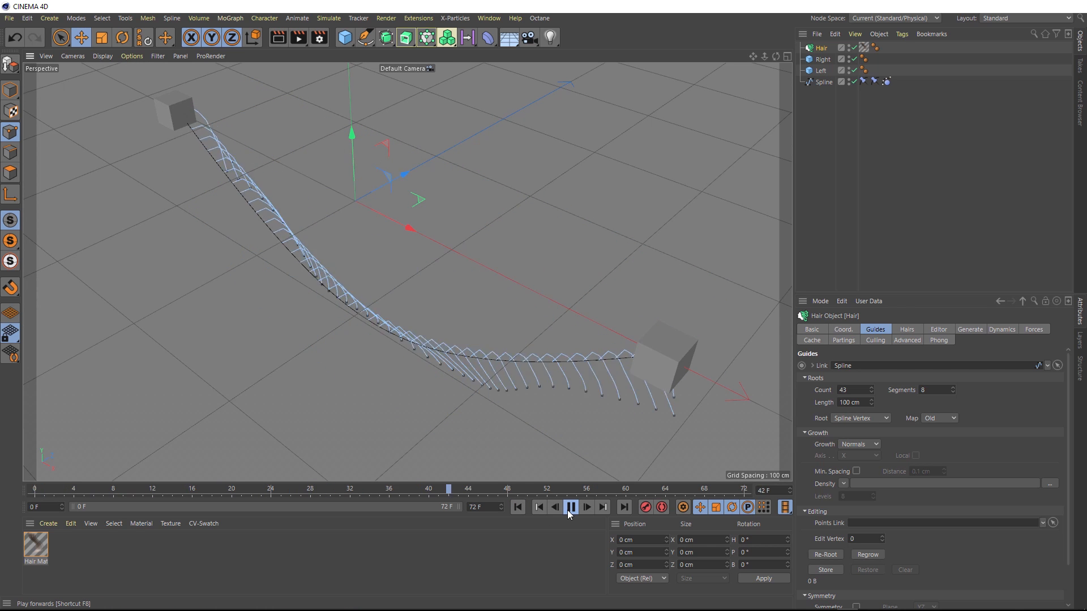
click(570, 507)
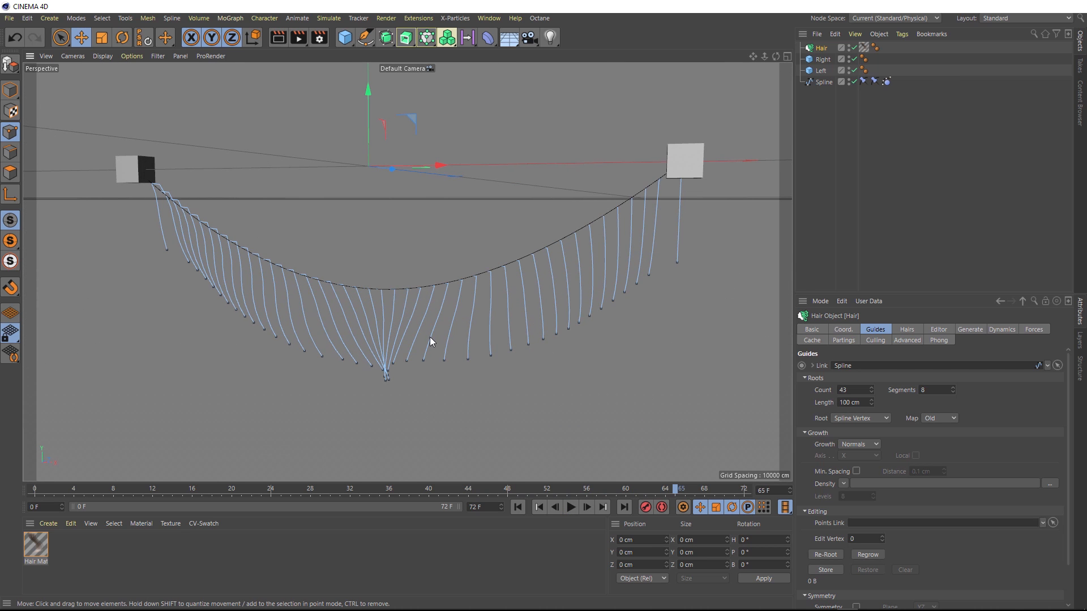
mouse_move(513, 507)
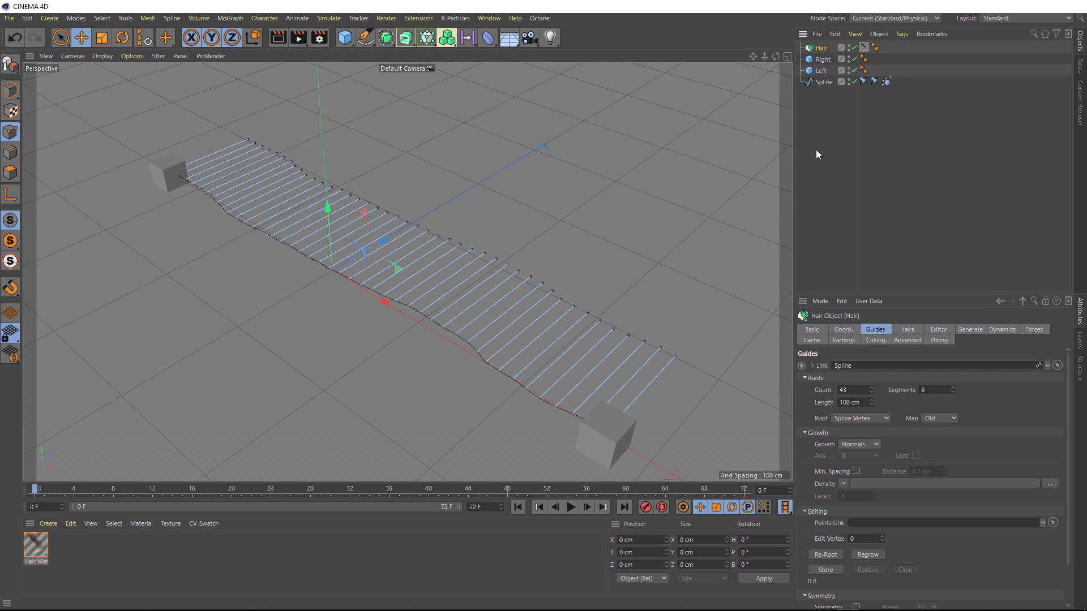
mouse_move(875, 335)
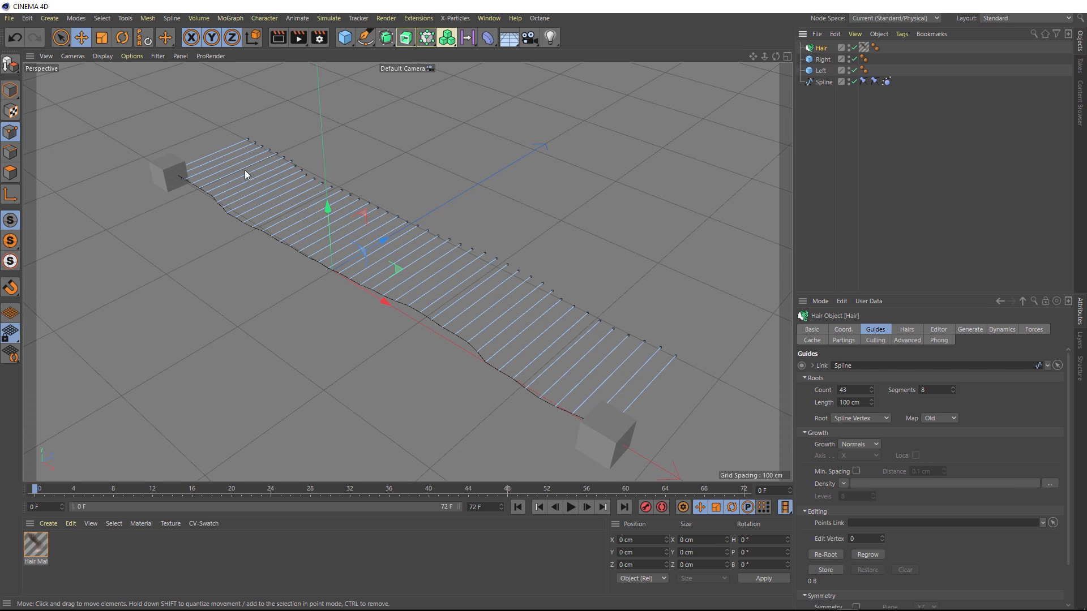
mouse_move(621, 356)
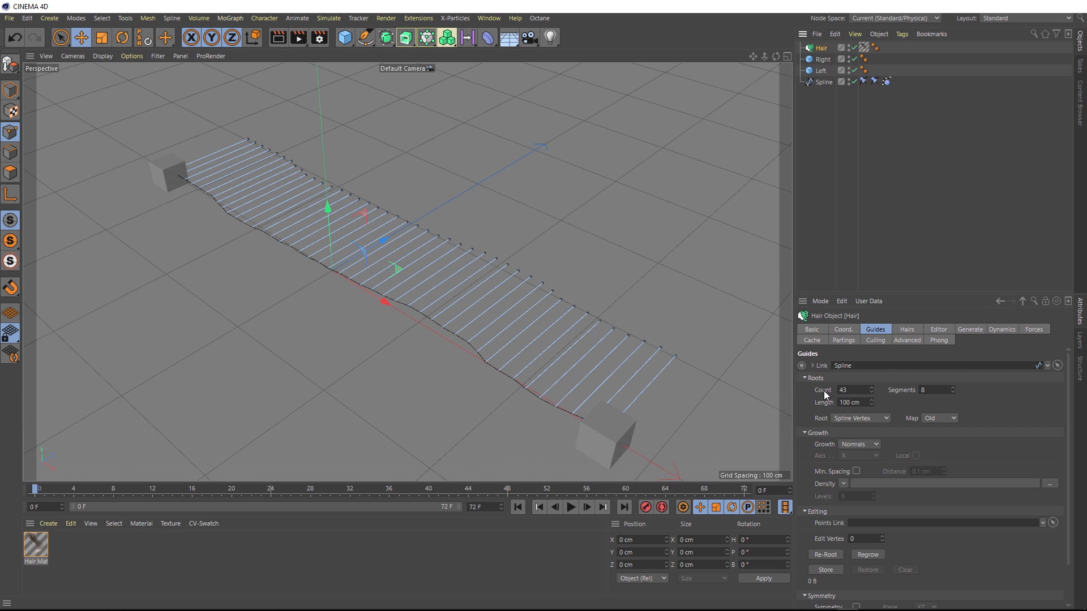
mouse_move(643, 377)
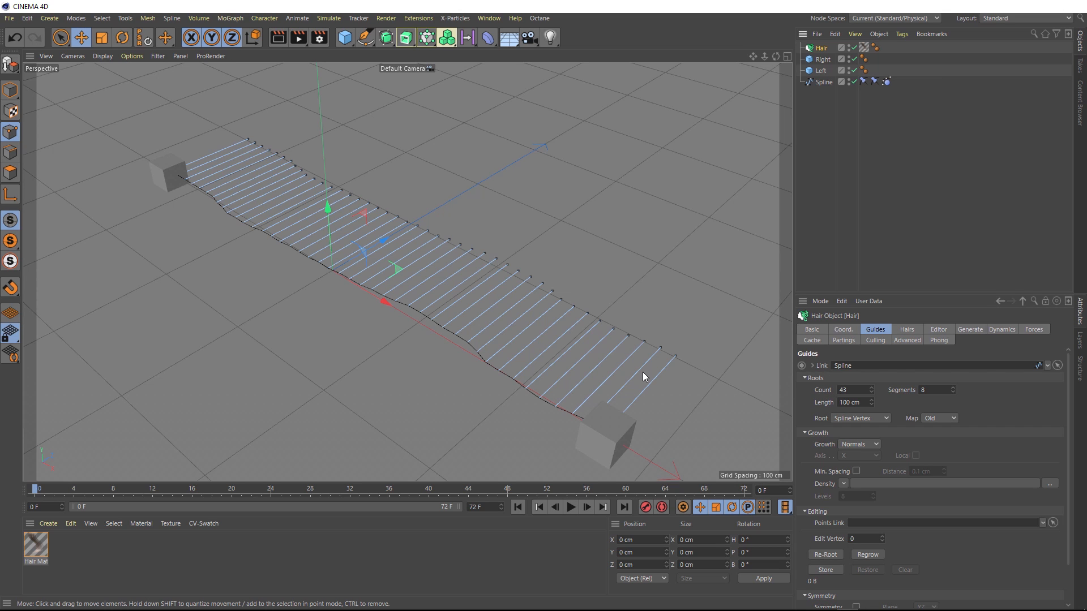
mouse_move(534, 319)
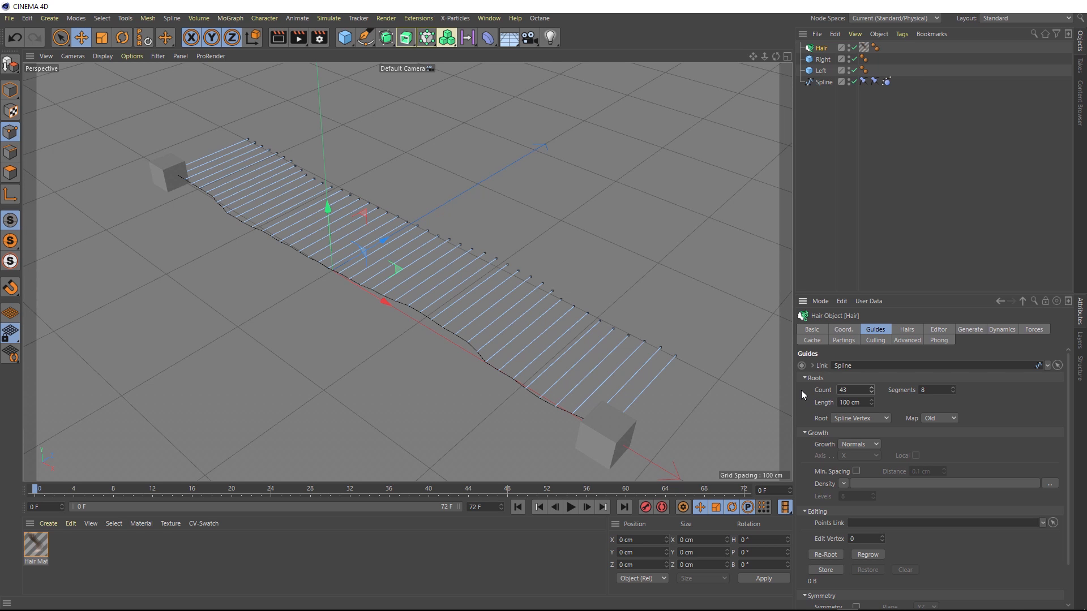
mouse_move(862, 426)
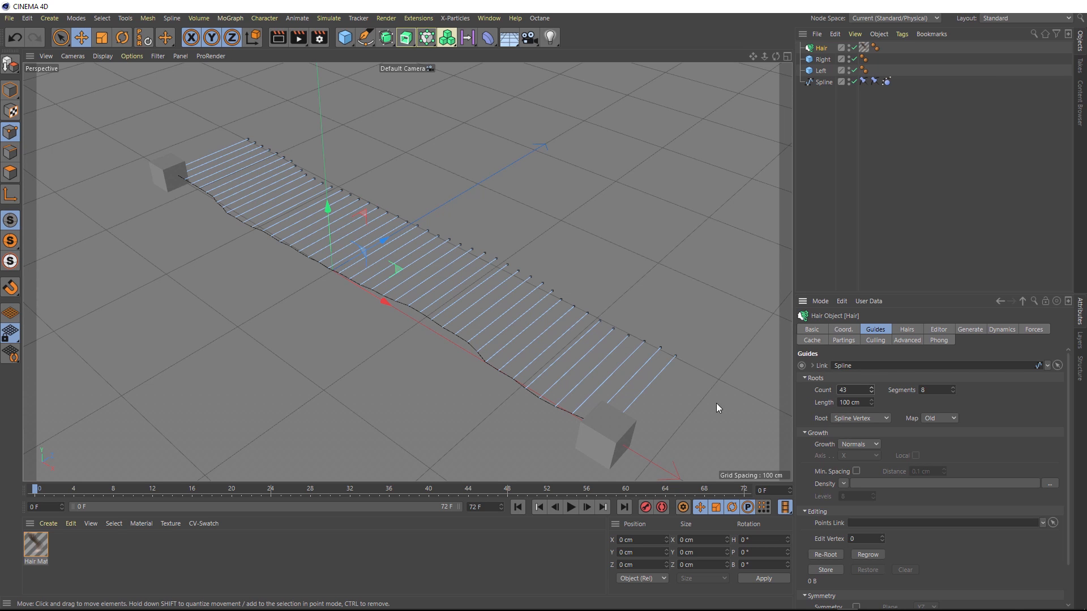
mouse_move(272, 243)
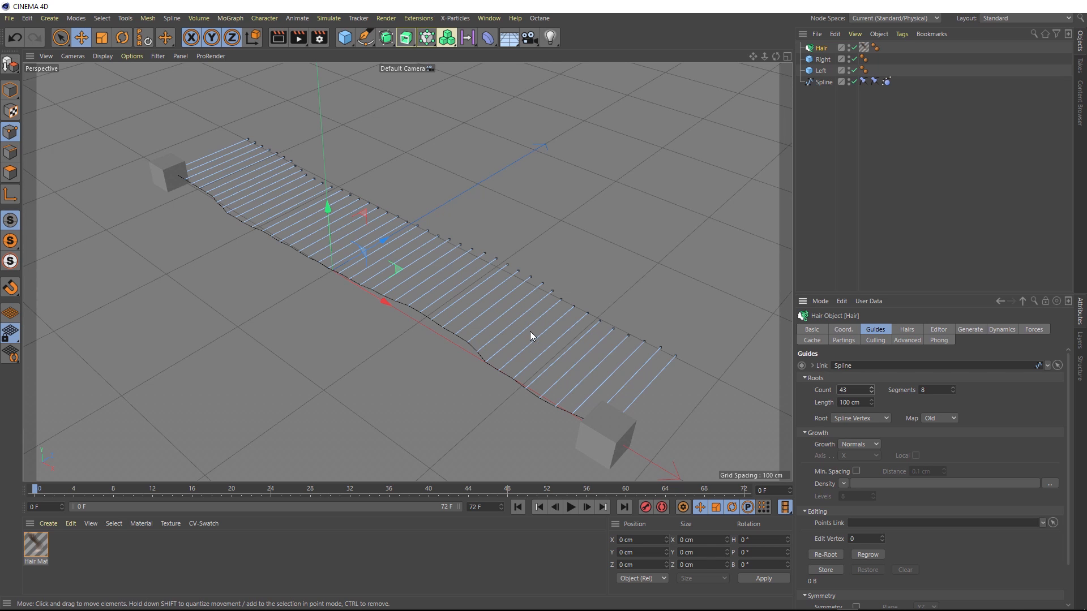
- Open the Root placement dropdown in the Hair object's Guides tab
click(860, 418)
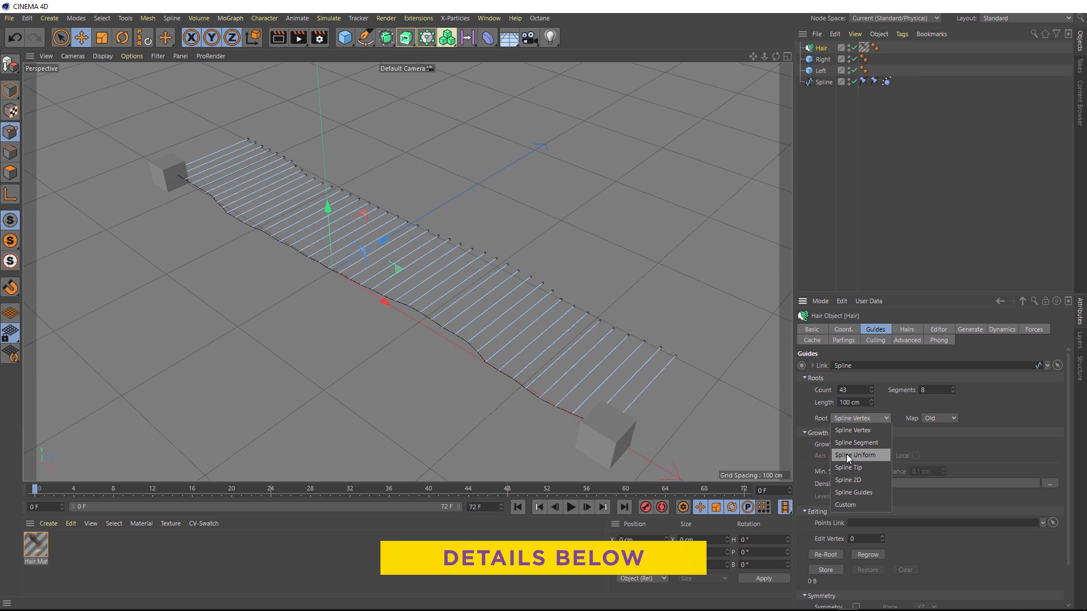
- Set Root to Spline Uniform, Count 100, Segments 4 and Length 20 cm
click(856, 455)
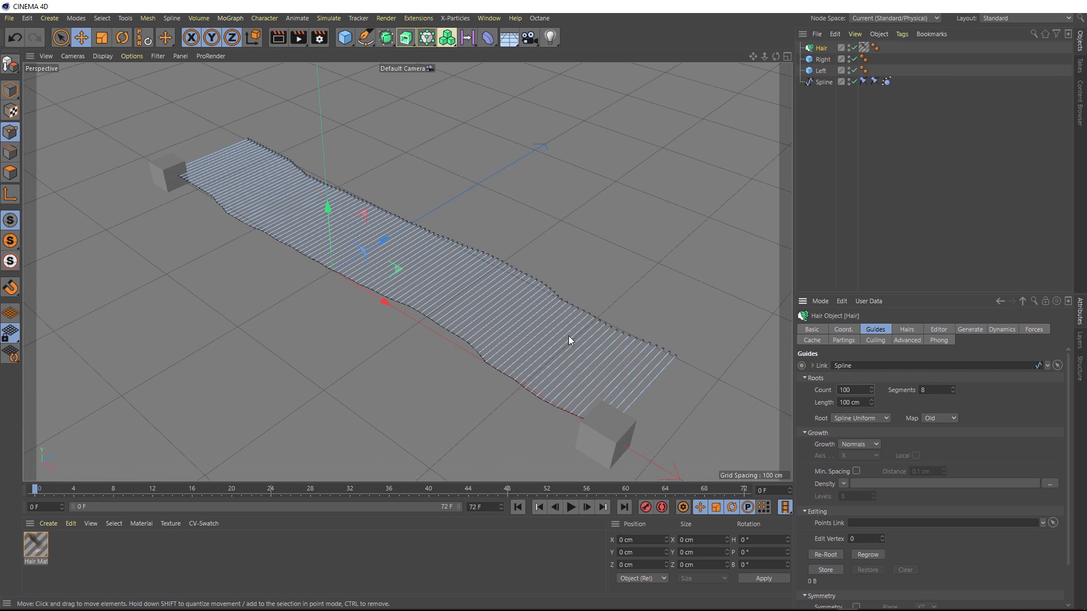
mouse_move(618, 356)
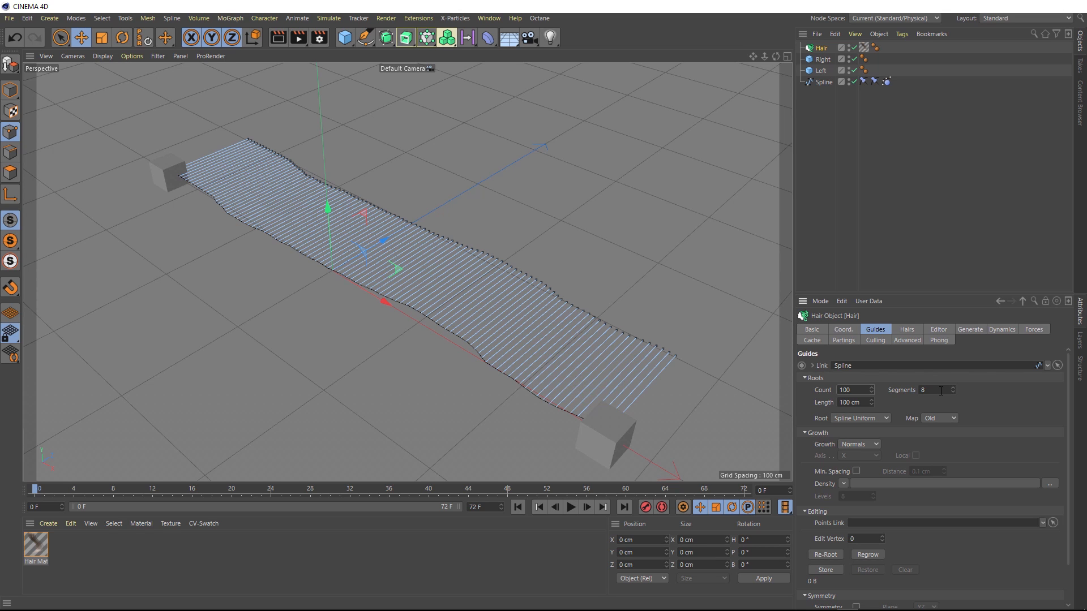
click(933, 389)
text(4)
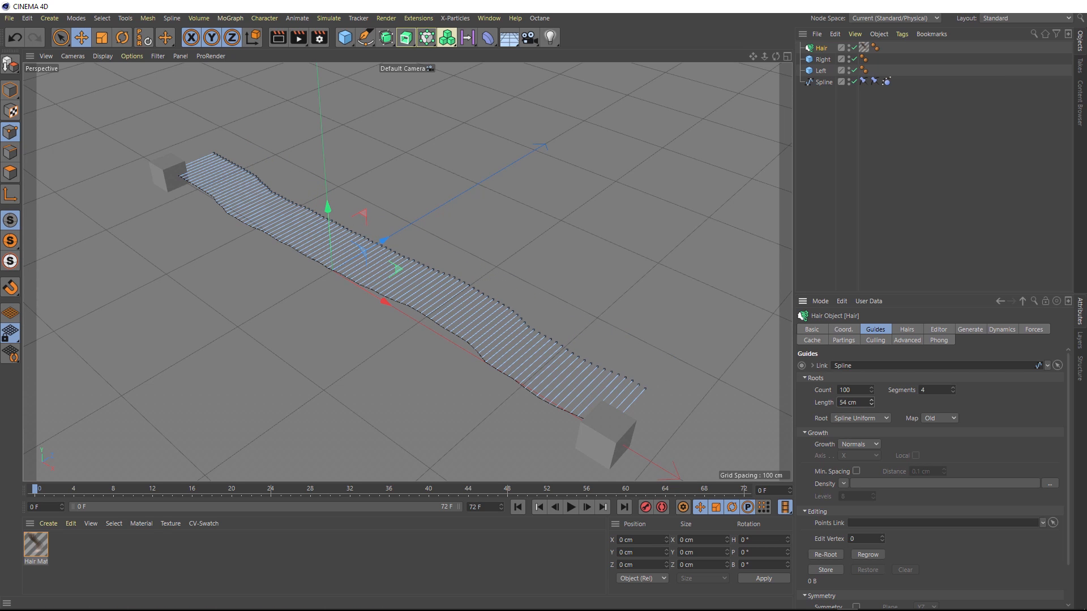
text(20 cm)
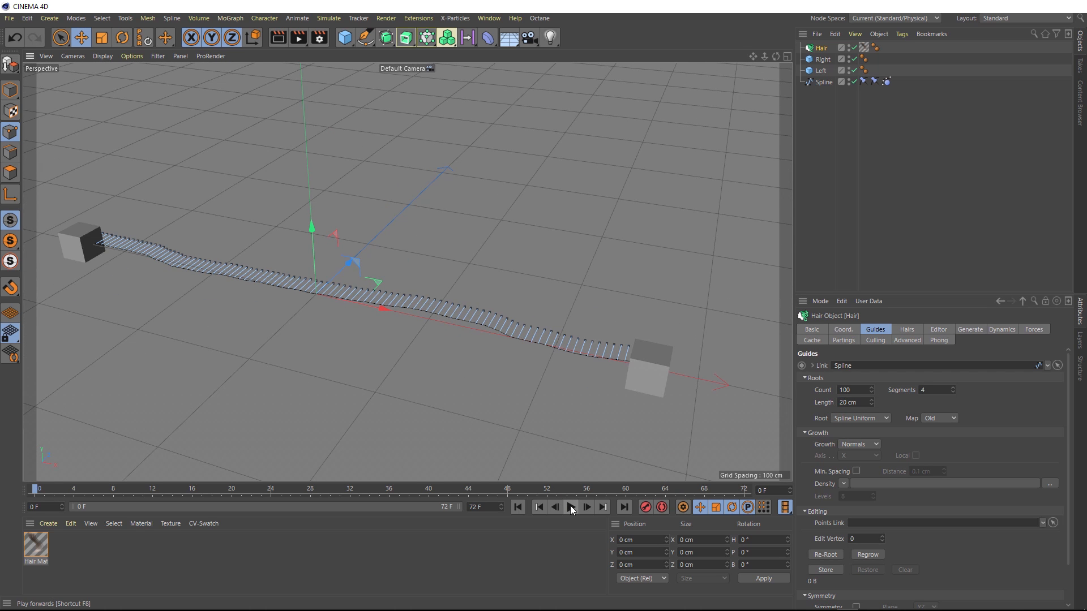
click(571, 507)
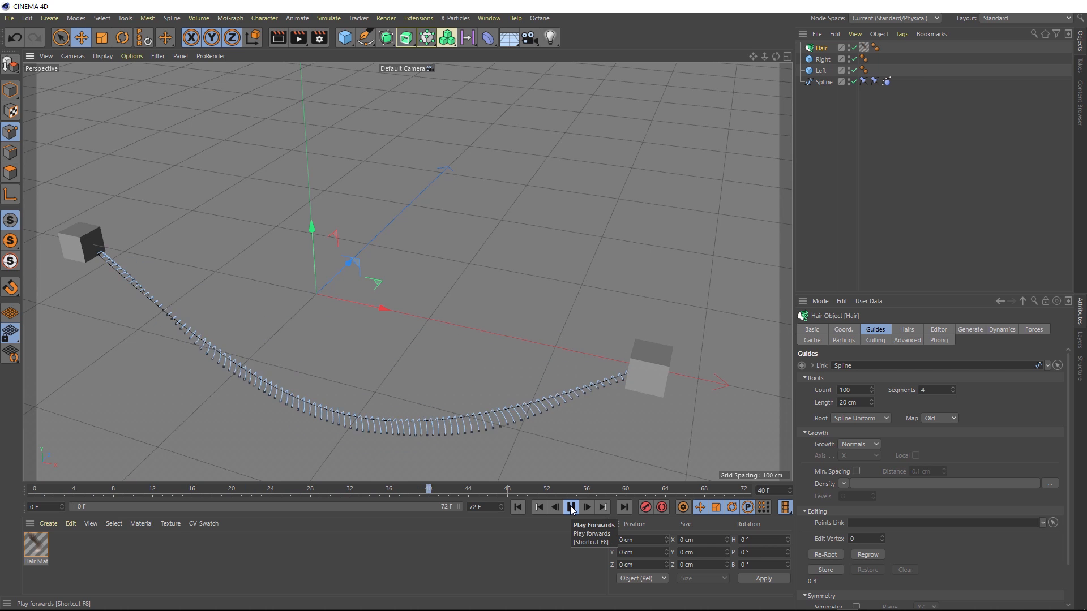
click(570, 507)
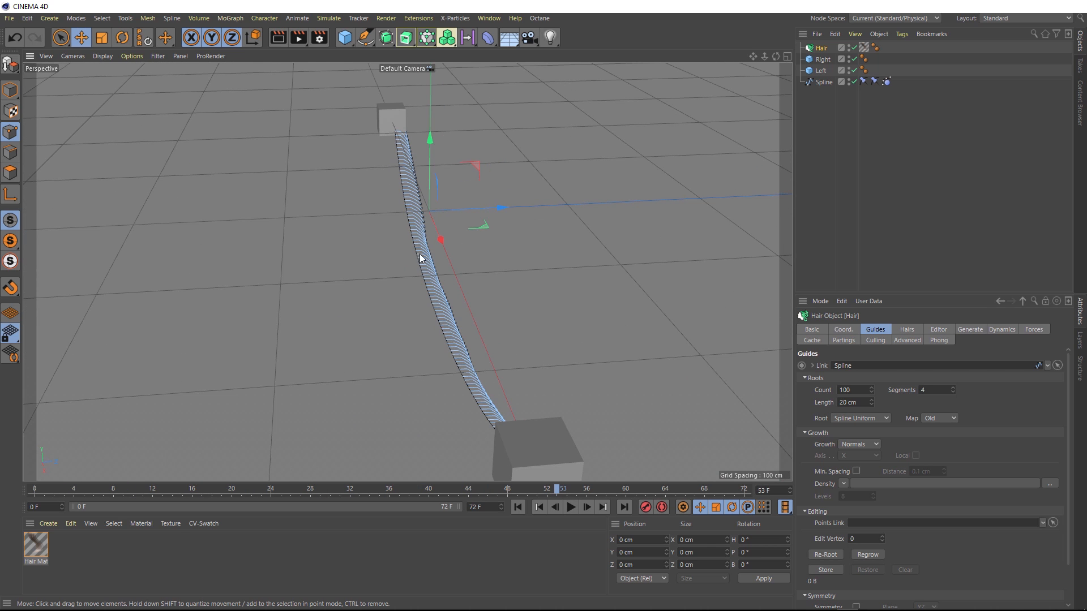
mouse_move(394, 301)
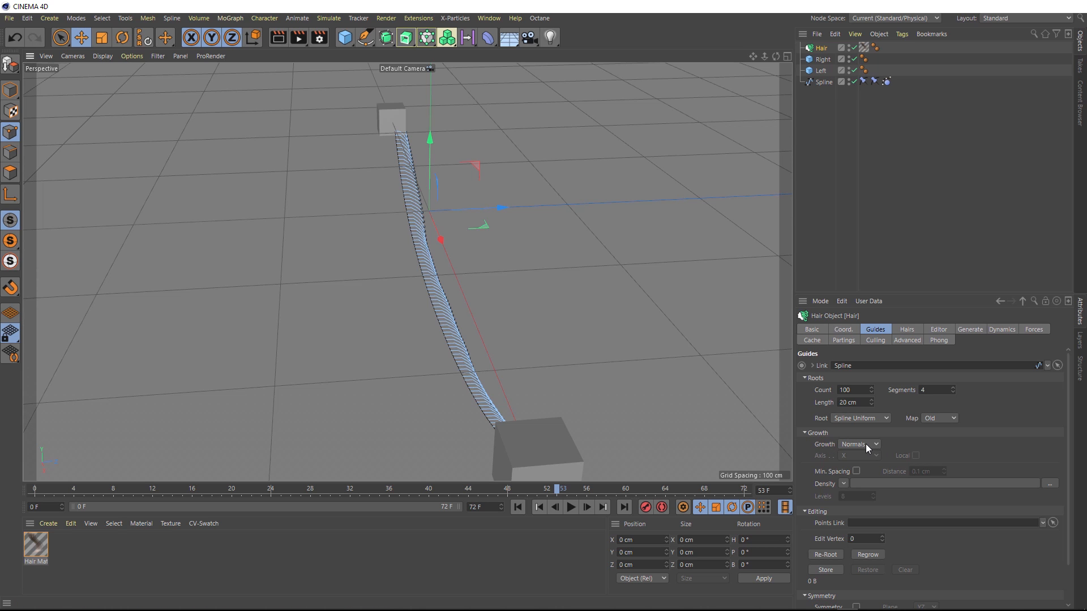
mouse_move(431, 311)
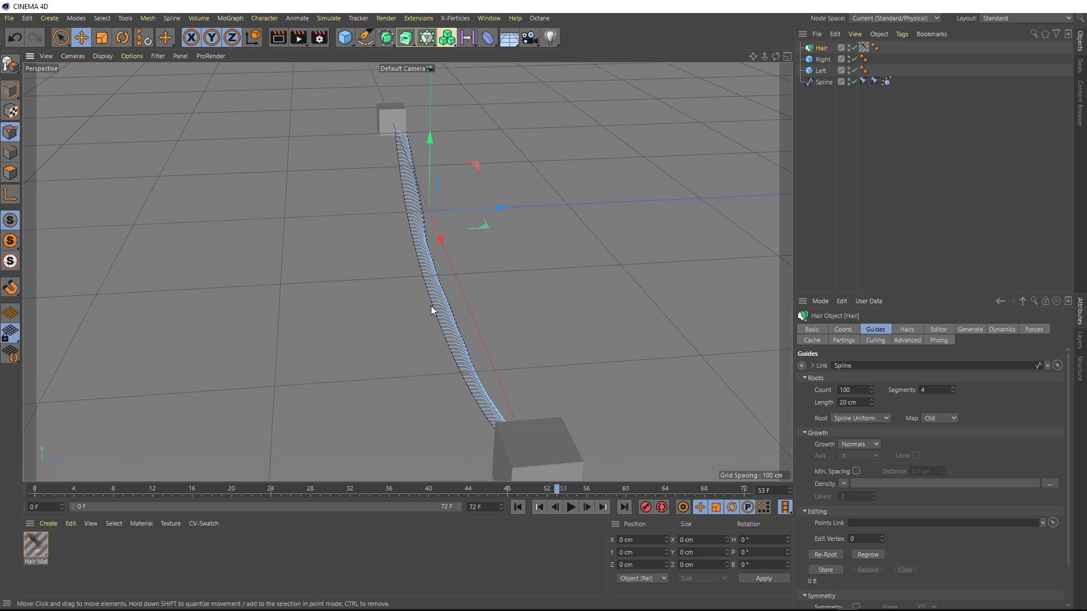
mouse_move(421, 176)
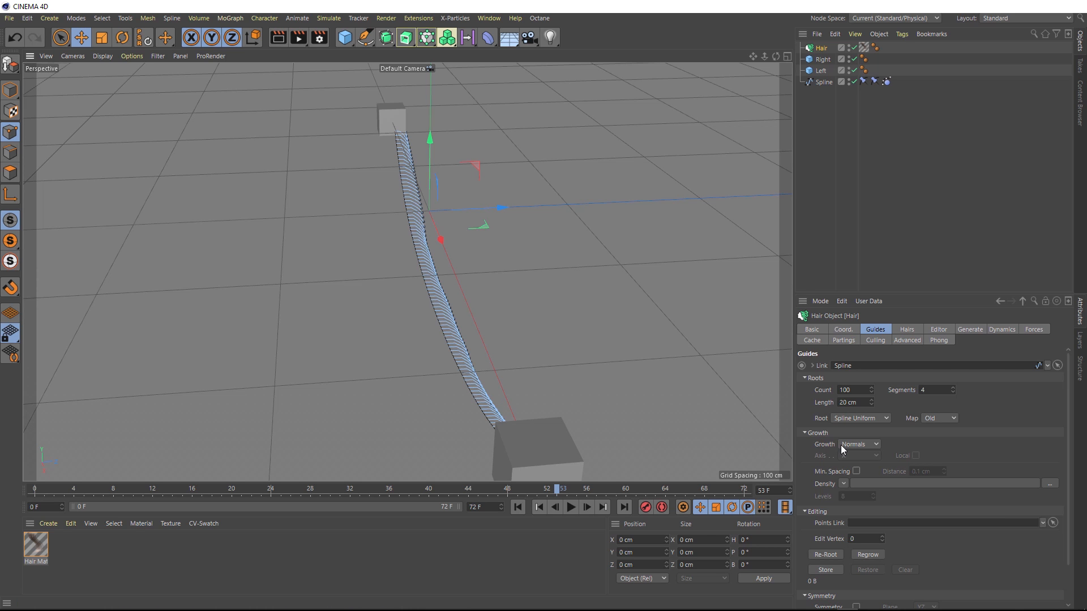
- Set guide Growth to Random, then play and stop the simulation
click(858, 444)
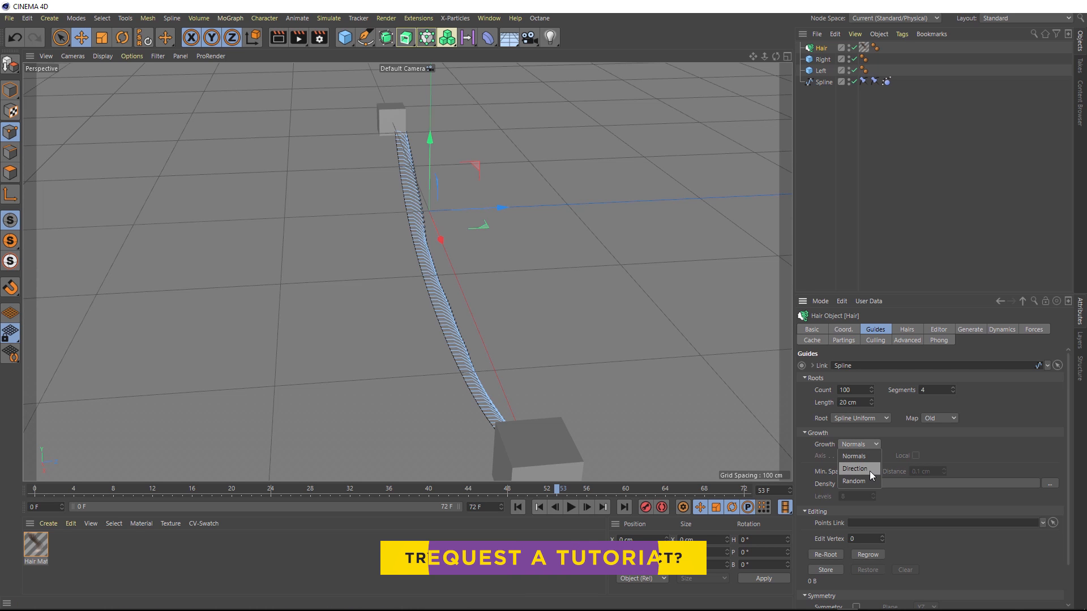
click(854, 481)
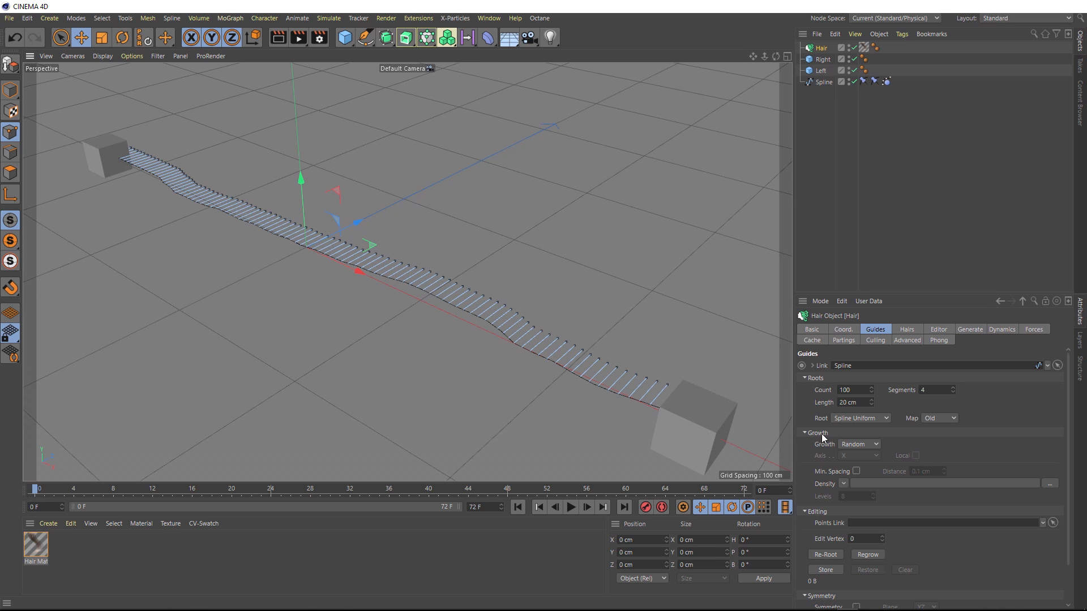
mouse_move(819, 516)
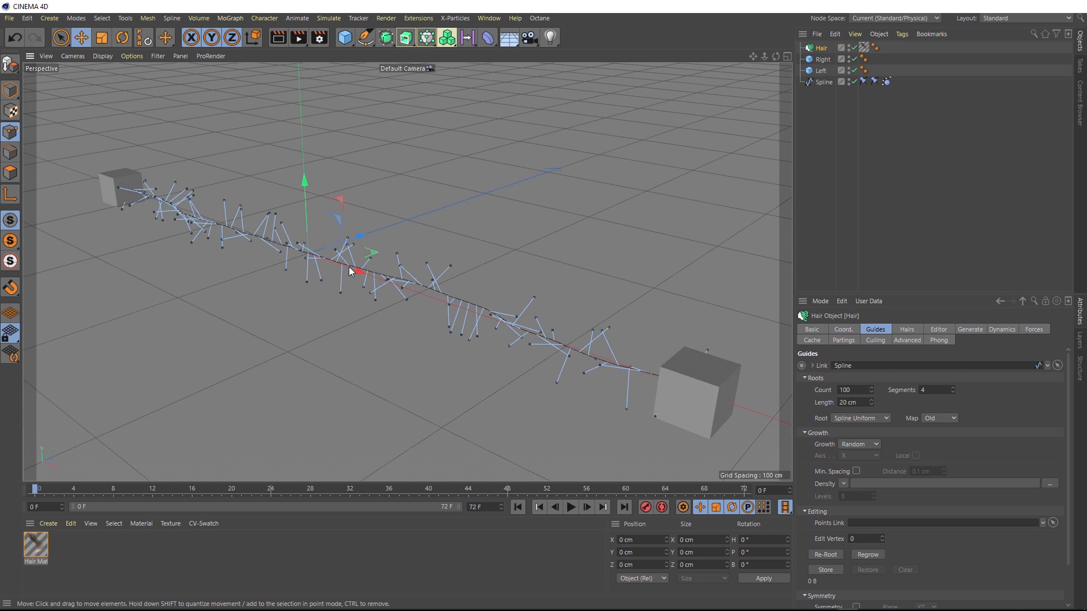
click(570, 506)
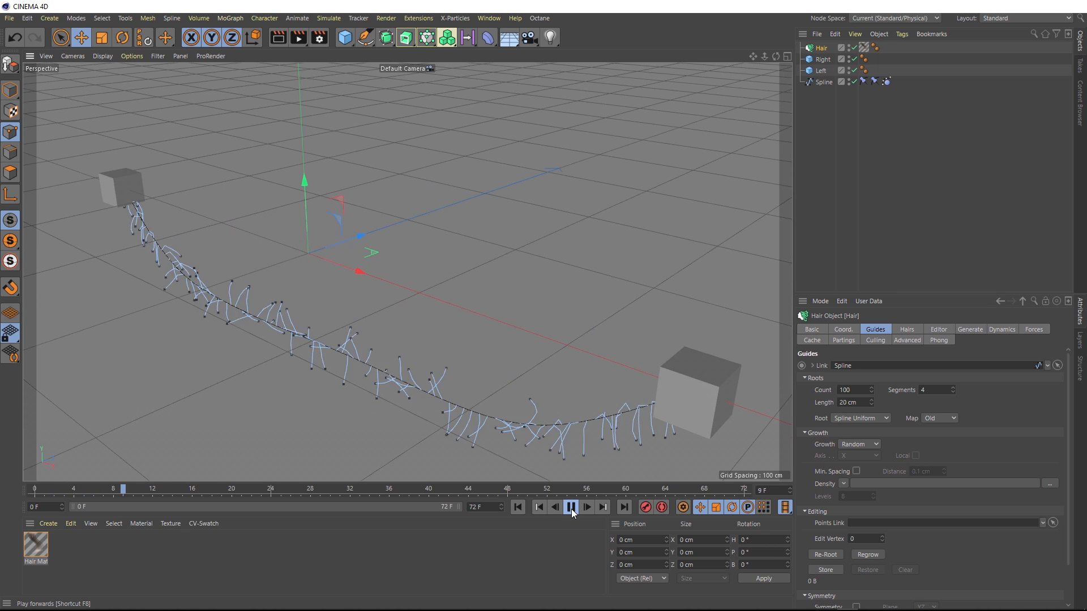
click(570, 507)
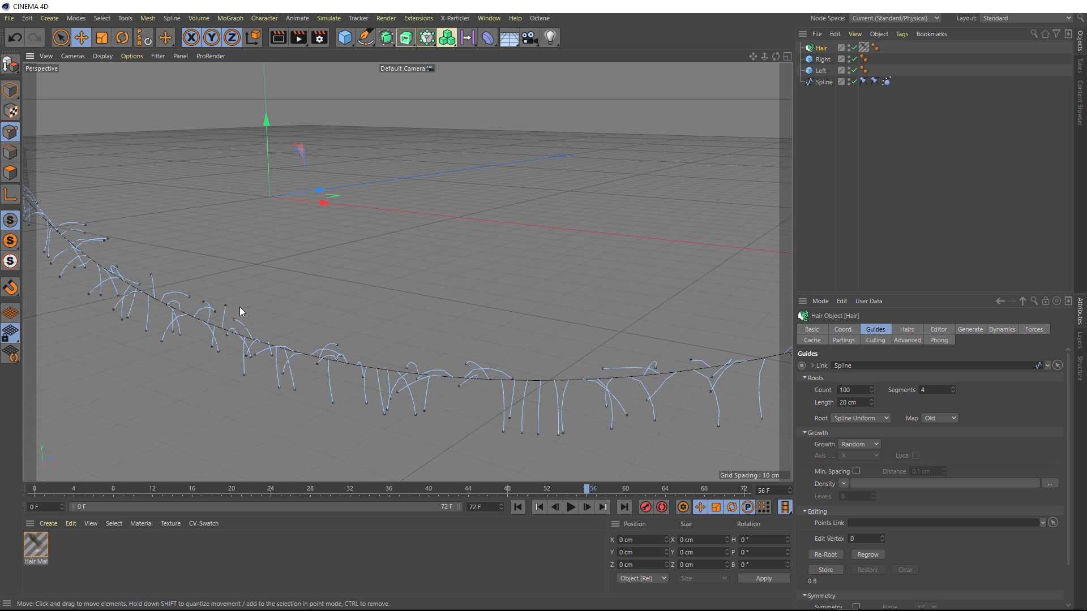
- Set the hair's Rest Hold to 90% and play the simulation to watch the strands
click(517, 507)
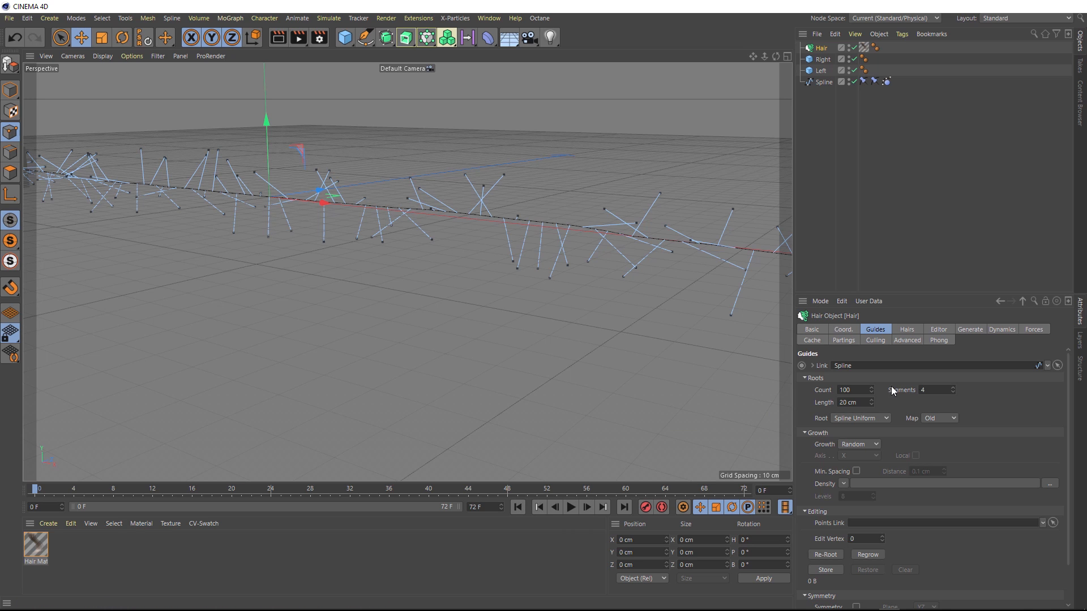
click(1001, 329)
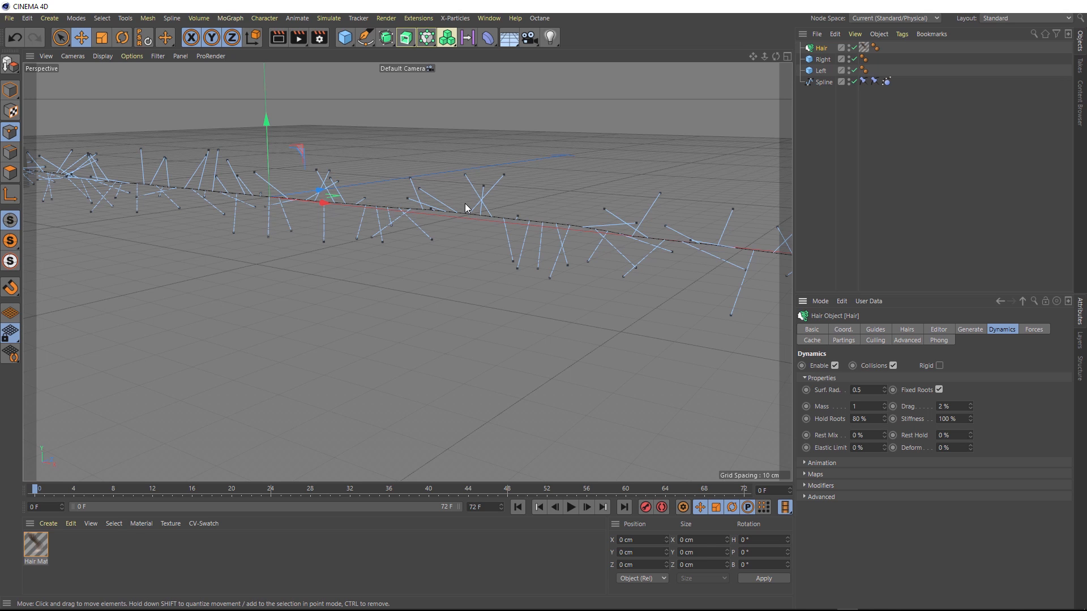
mouse_move(481, 204)
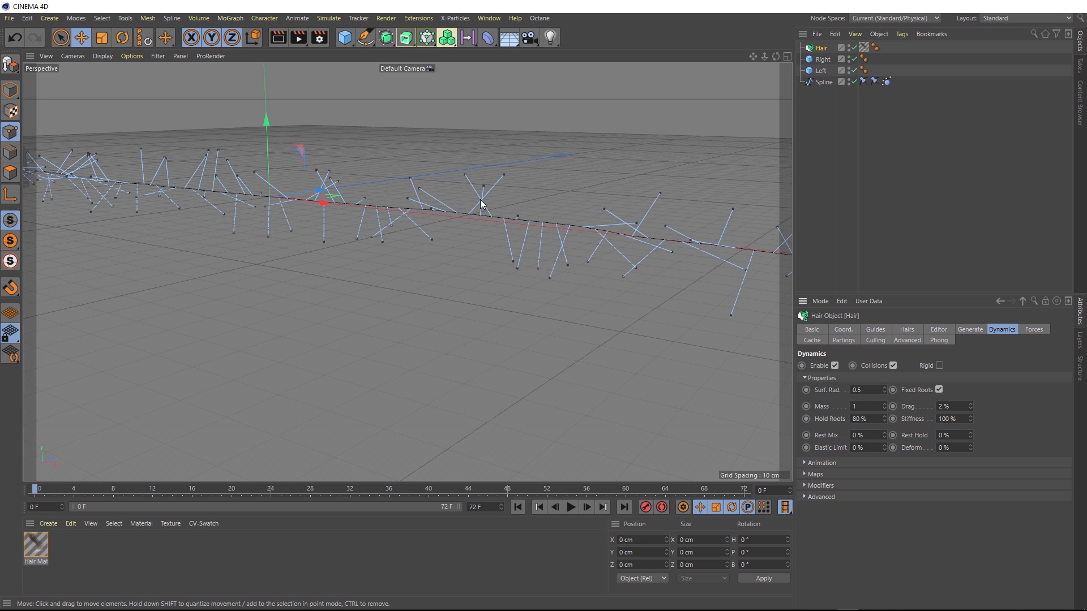
mouse_move(936, 444)
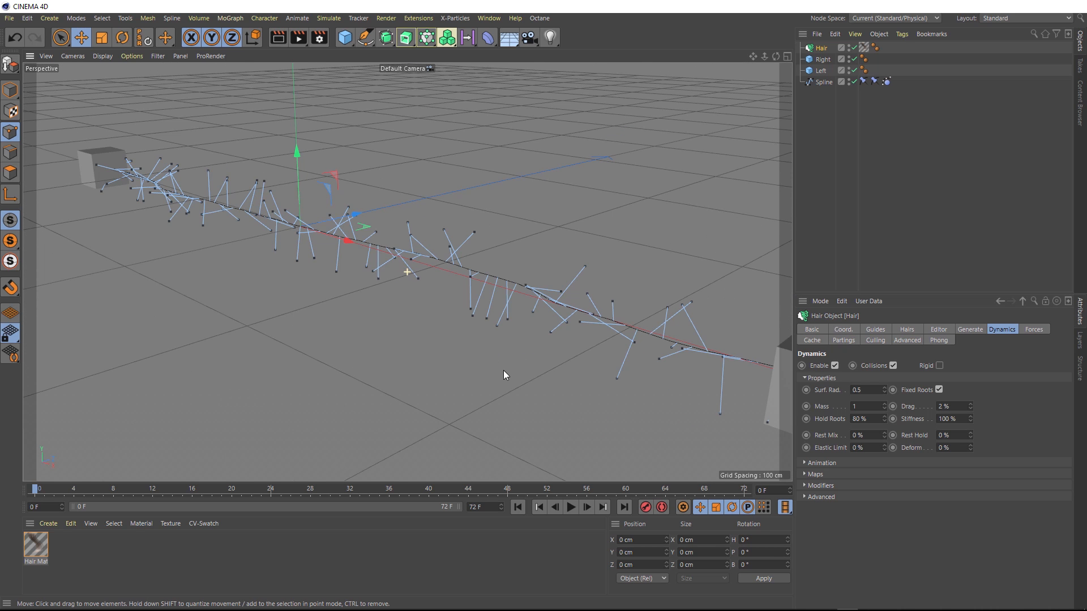
click(570, 507)
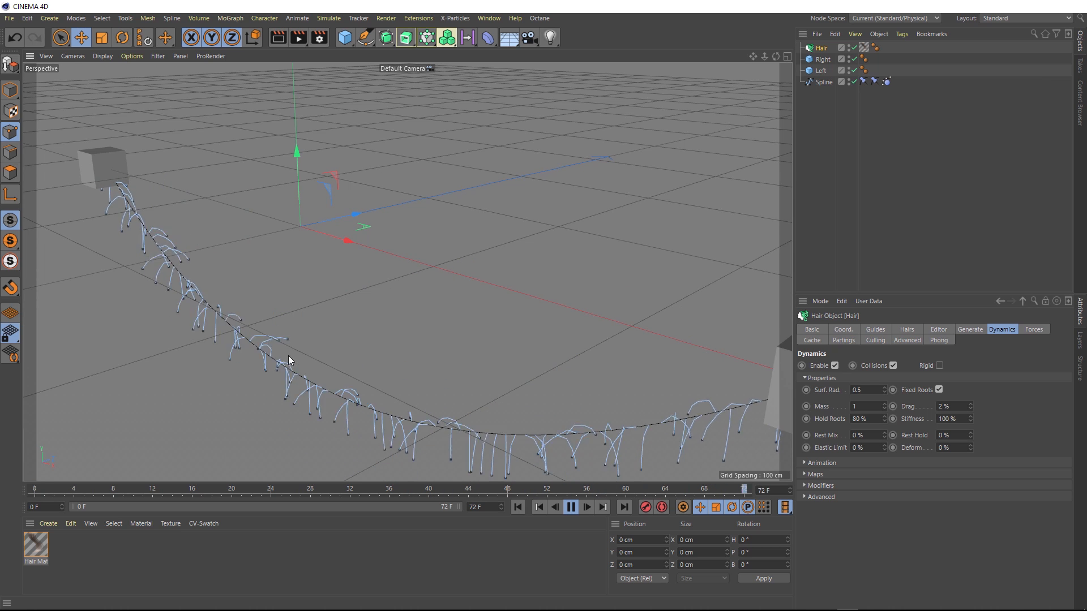
click(517, 508)
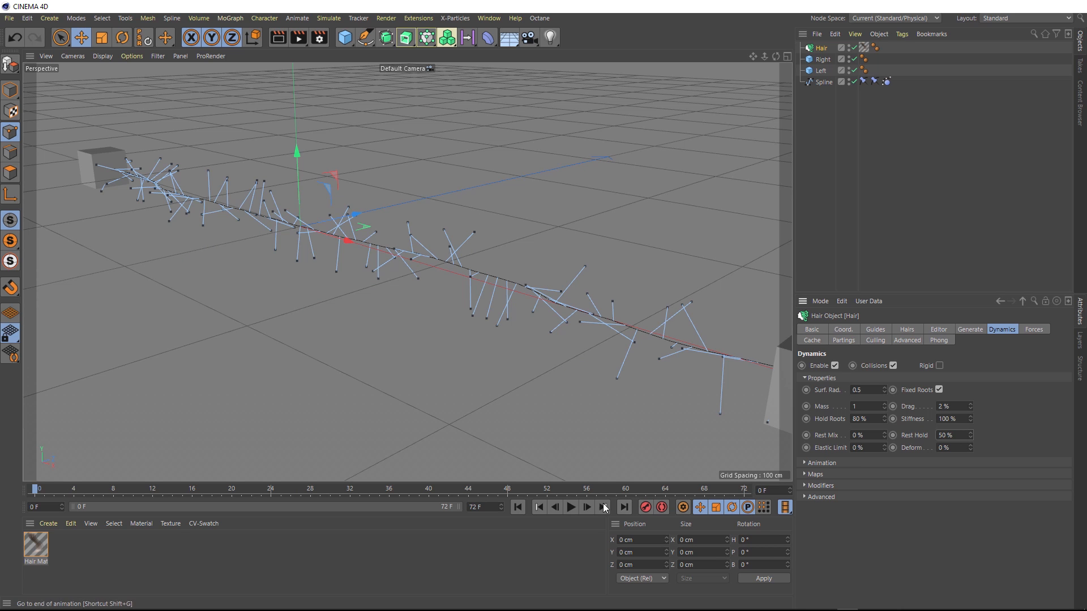
click(568, 507)
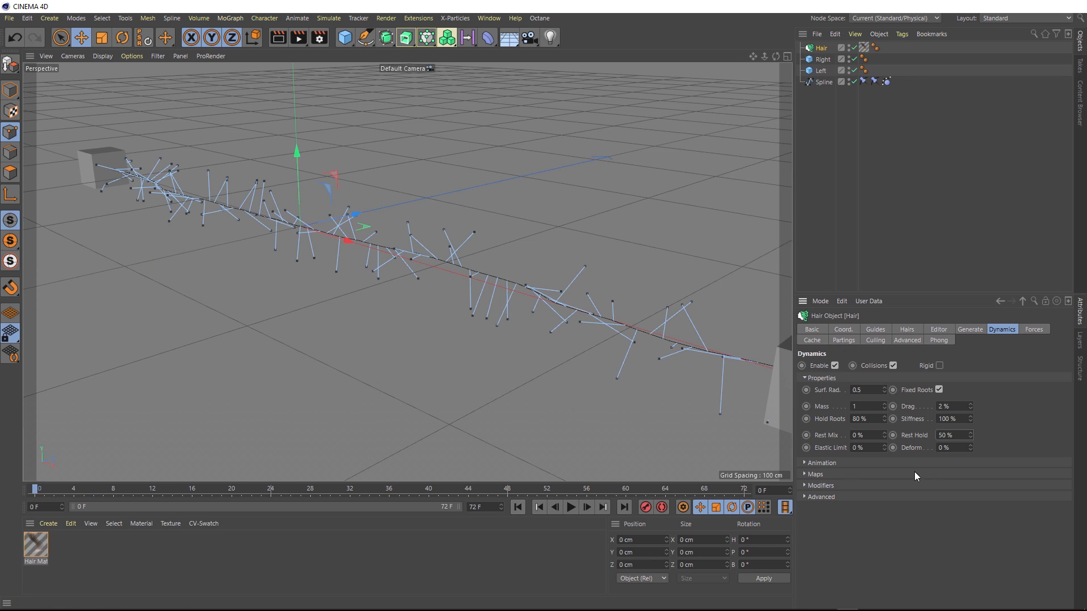
click(952, 435)
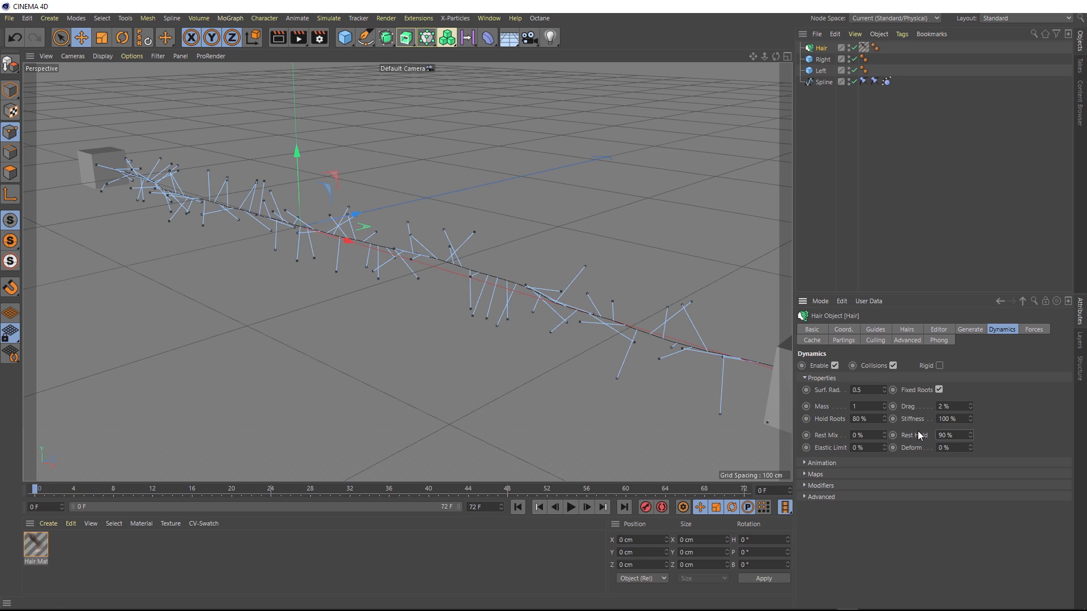
click(570, 507)
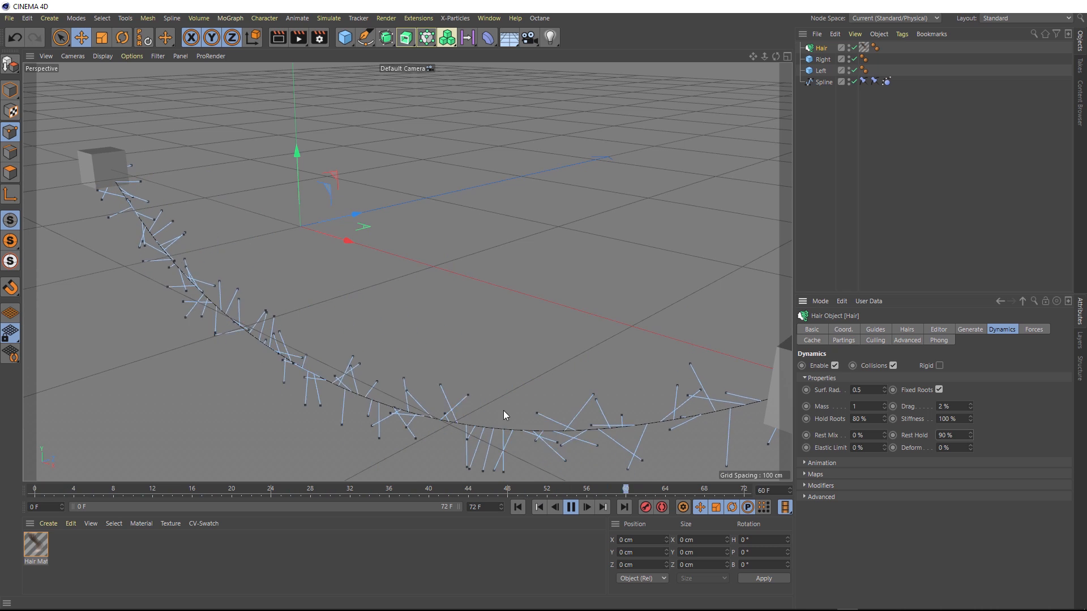
click(570, 507)
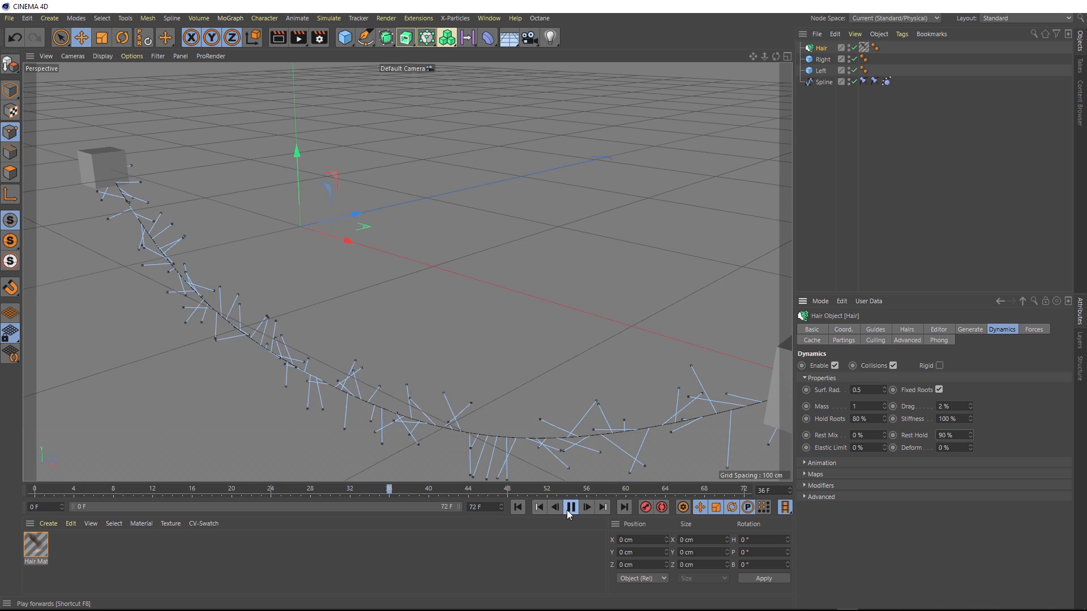
click(571, 506)
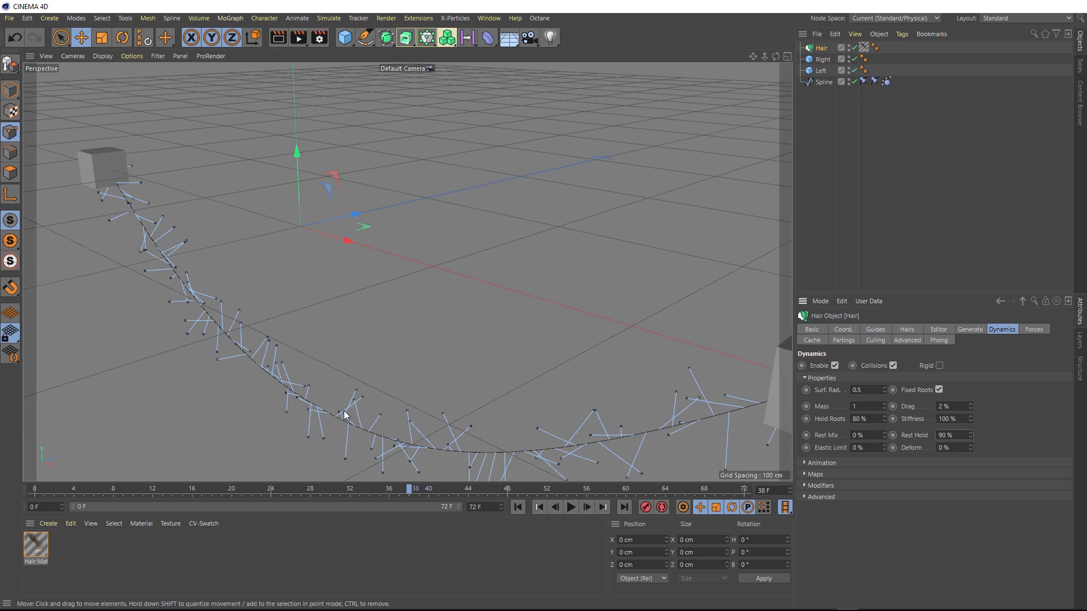
mouse_move(350, 413)
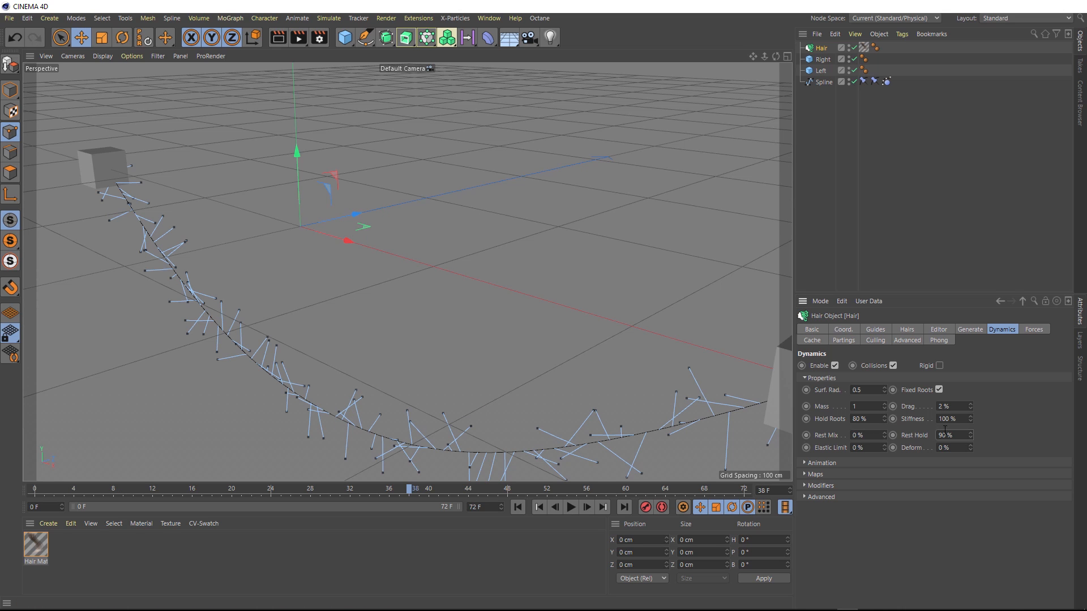
- Lower Rest Hold to 65% and replay the simulation from the start
text(65)
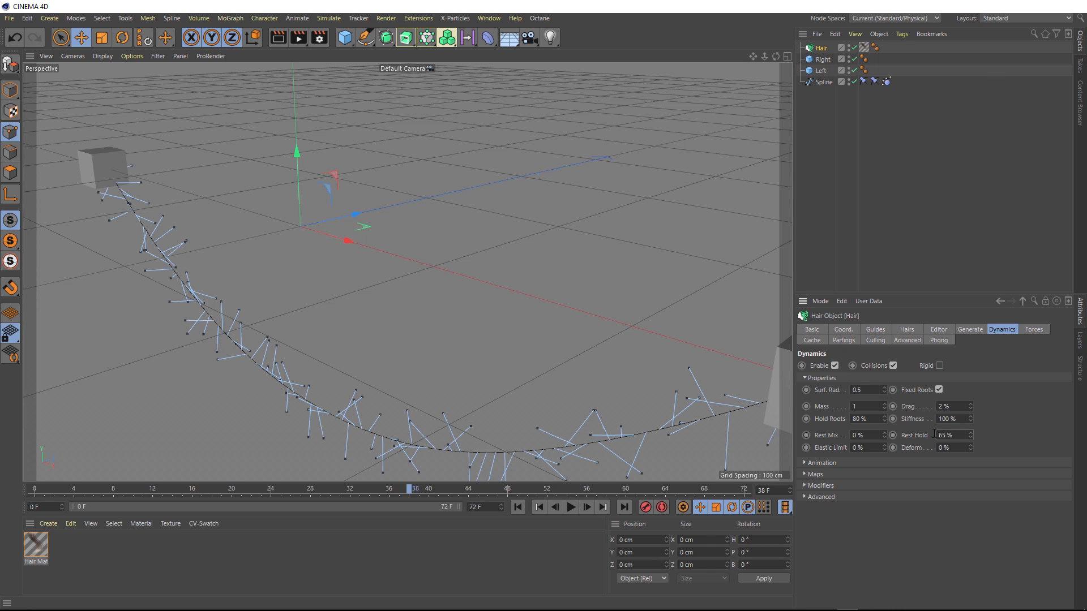
click(570, 507)
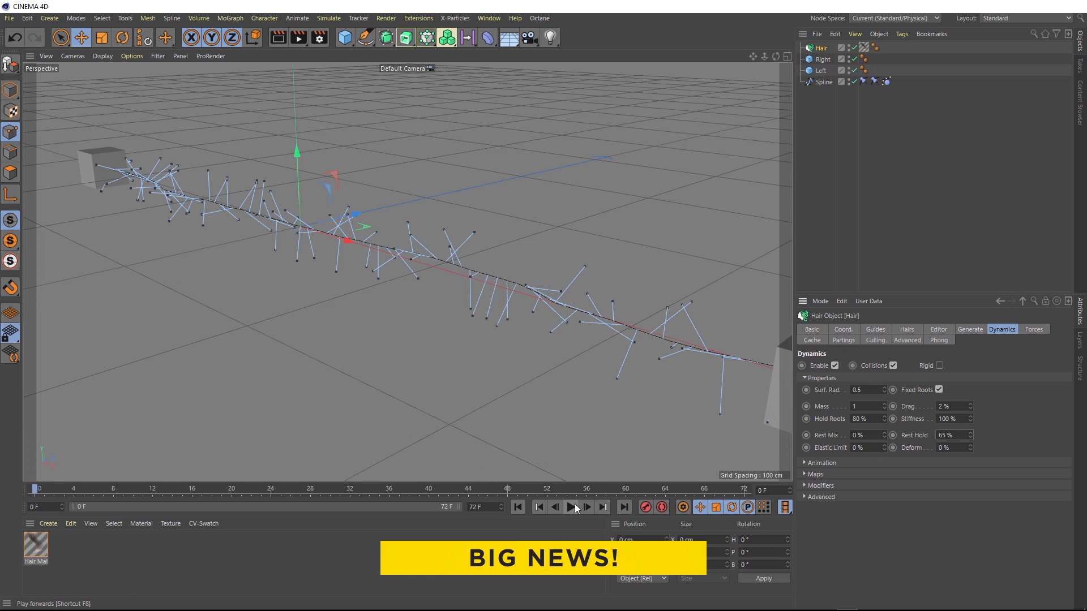
click(570, 507)
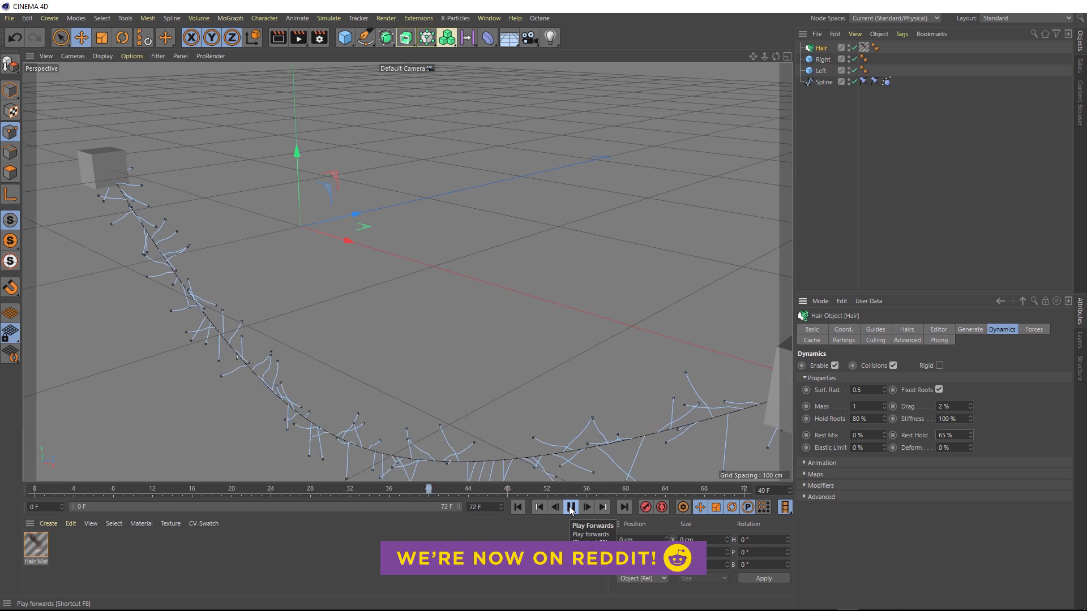
click(570, 507)
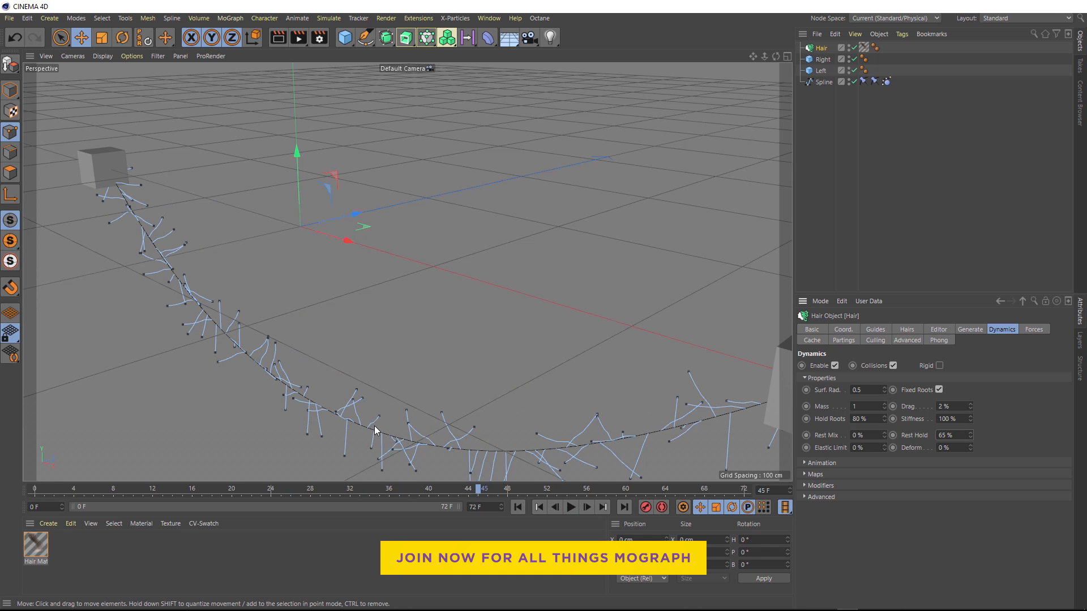
click(571, 507)
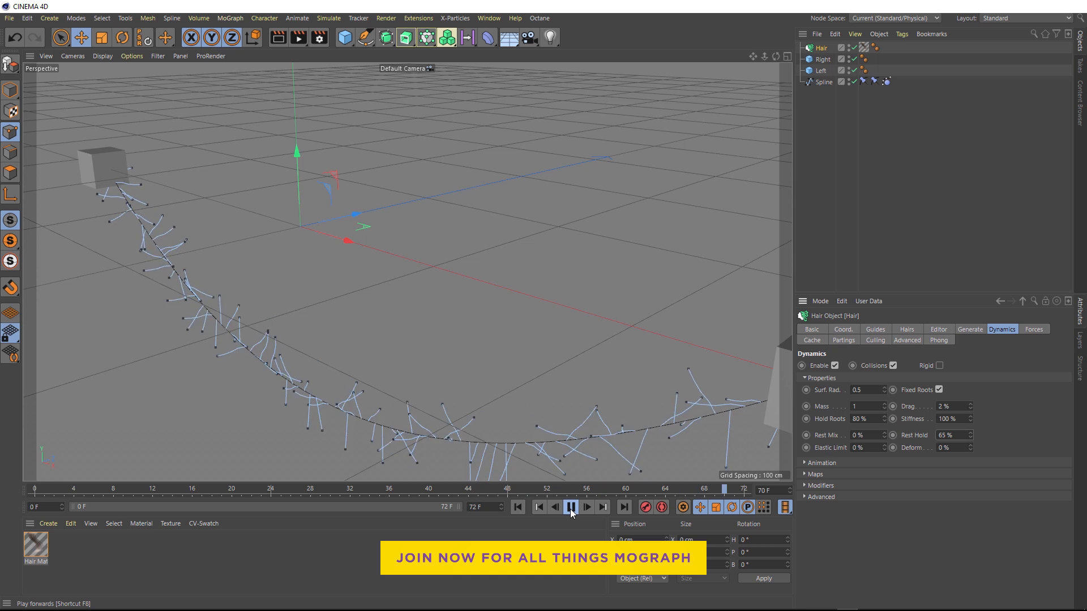
click(570, 507)
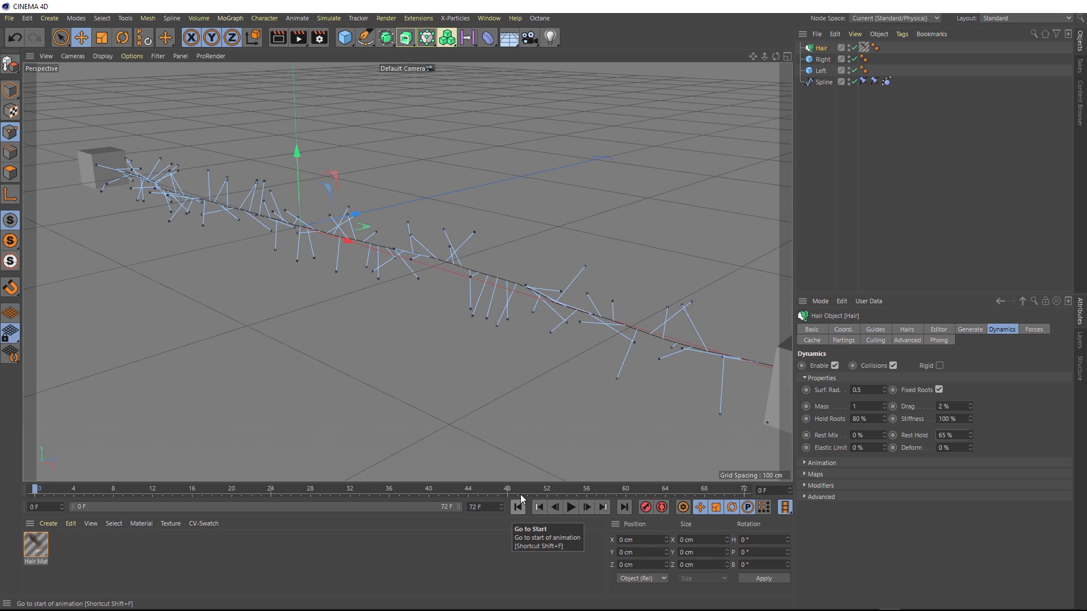
mouse_move(277, 38)
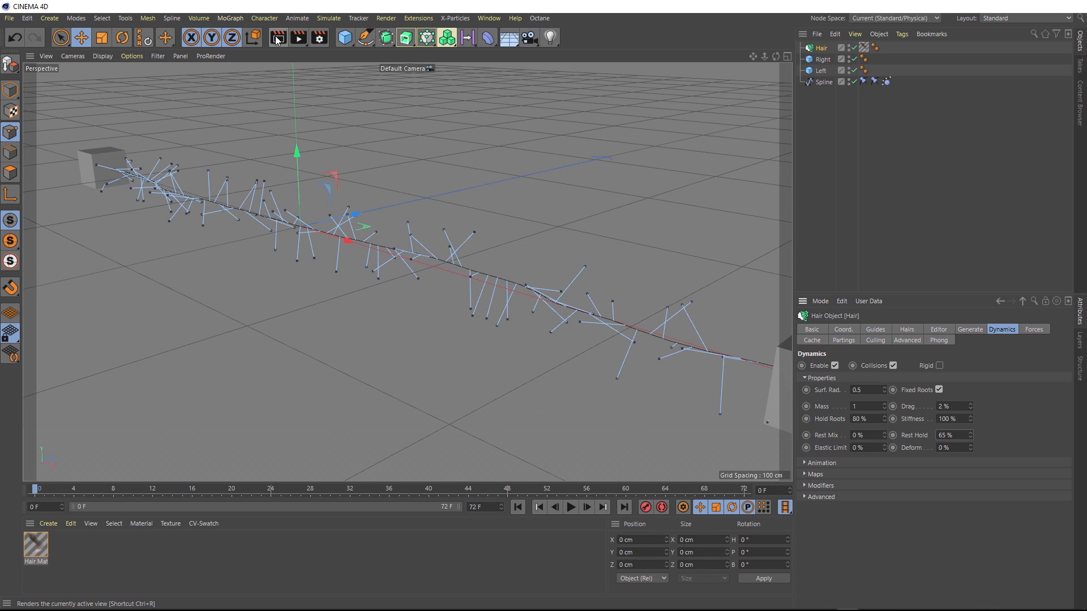
- Render the view and set the Hair object's Root option to As Guides
click(277, 37)
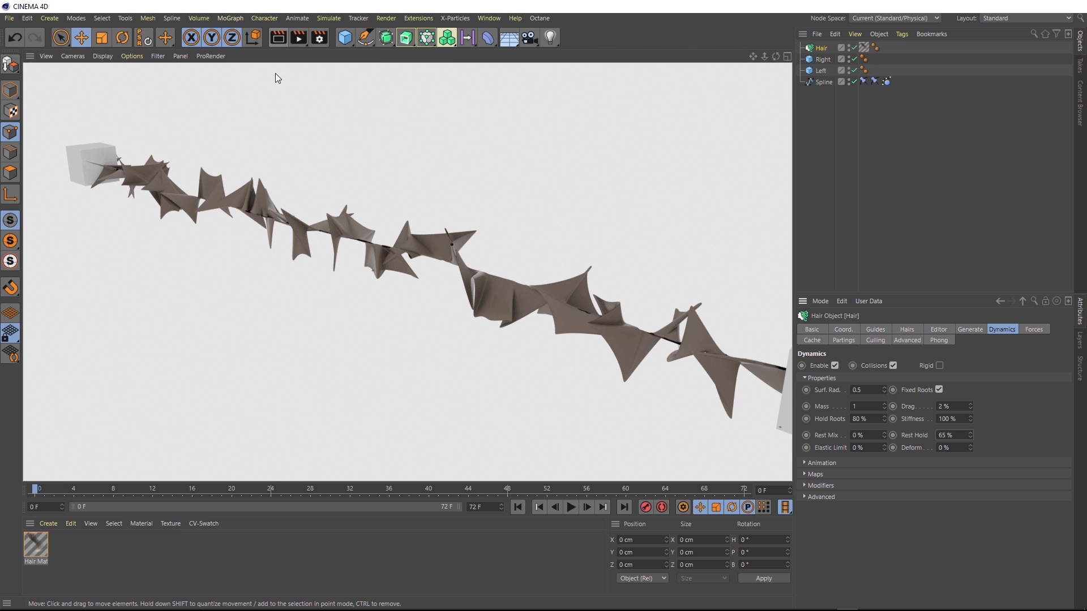
mouse_move(457, 266)
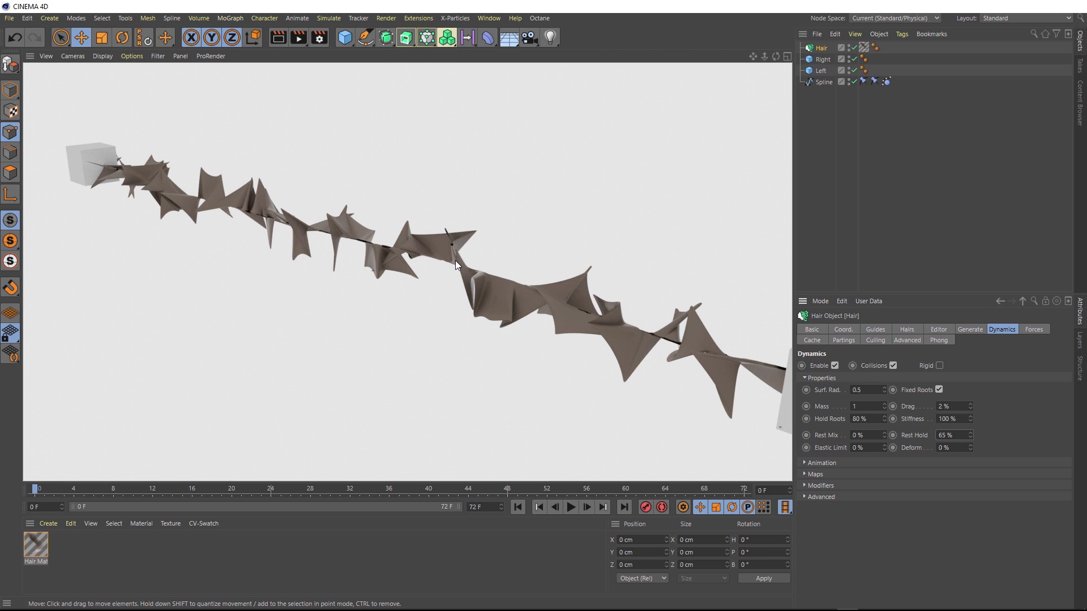
mouse_move(445, 266)
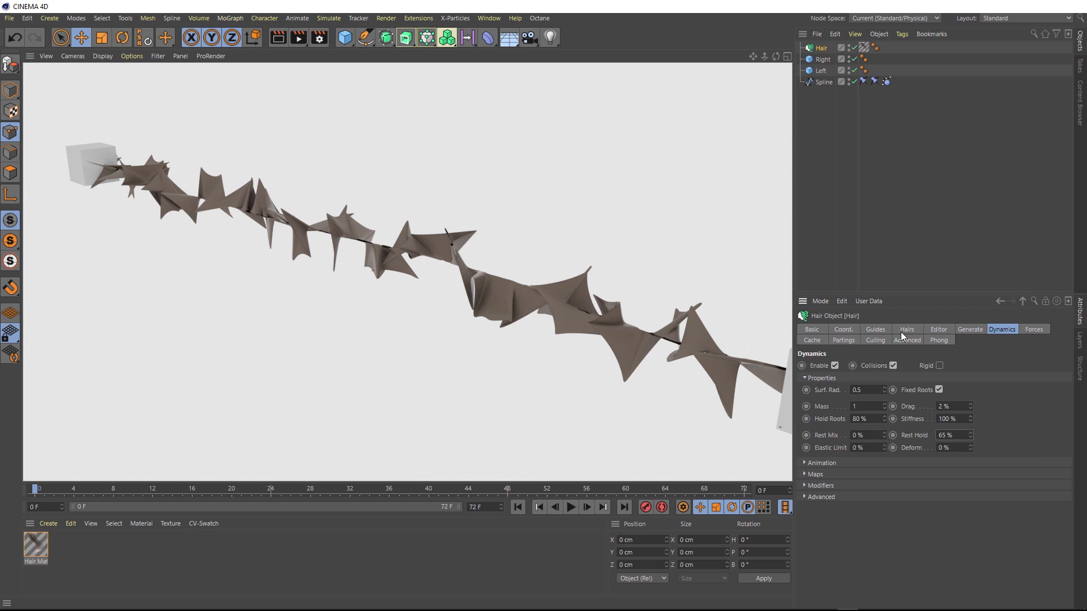
click(906, 330)
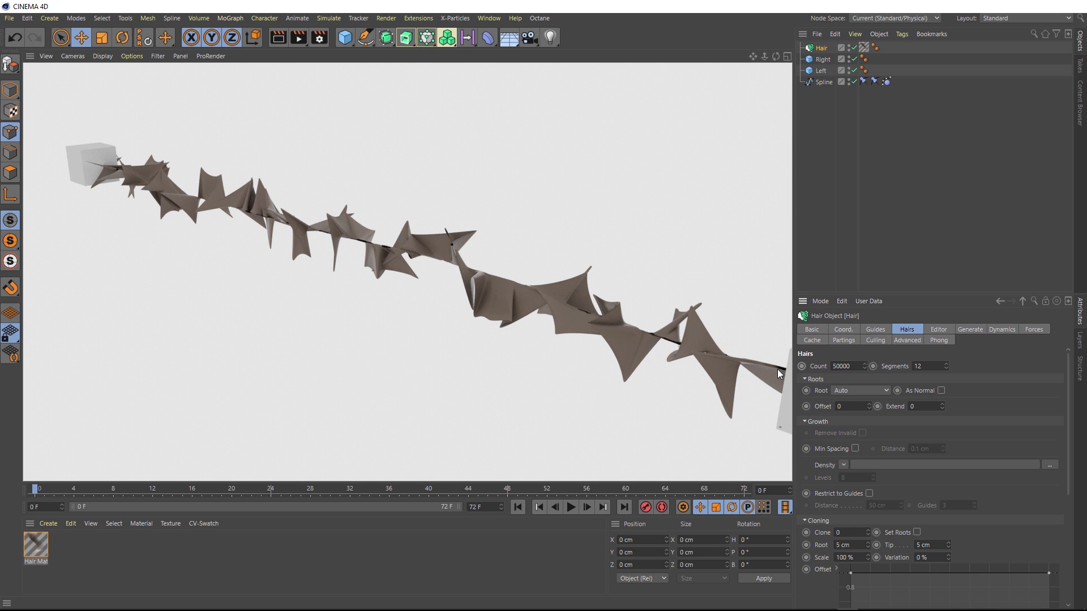
mouse_move(631, 347)
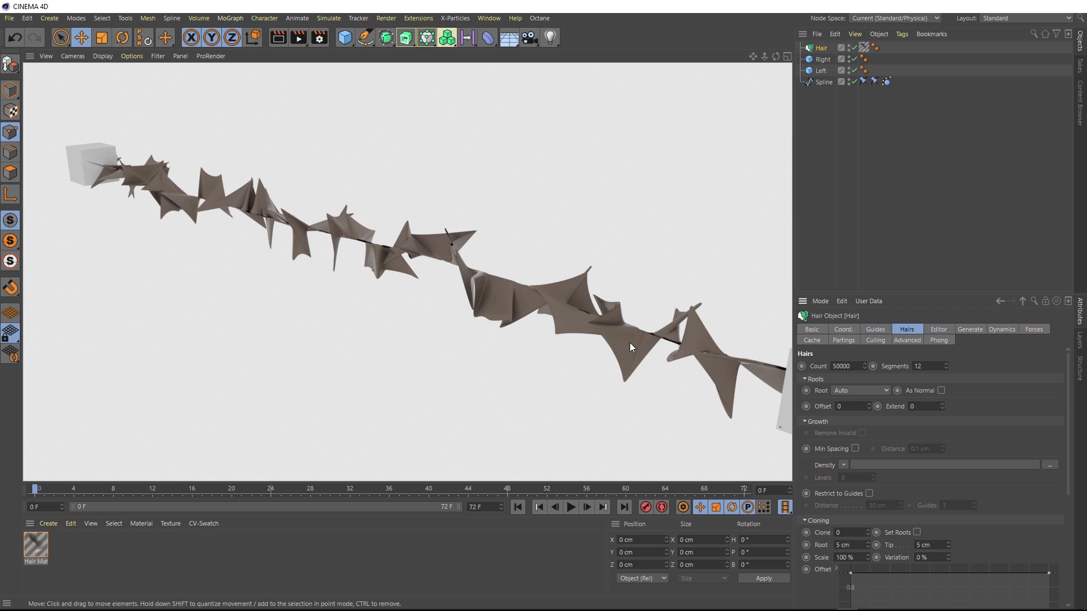
mouse_move(385, 247)
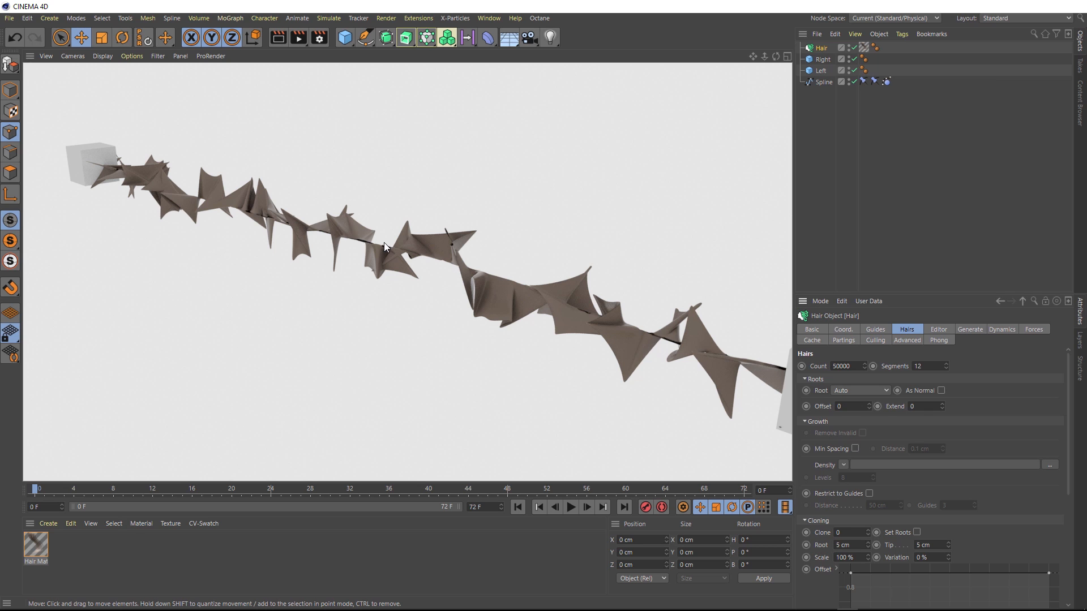
mouse_move(391, 249)
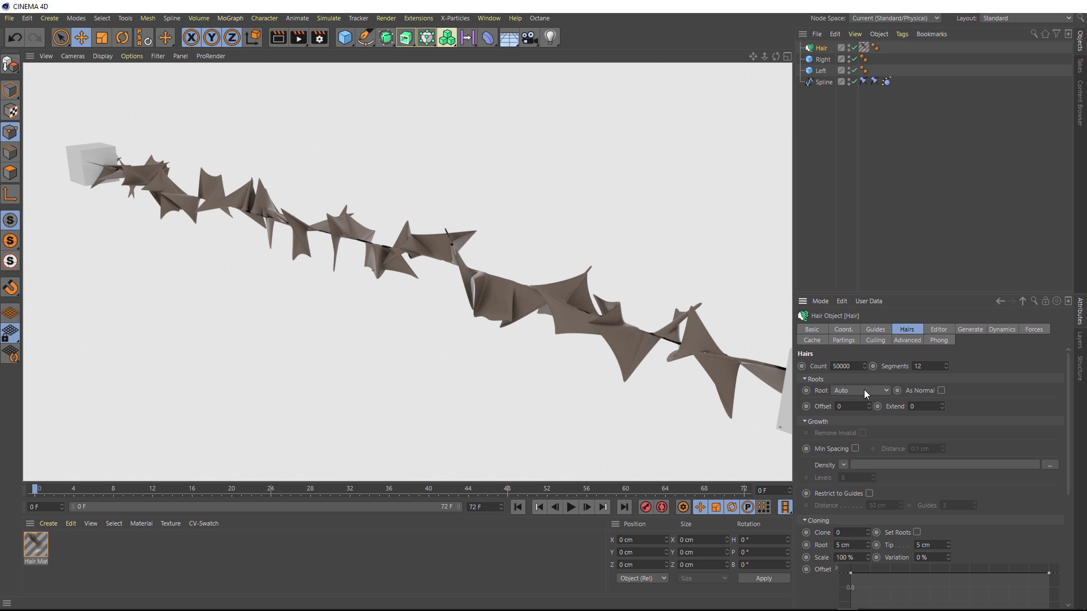
click(860, 390)
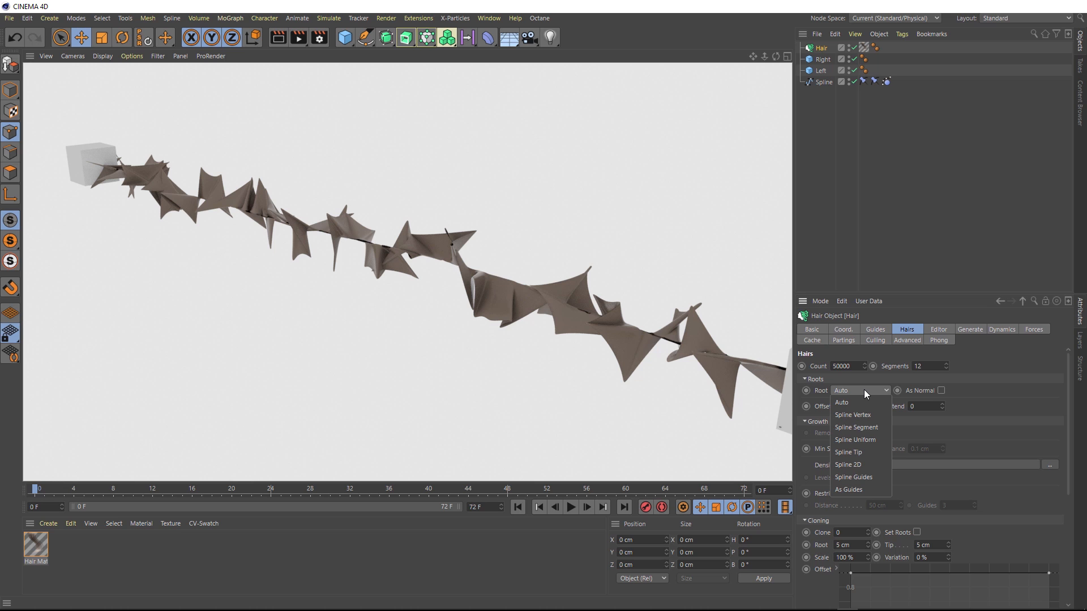
mouse_move(871, 492)
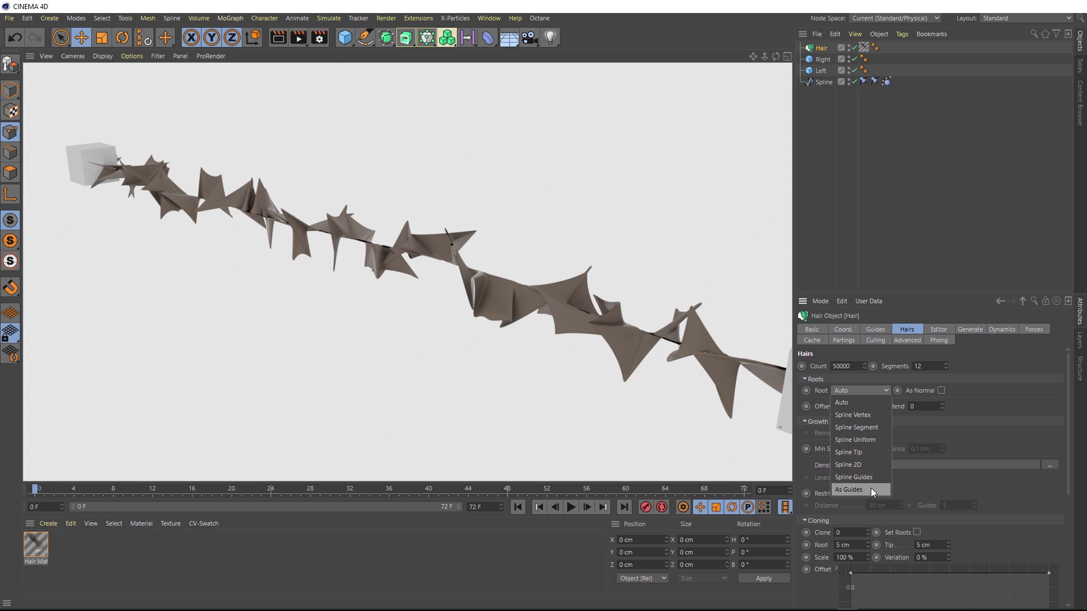
click(849, 490)
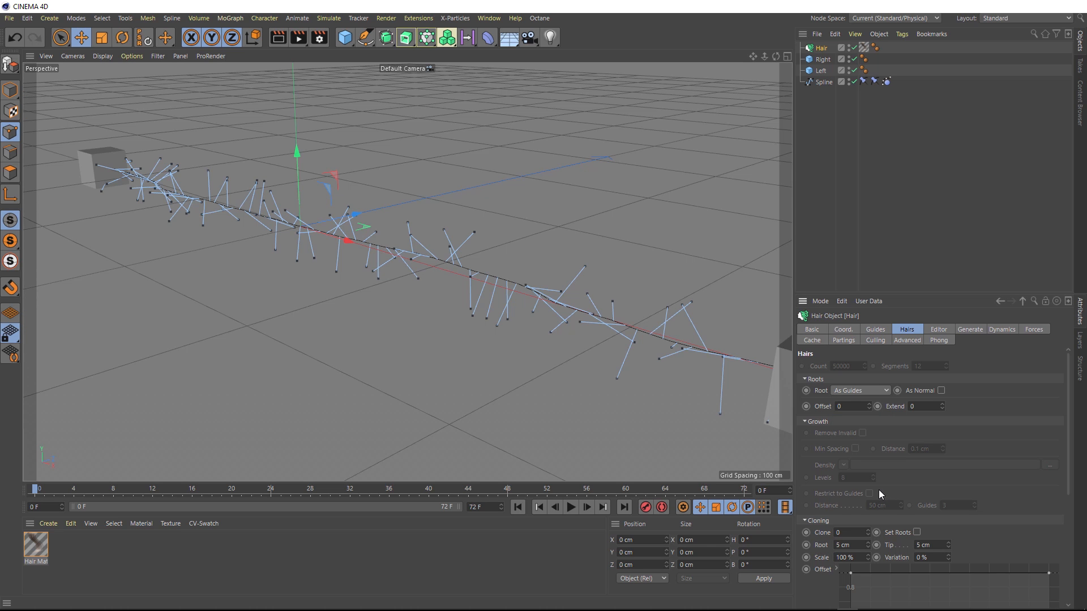
mouse_move(282, 49)
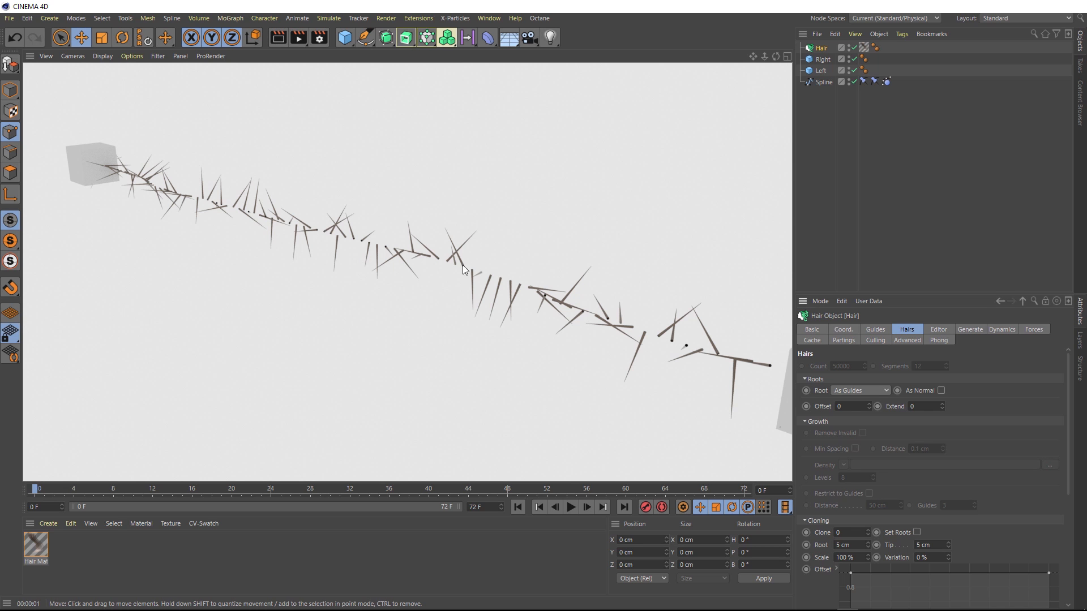
mouse_move(459, 271)
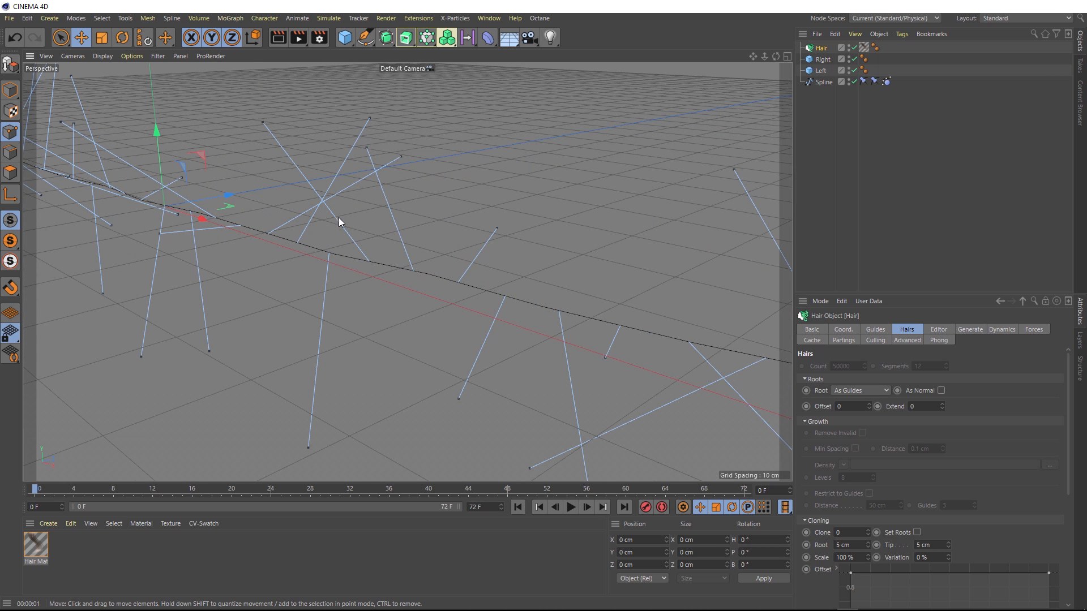
- Render a close-up of the tapered hair strands and reopen the generation settings
click(278, 37)
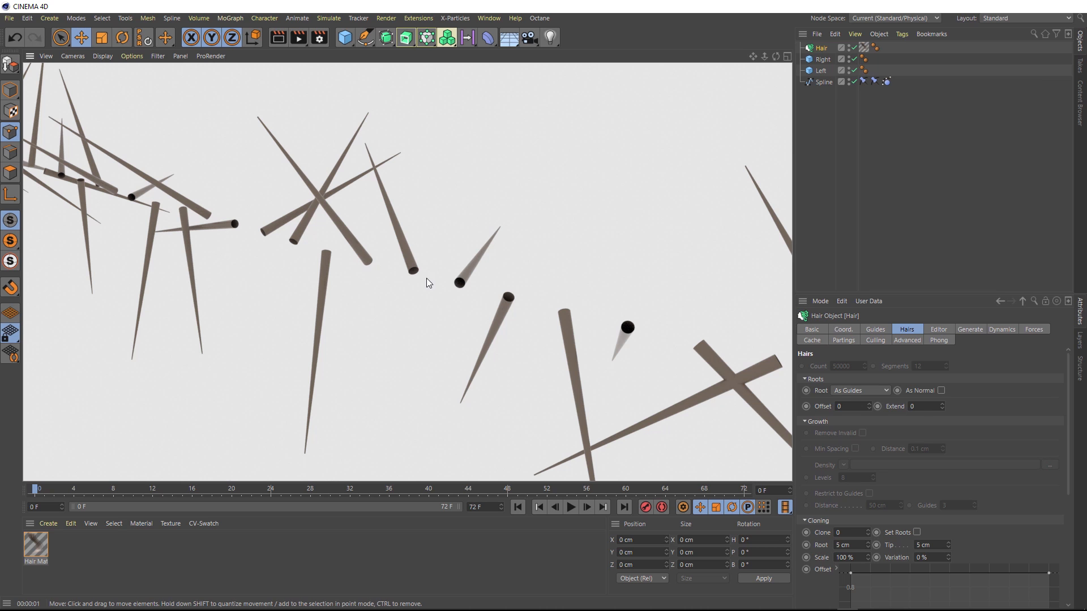
mouse_move(496, 333)
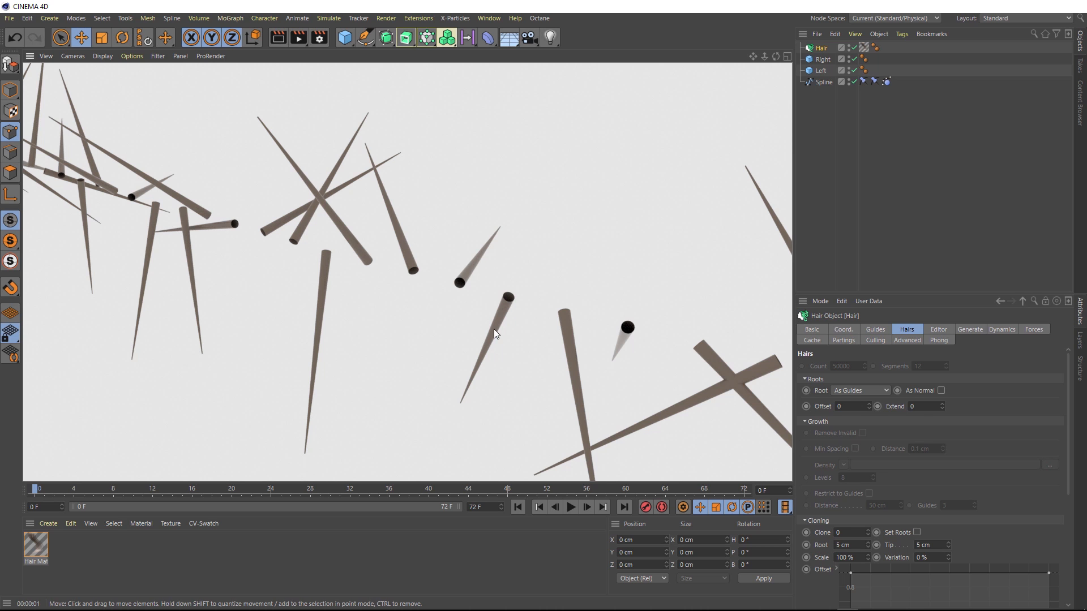
mouse_move(472, 405)
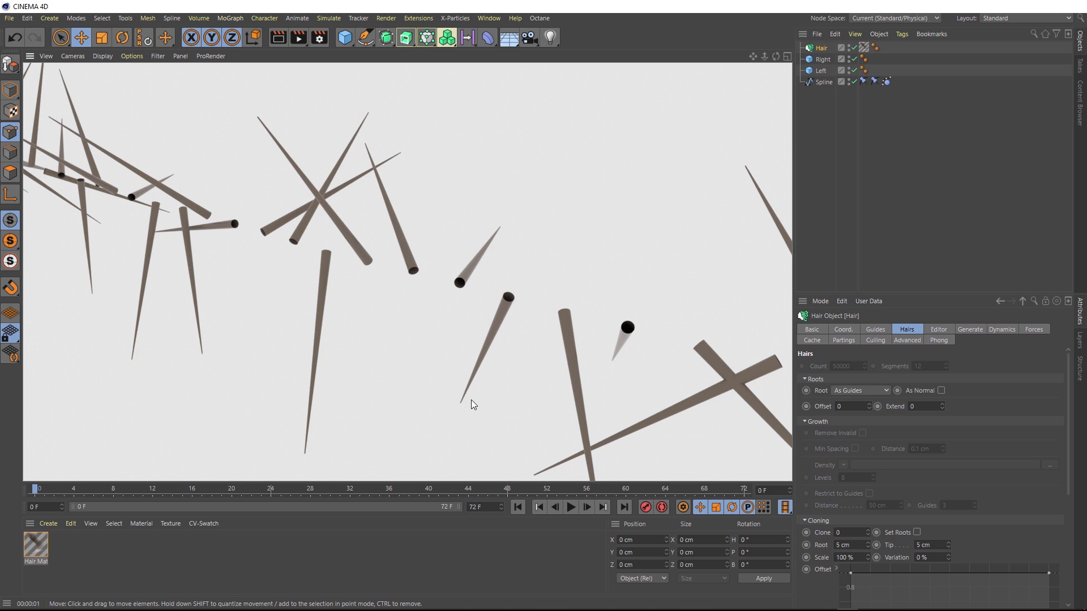
mouse_move(512, 301)
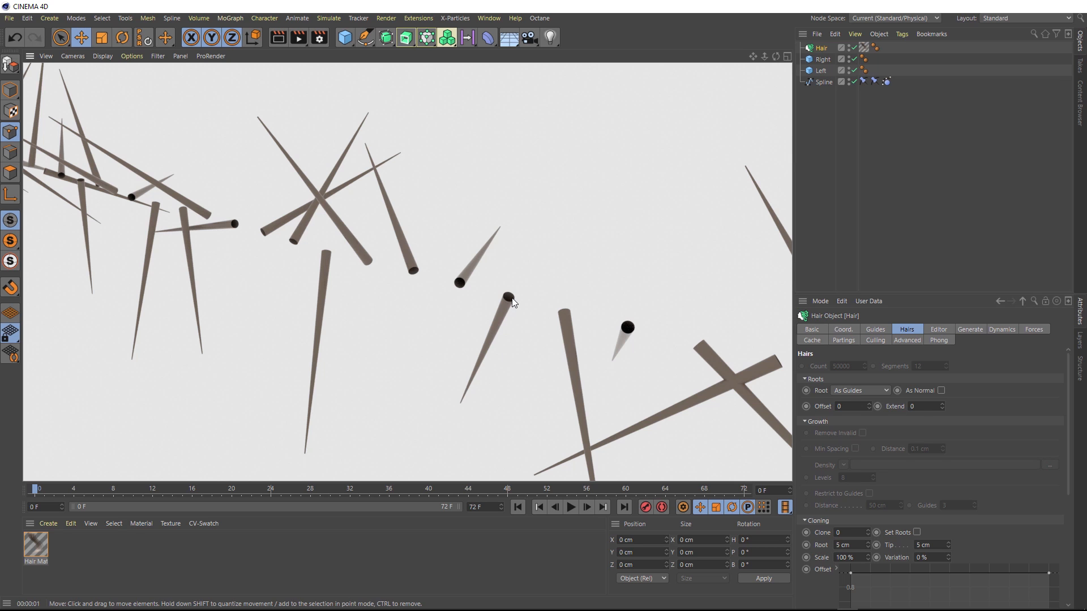
mouse_move(627, 371)
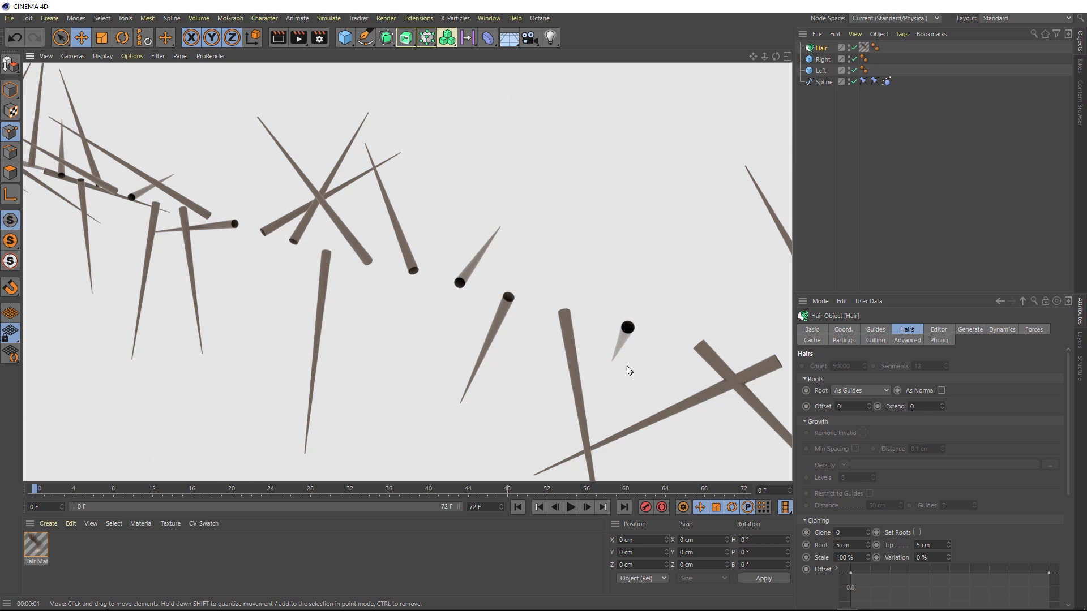
click(969, 330)
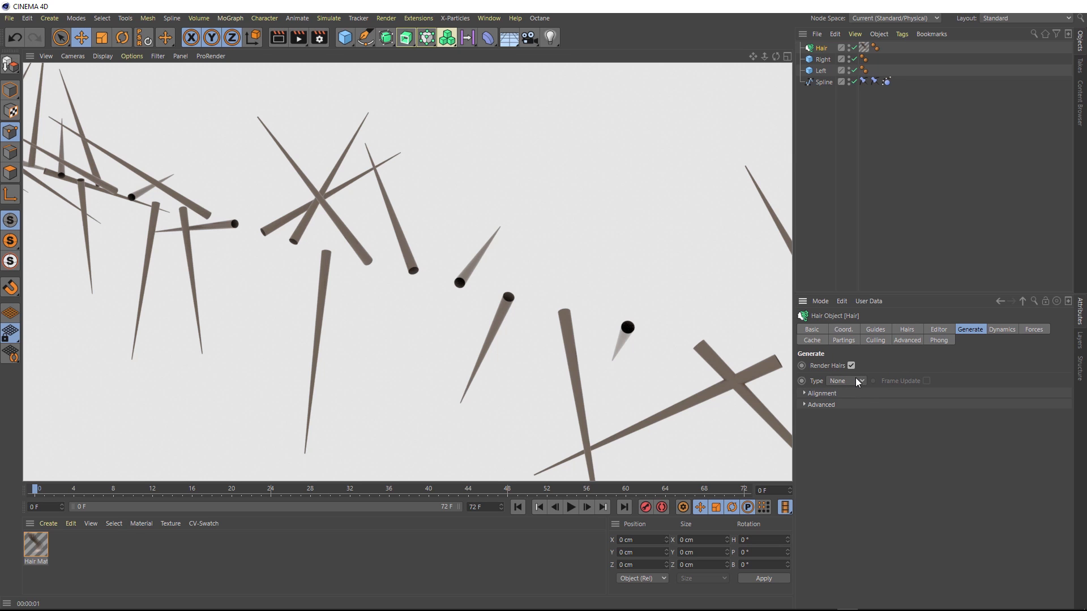
- Change the Hair object's Generate Type from None to Flat
click(845, 380)
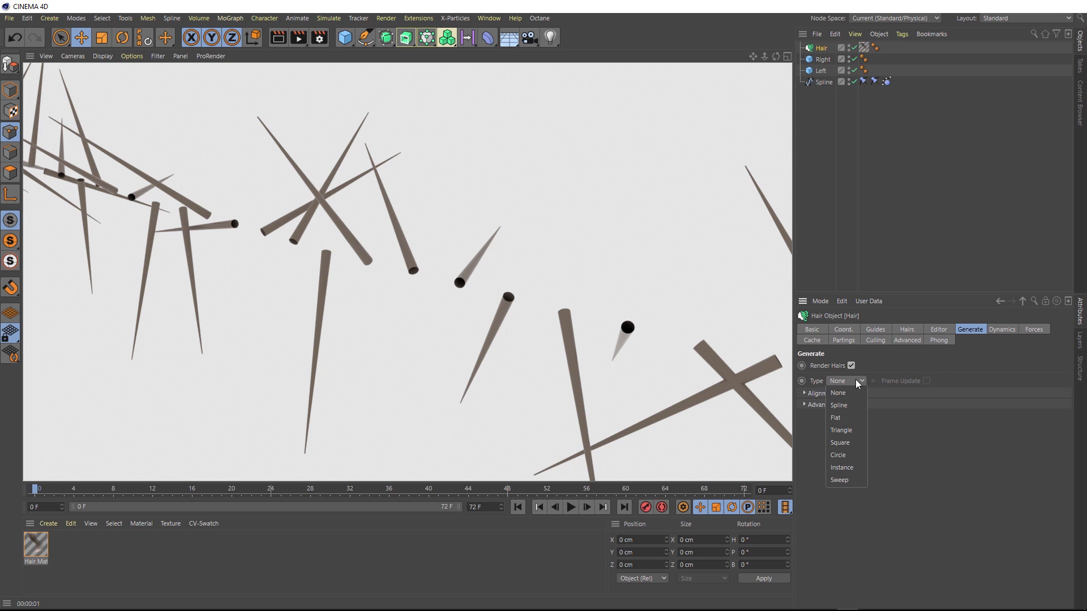
click(835, 417)
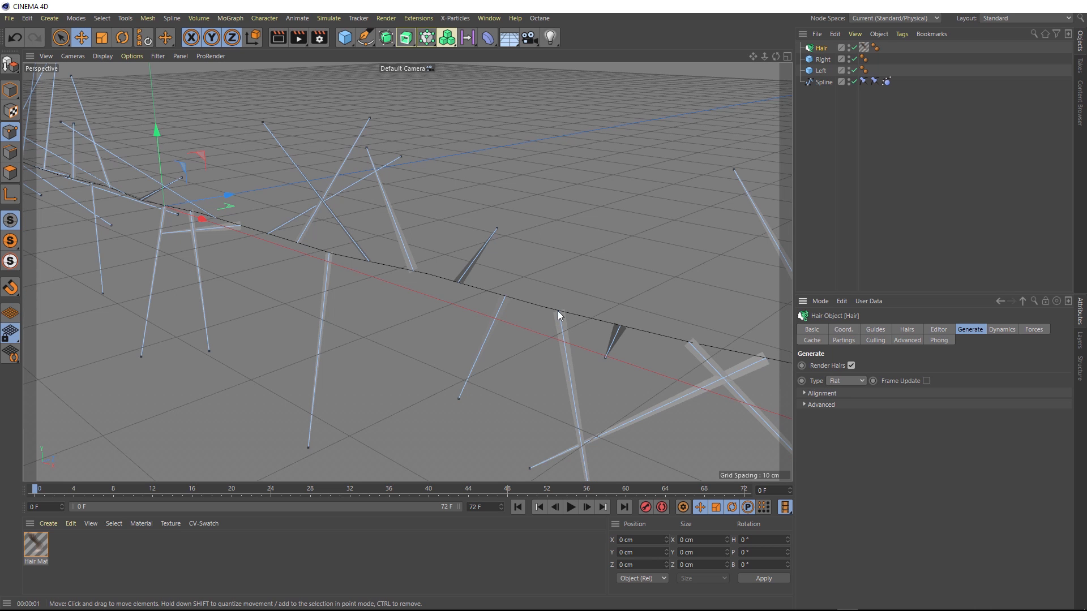
mouse_move(410, 282)
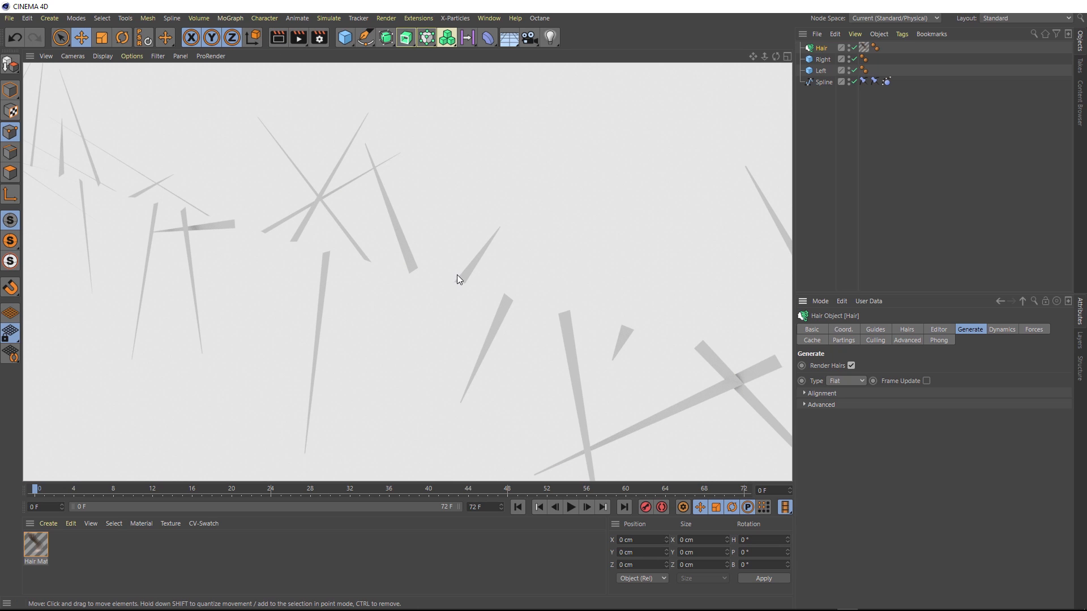
mouse_move(497, 229)
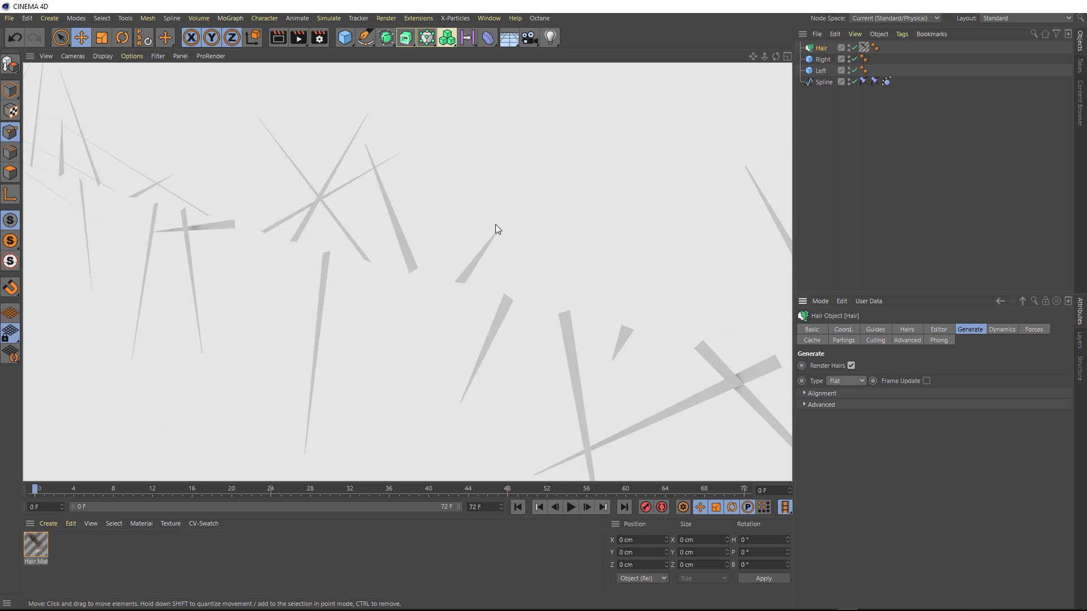
mouse_move(498, 242)
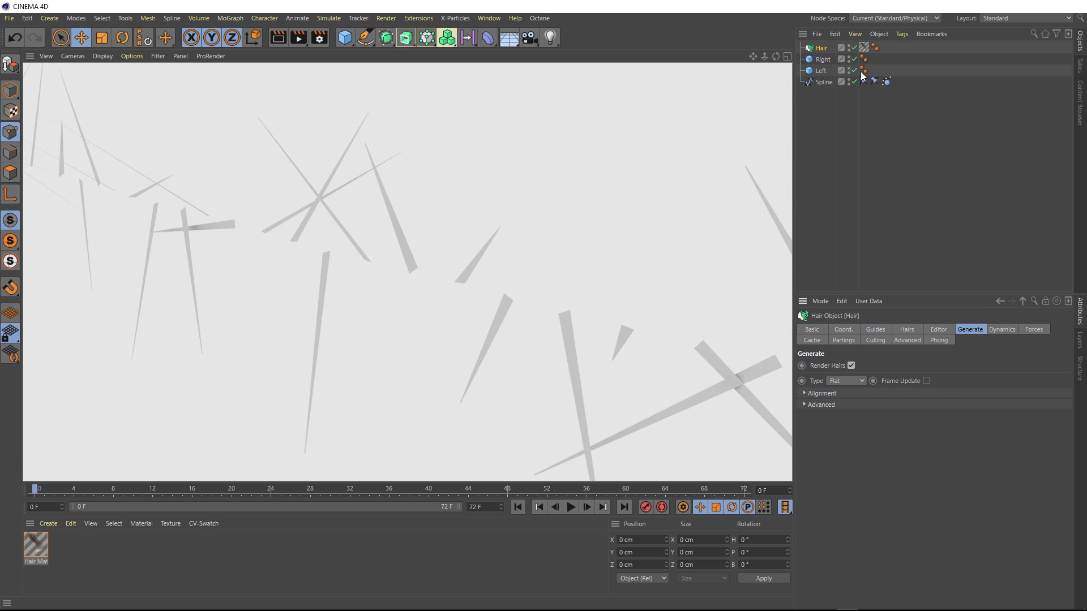
mouse_move(864, 47)
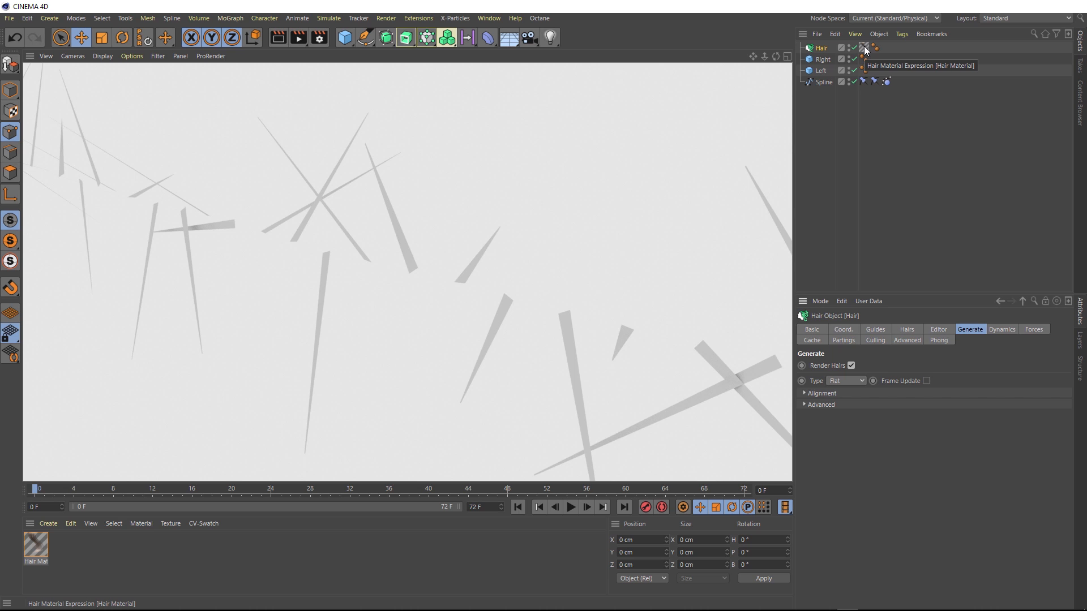
- Open Hair Mat and set its Thickness Tip to 1 cm, matching the root
click(864, 47)
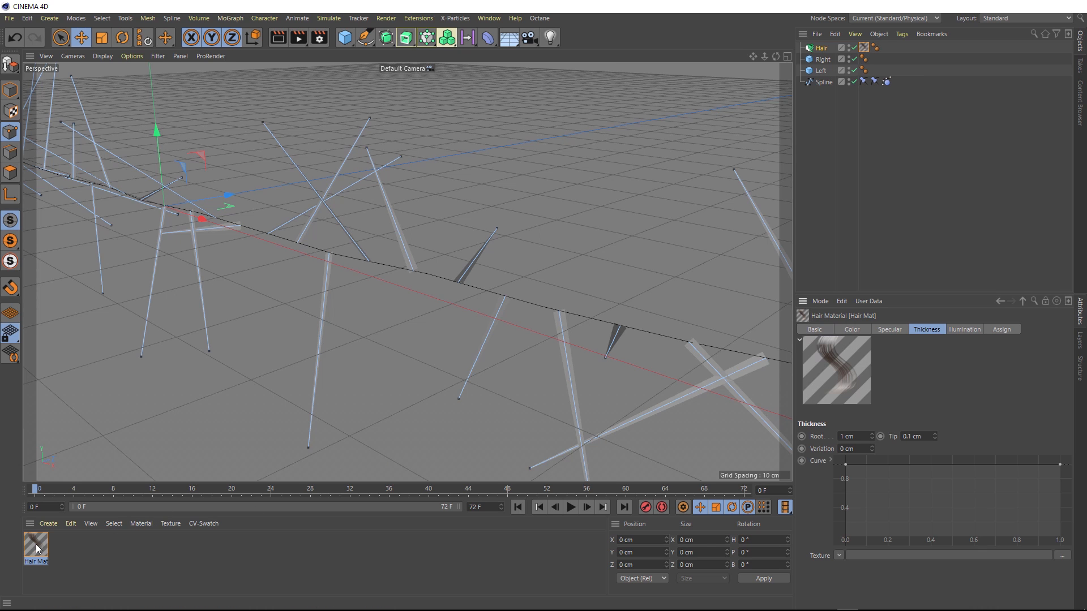
double_click(35, 543)
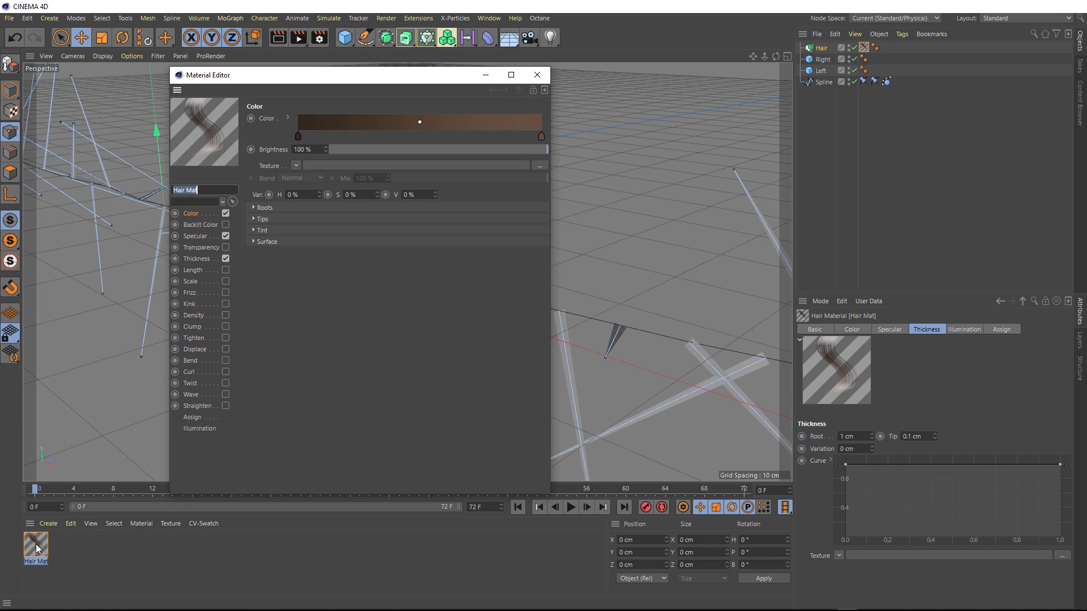
mouse_move(214, 281)
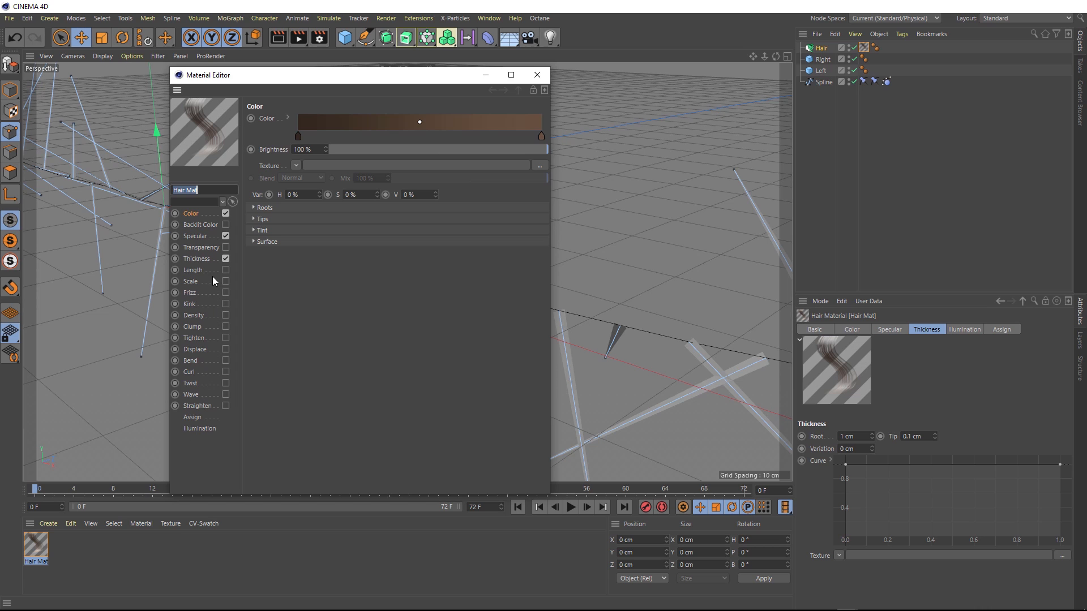
click(196, 258)
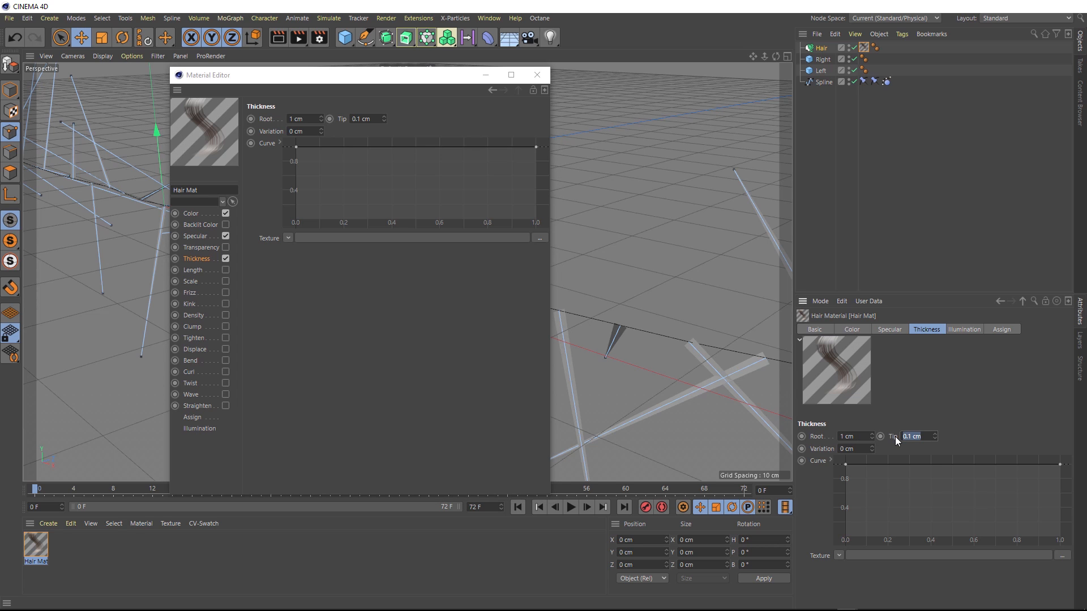
text(1 cm)
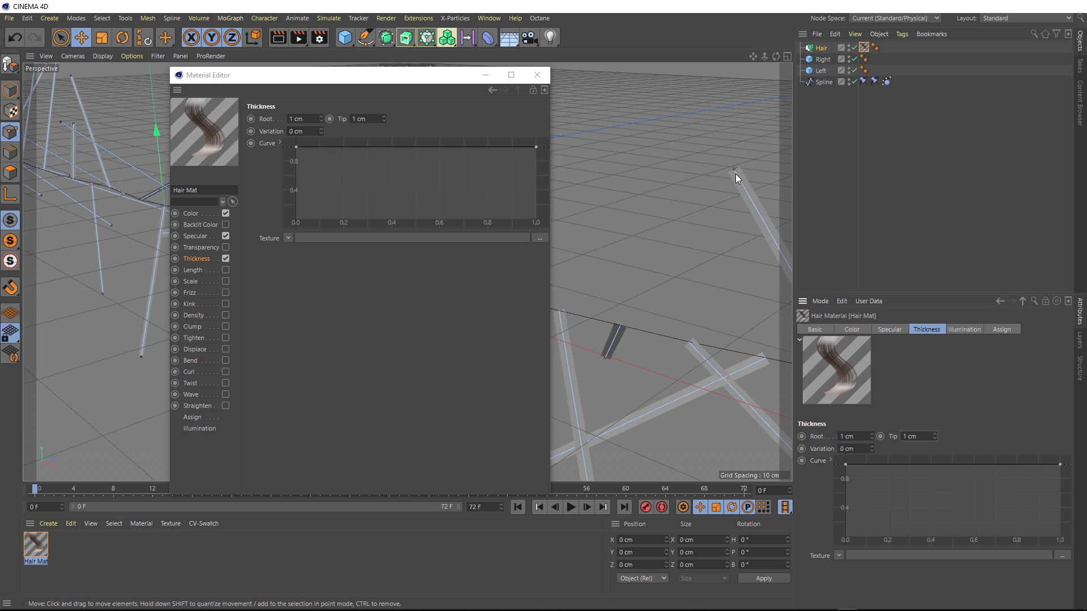
click(537, 74)
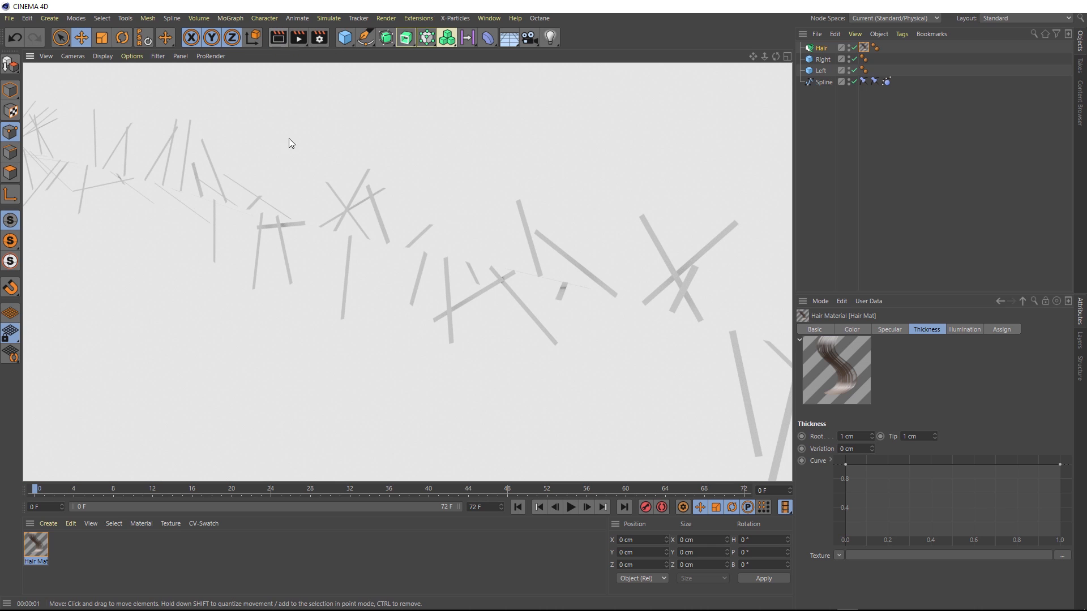
mouse_move(501, 235)
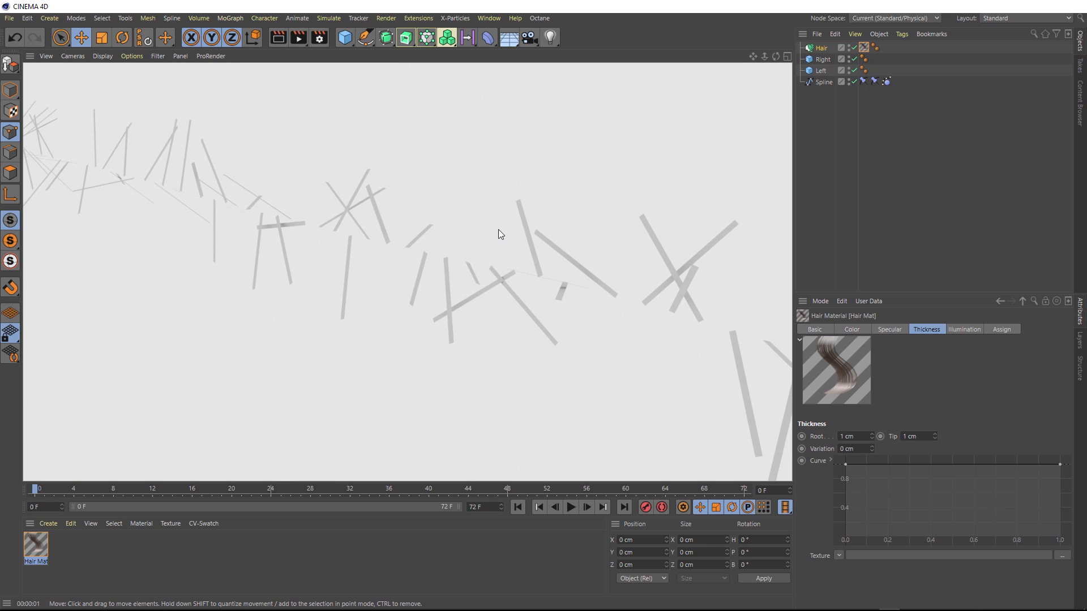
mouse_move(179, 173)
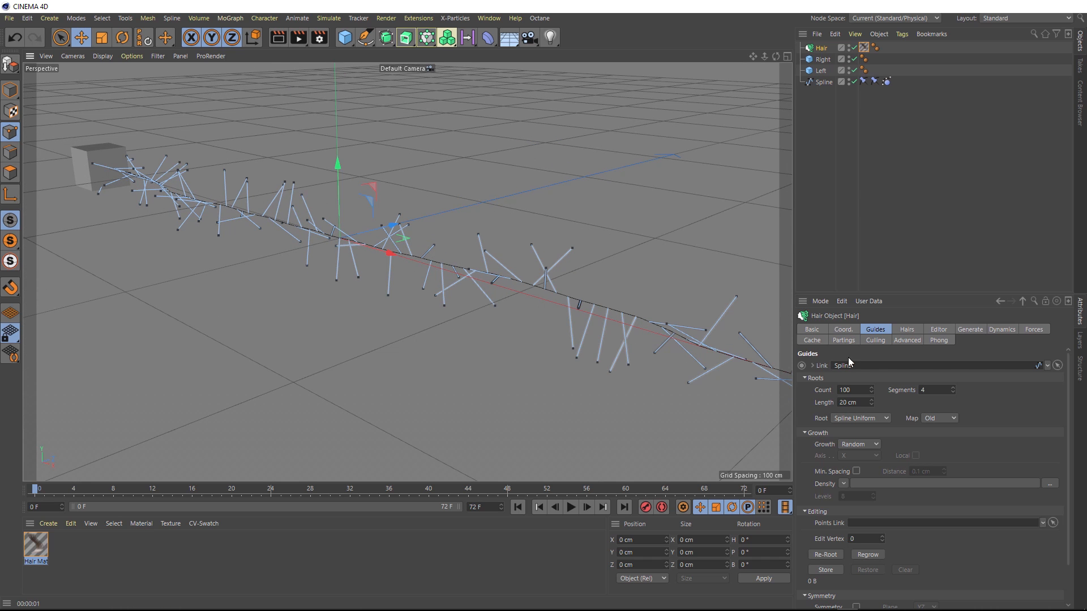
mouse_move(825, 399)
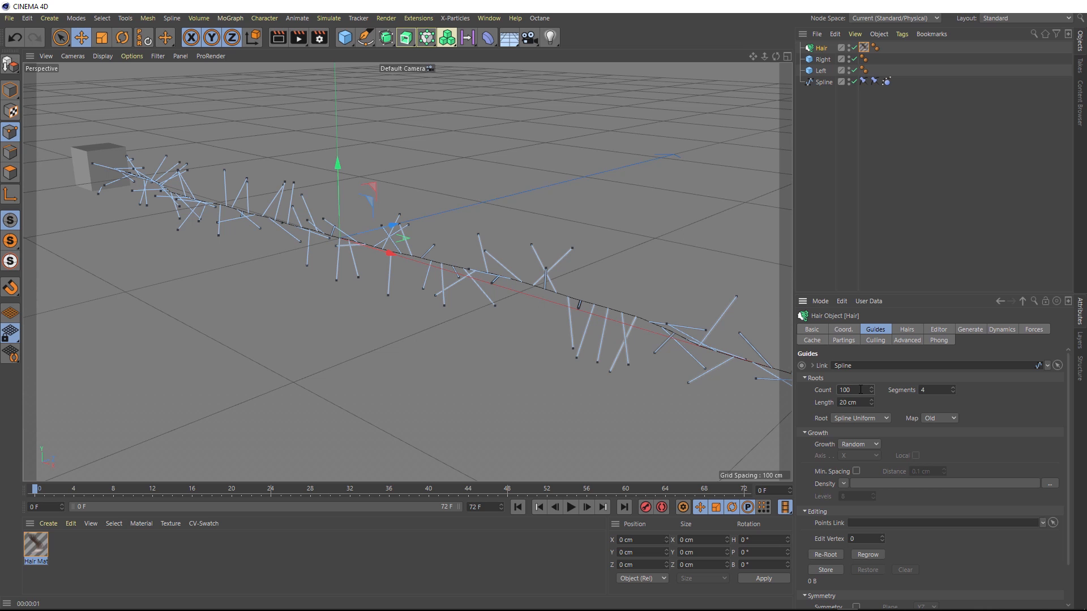
- Change the hair Guides Roots Count from 100 to 1000
text(1000)
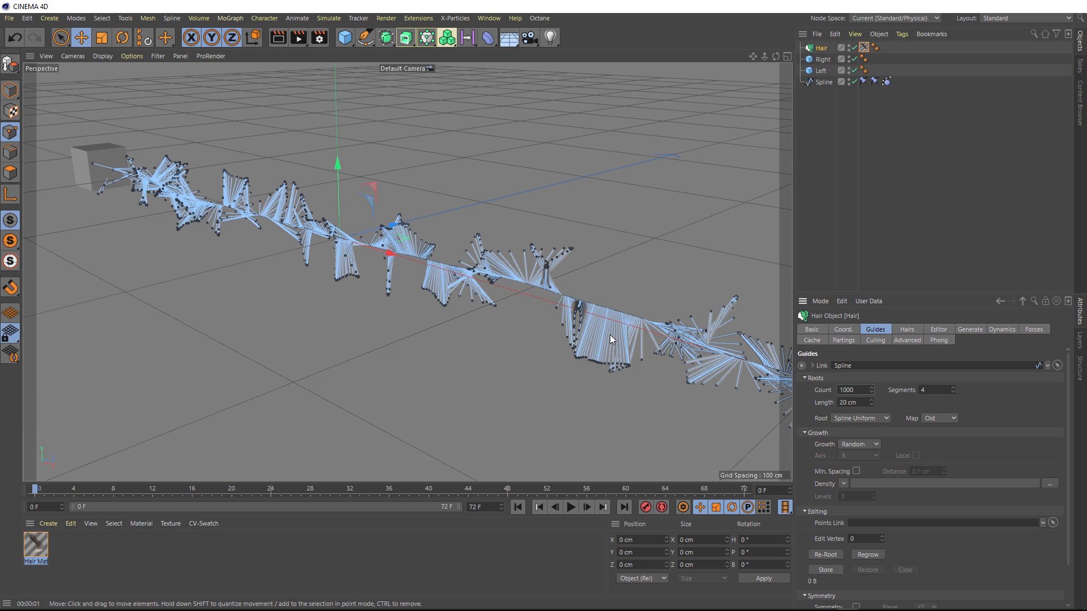
mouse_move(595, 335)
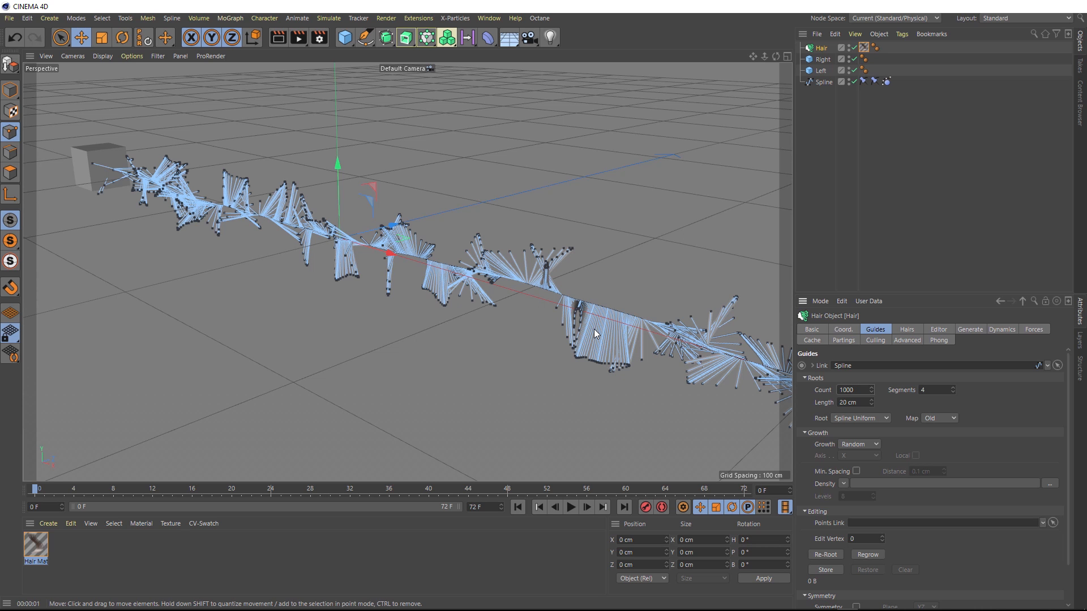
mouse_move(713, 436)
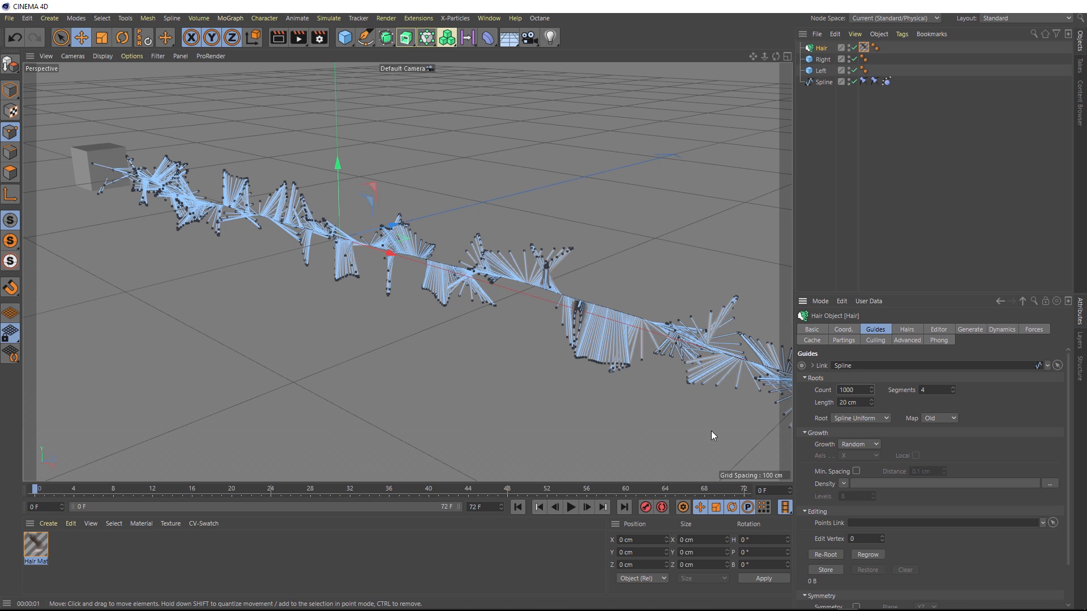
click(867, 554)
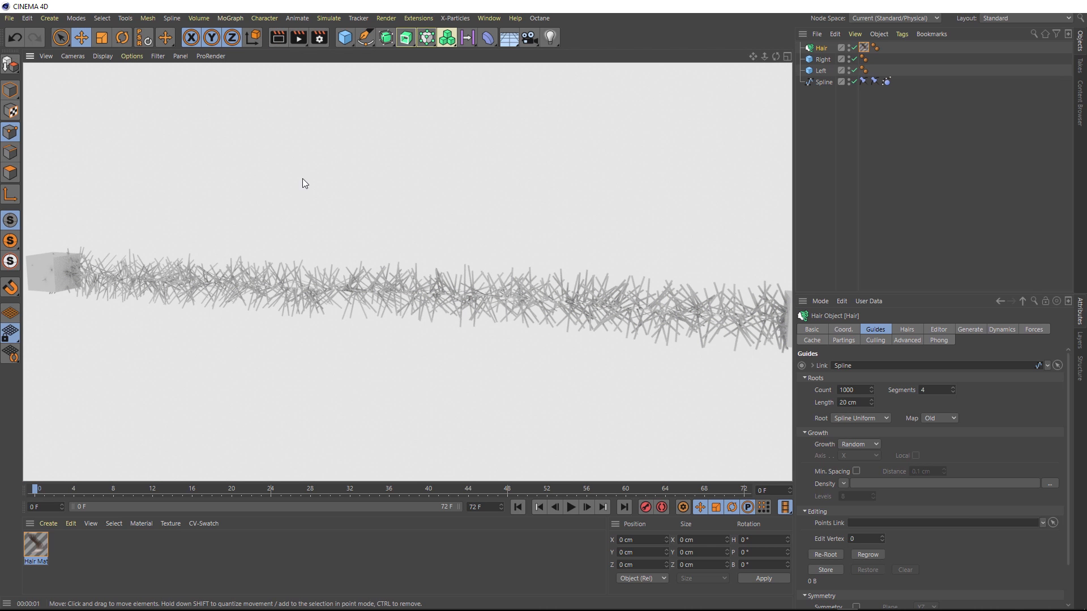
mouse_move(384, 290)
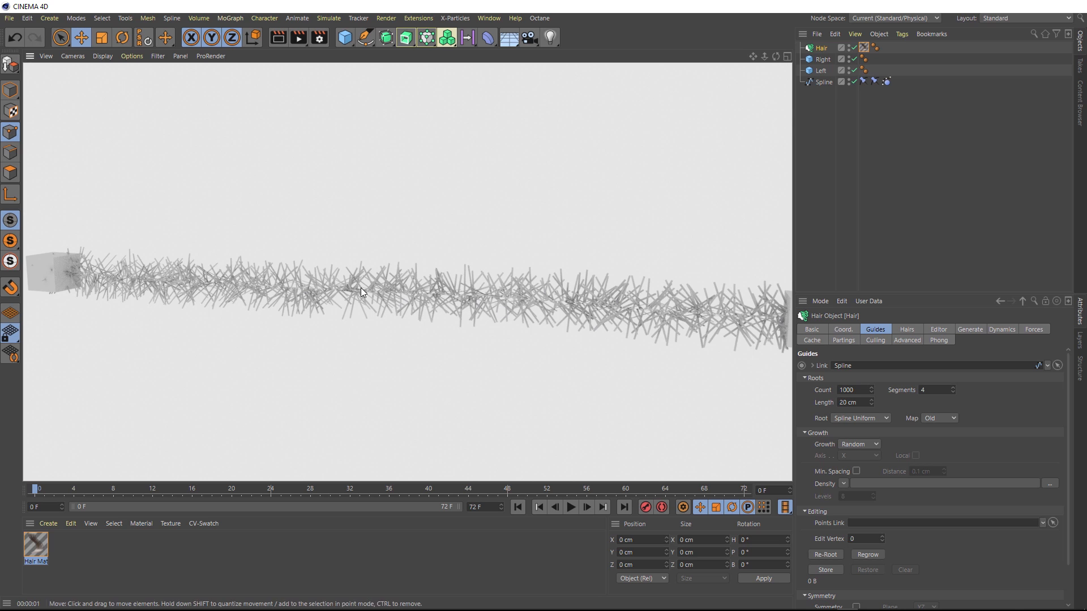
mouse_move(395, 293)
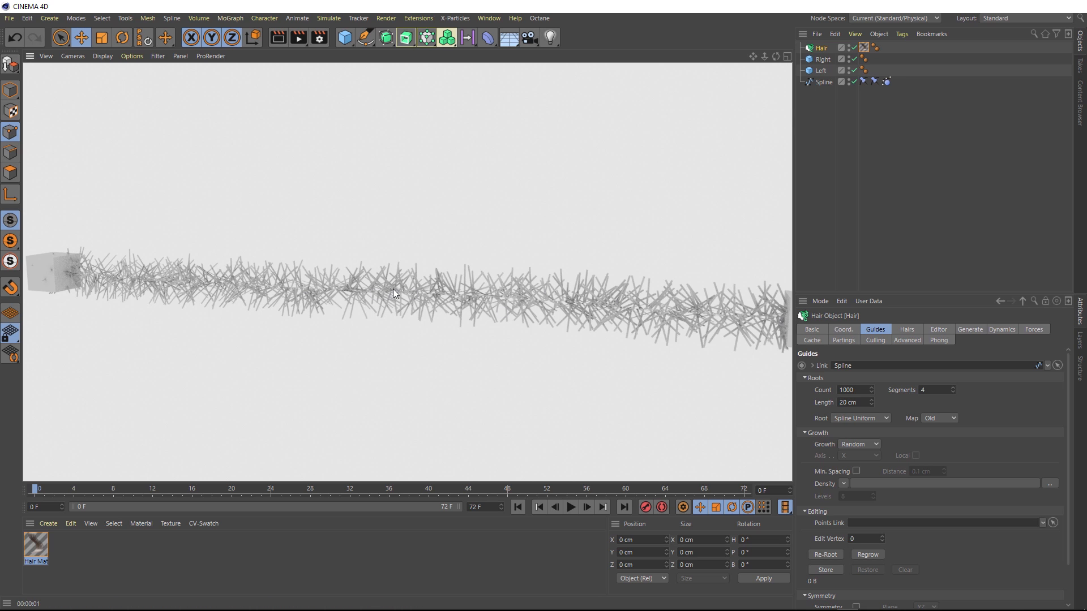
mouse_move(822, 383)
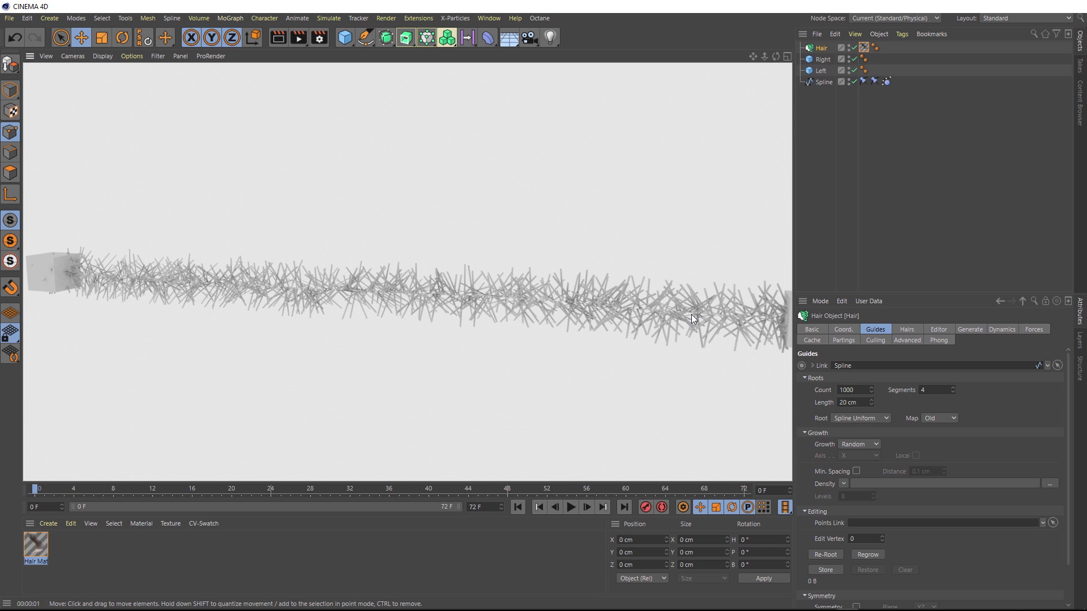
- Raise the hair's Cloning Clone count from 9 to 12
click(906, 329)
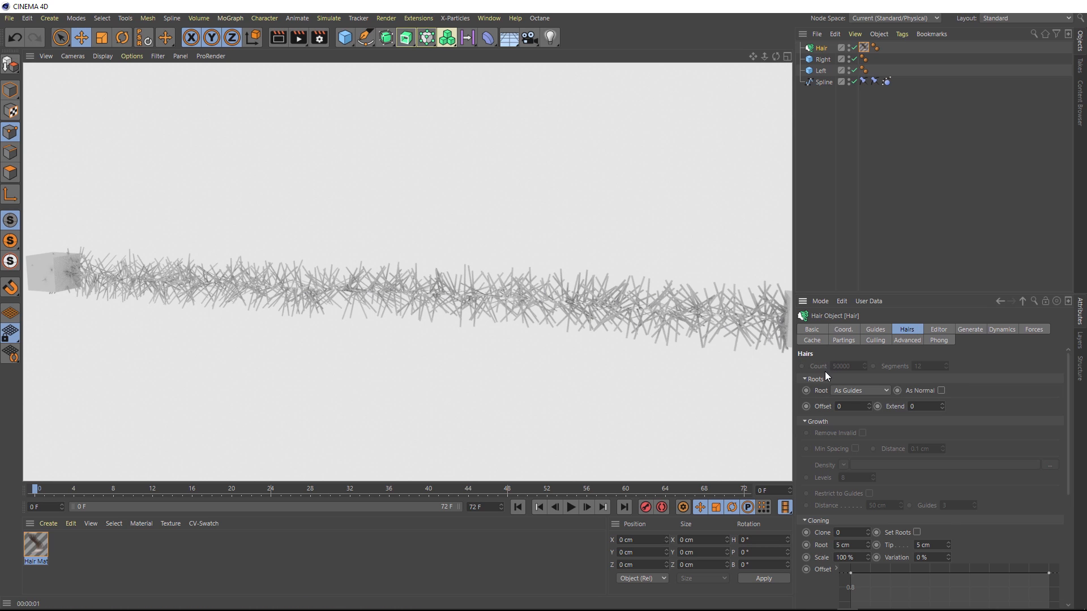
scroll(down, 3)
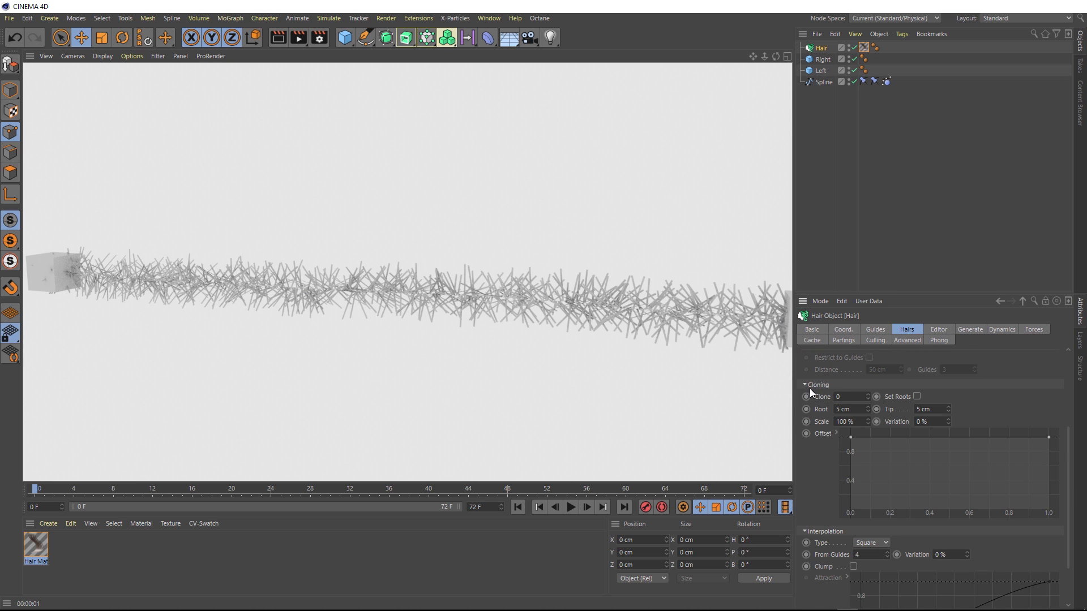
mouse_move(813, 393)
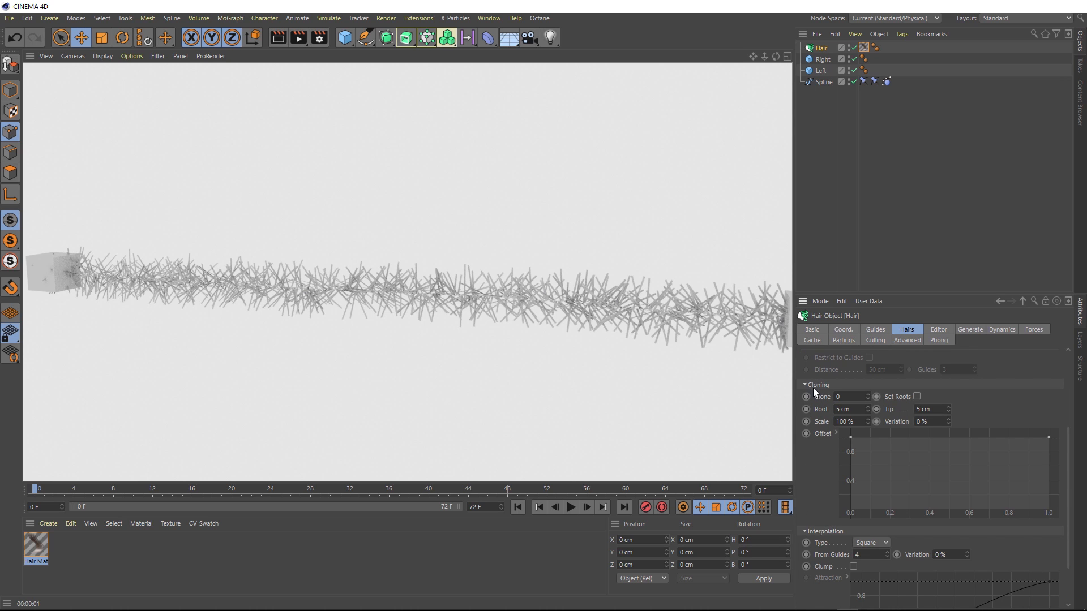
mouse_move(692, 293)
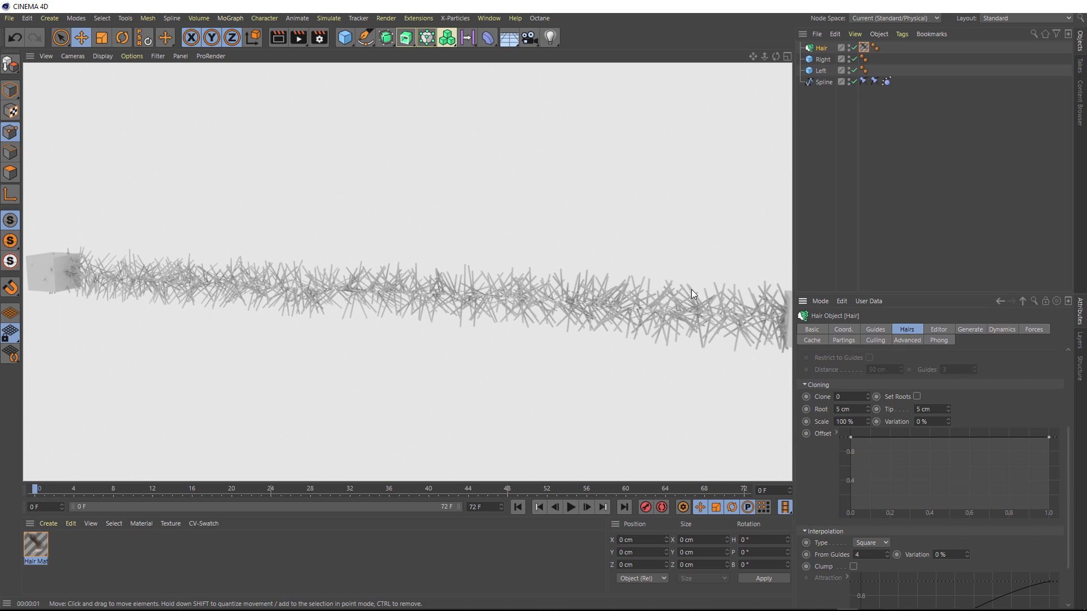
mouse_move(616, 307)
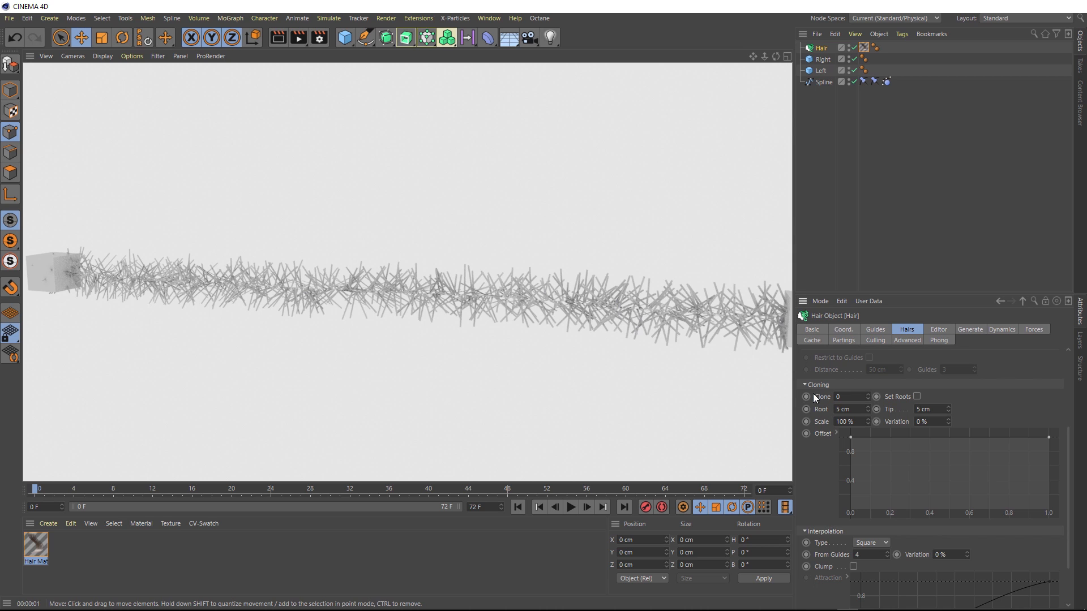
click(850, 396)
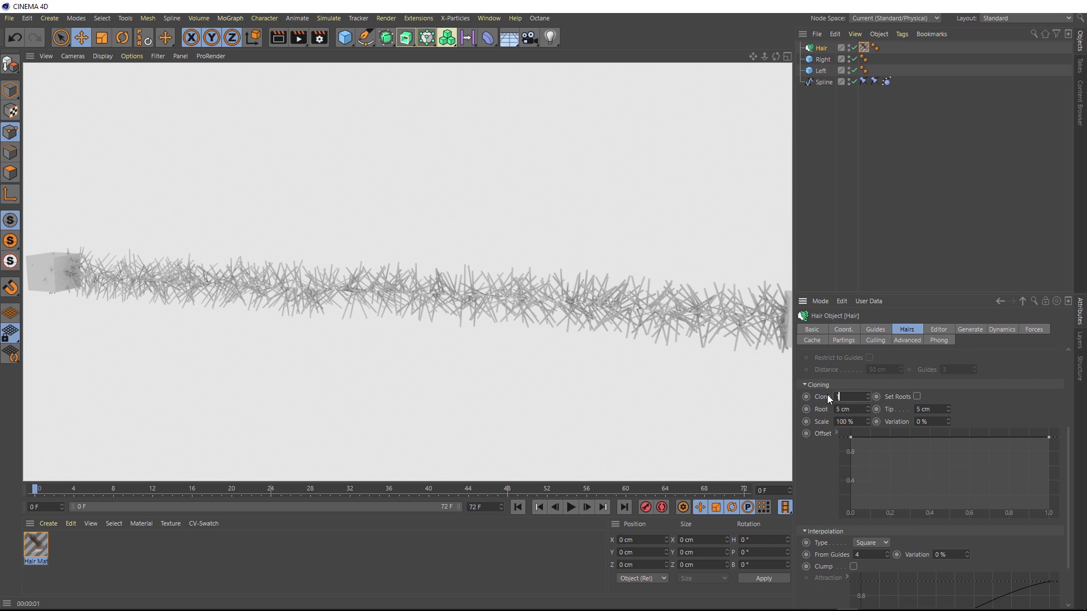
text(10)
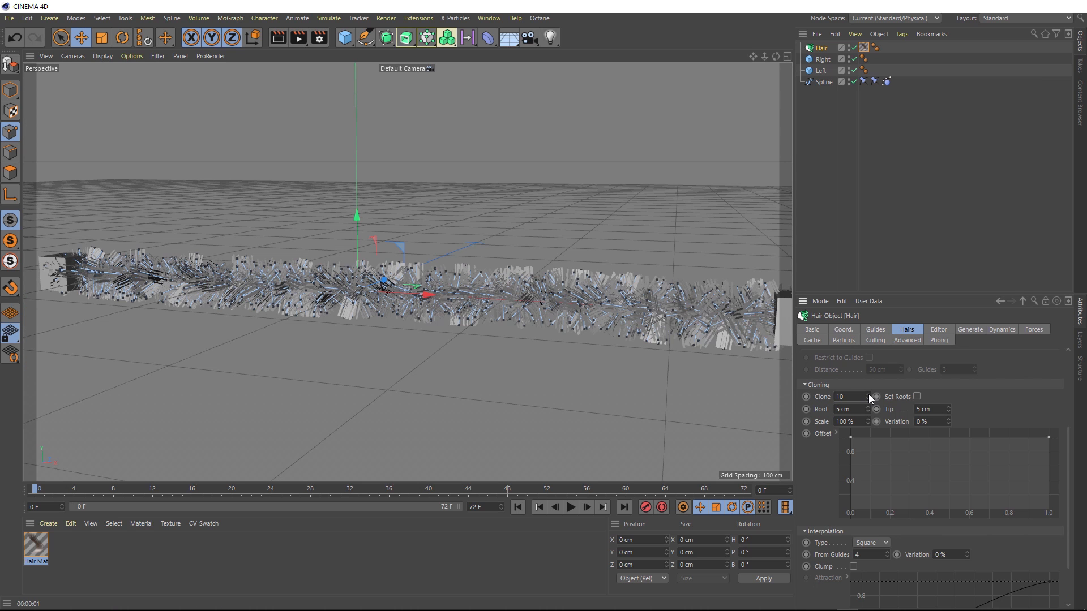
click(868, 399)
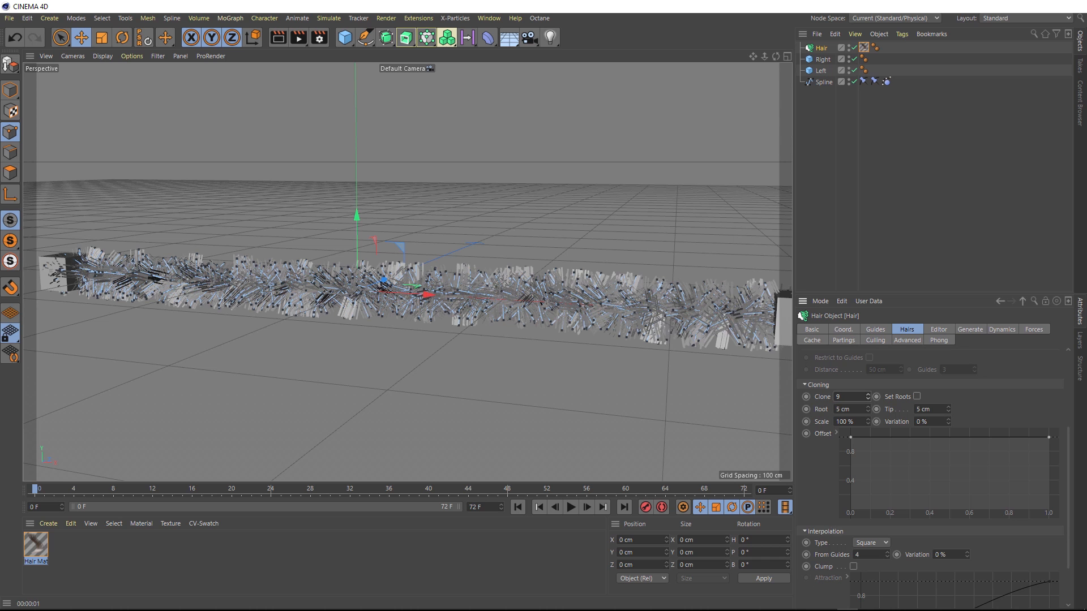
- Render the view and play the animation to preview the denser tinsel
click(869, 394)
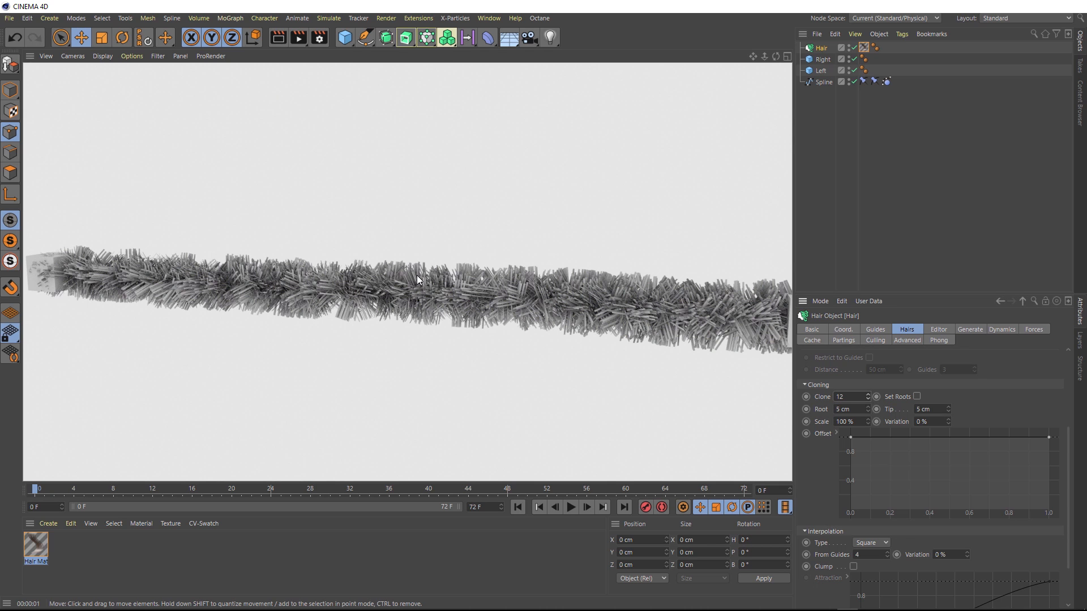
click(570, 506)
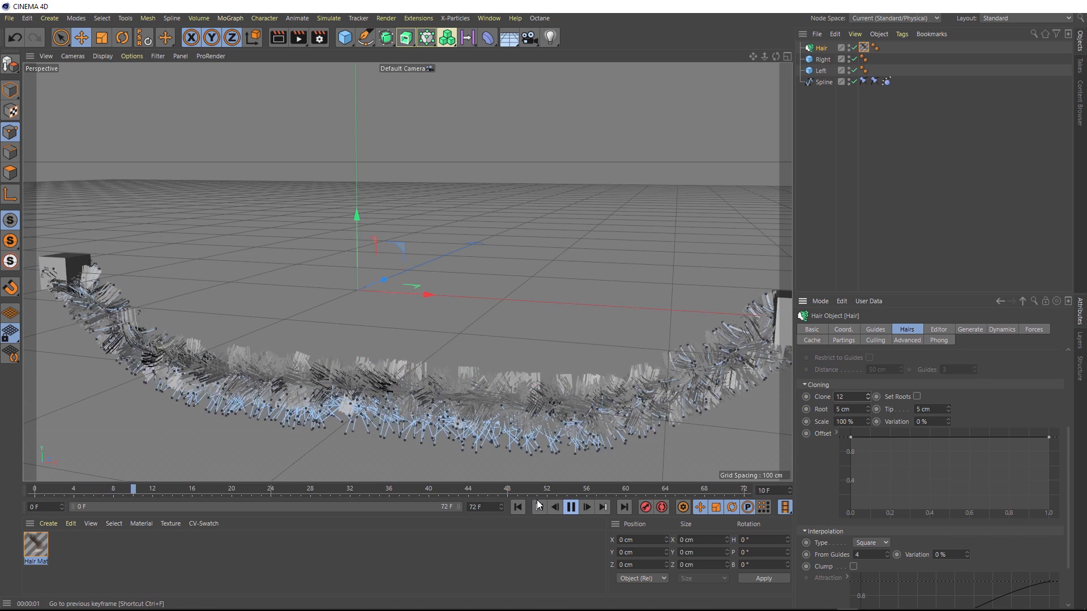
click(584, 507)
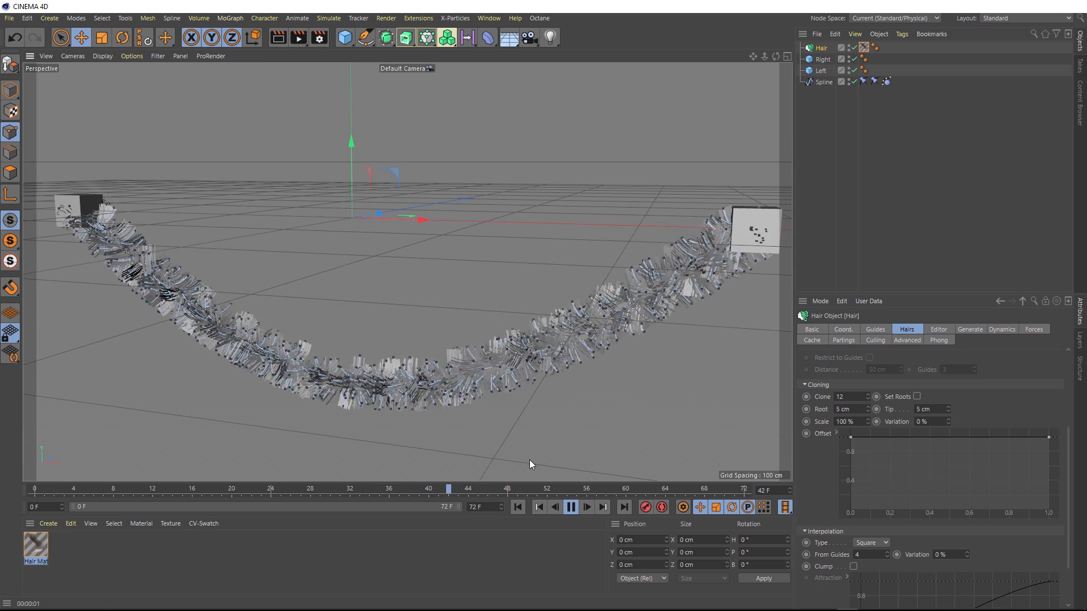
click(570, 506)
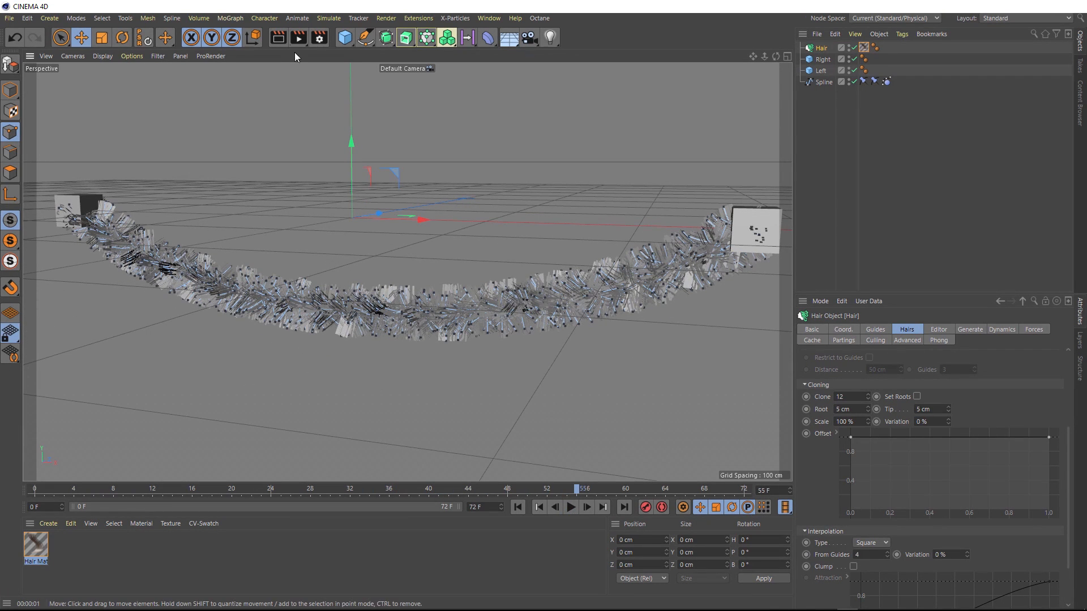
click(278, 37)
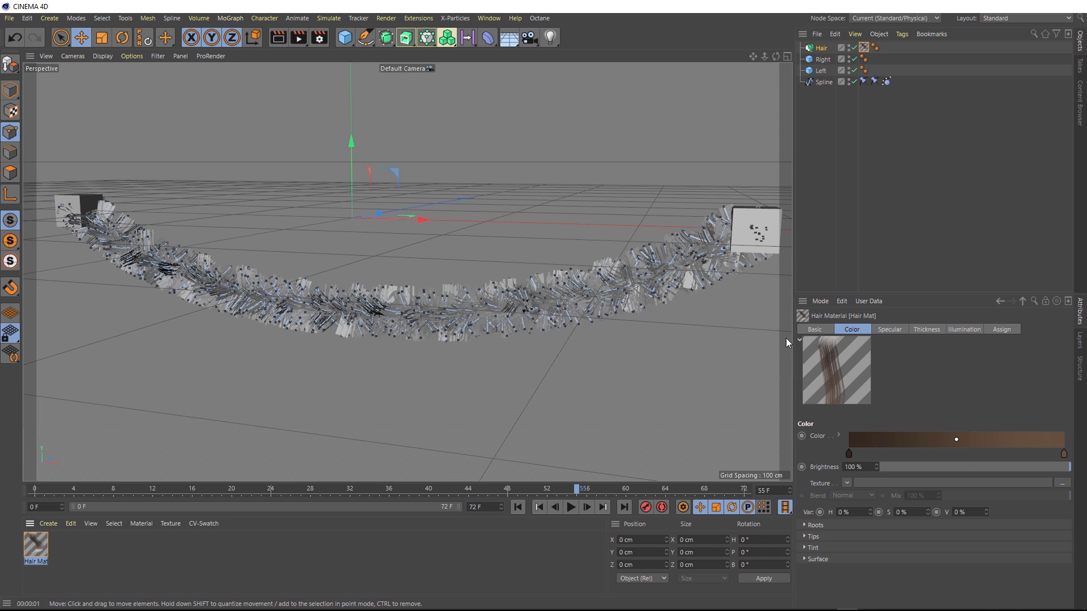
mouse_move(114, 556)
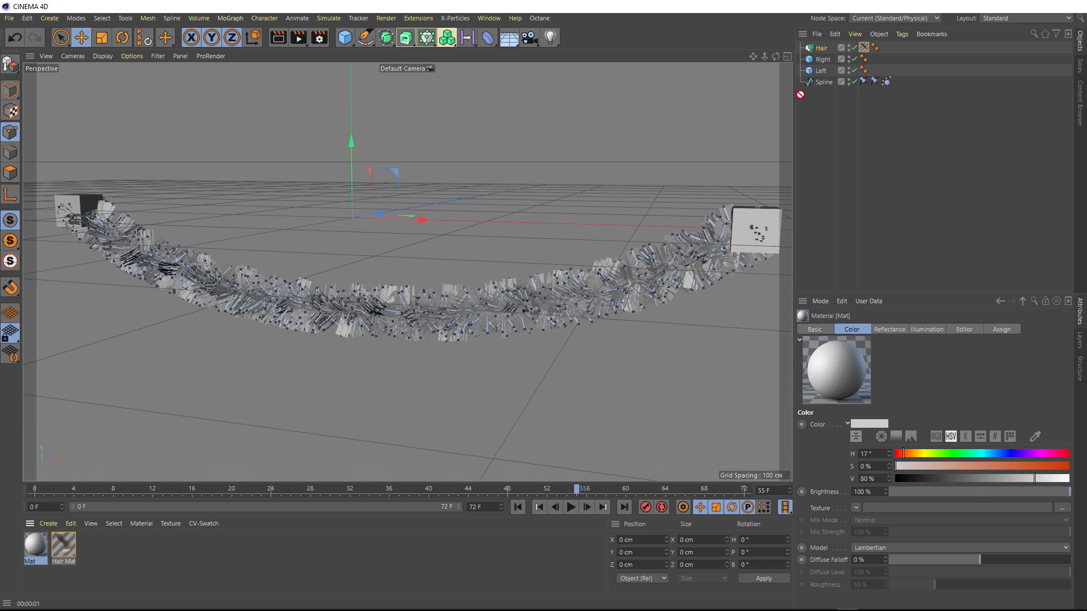
- Apply a new material to the hair and shift its colour hue to red
click(871, 47)
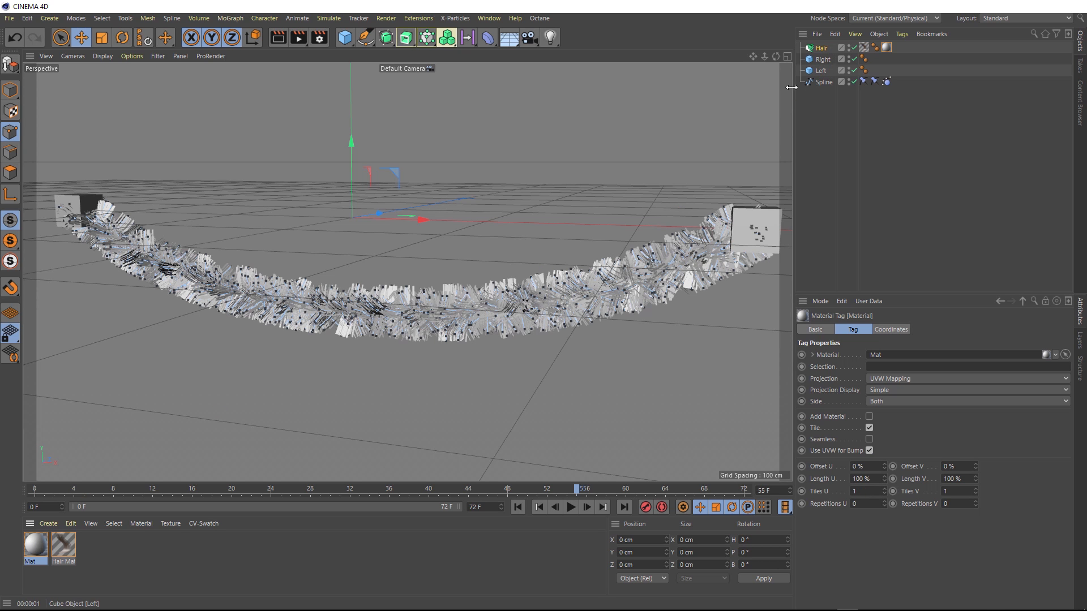
mouse_move(288, 377)
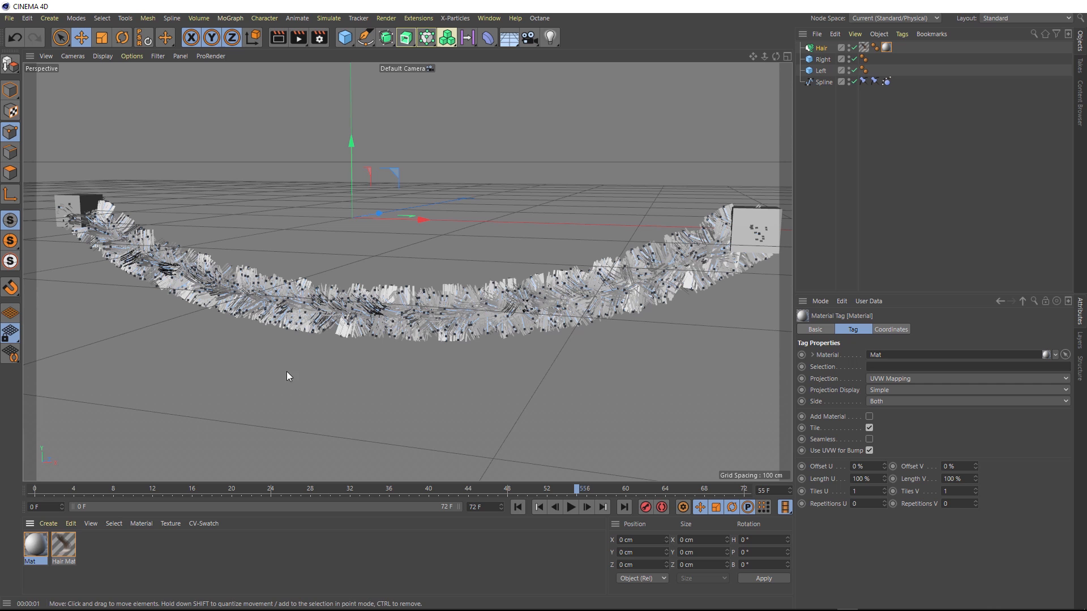
double_click(34, 544)
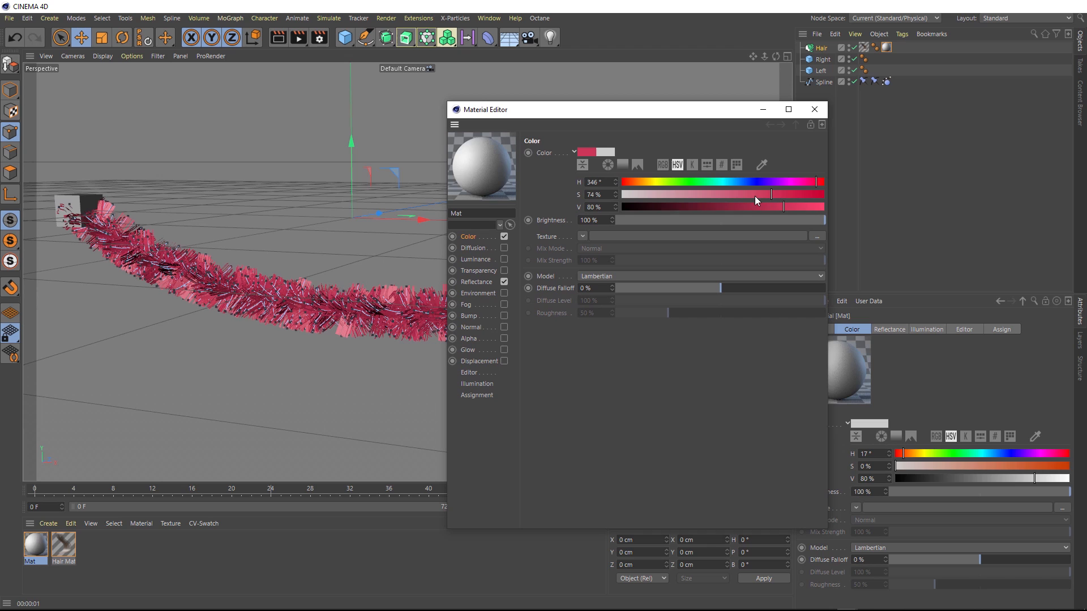
drag(768, 181, 821, 182)
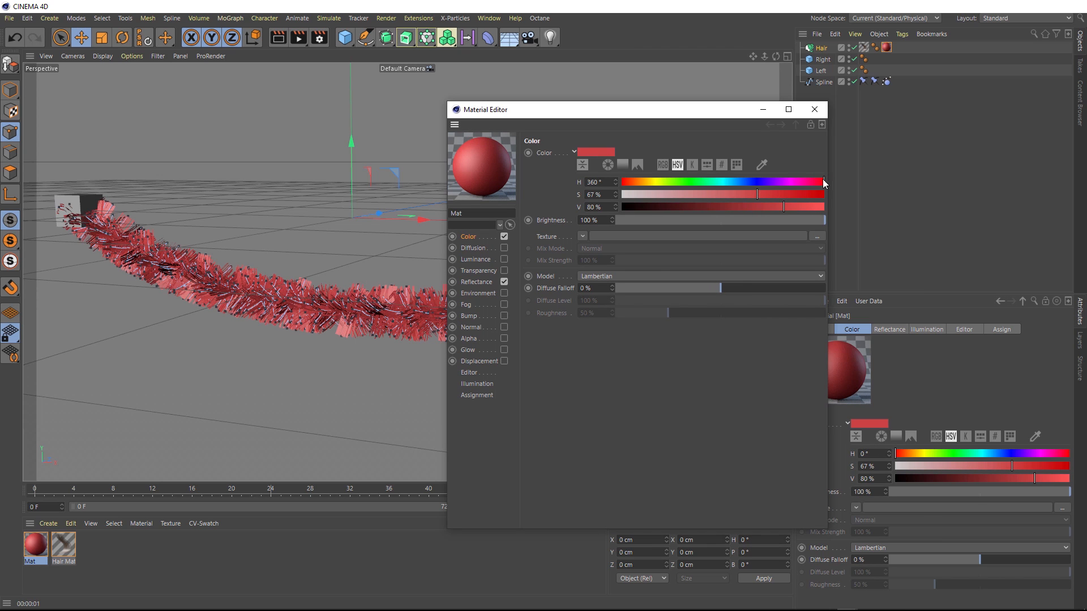
- Set the material's reflectance layer type to Beckmann and adjust it
click(476, 281)
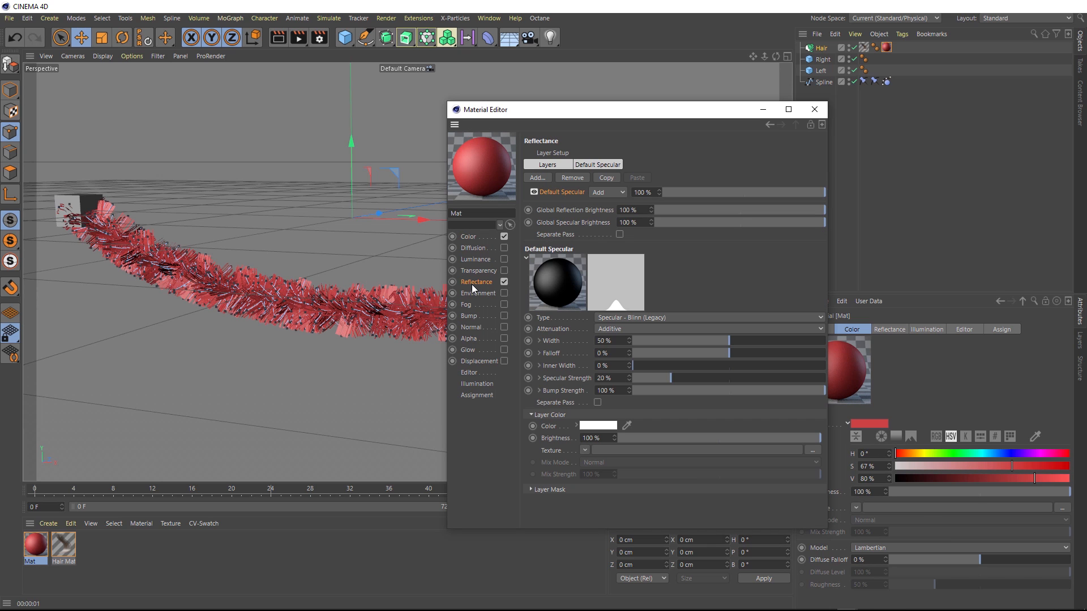
click(707, 317)
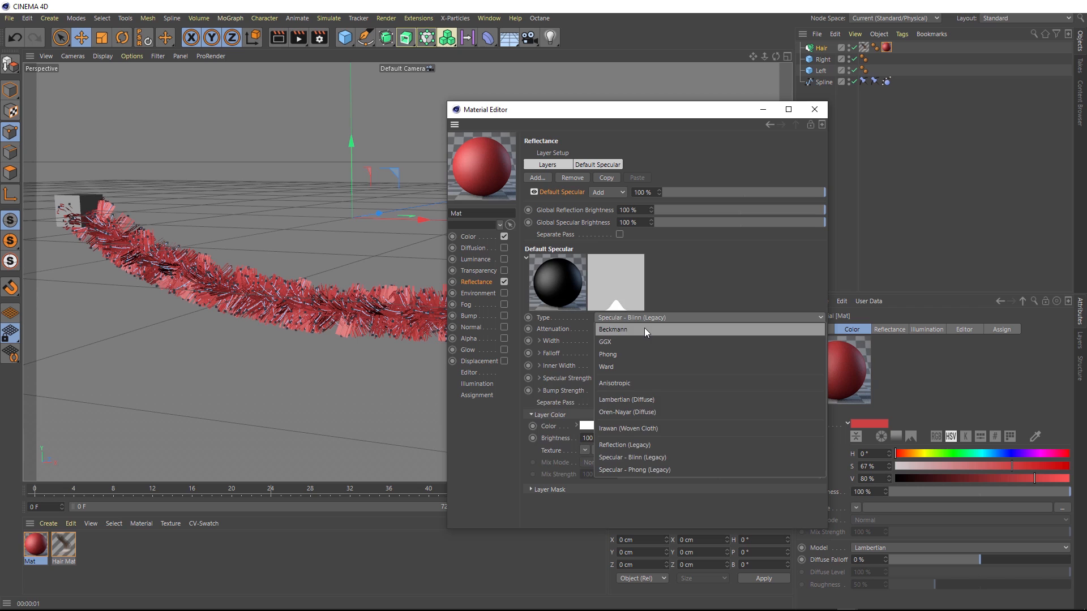
click(612, 329)
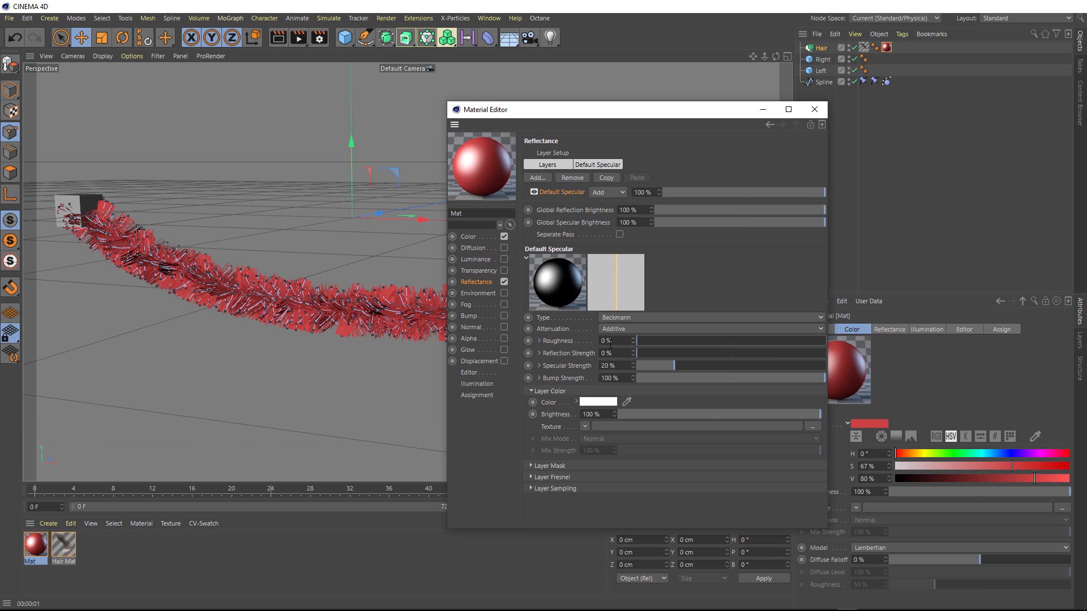
drag(638, 353, 766, 353)
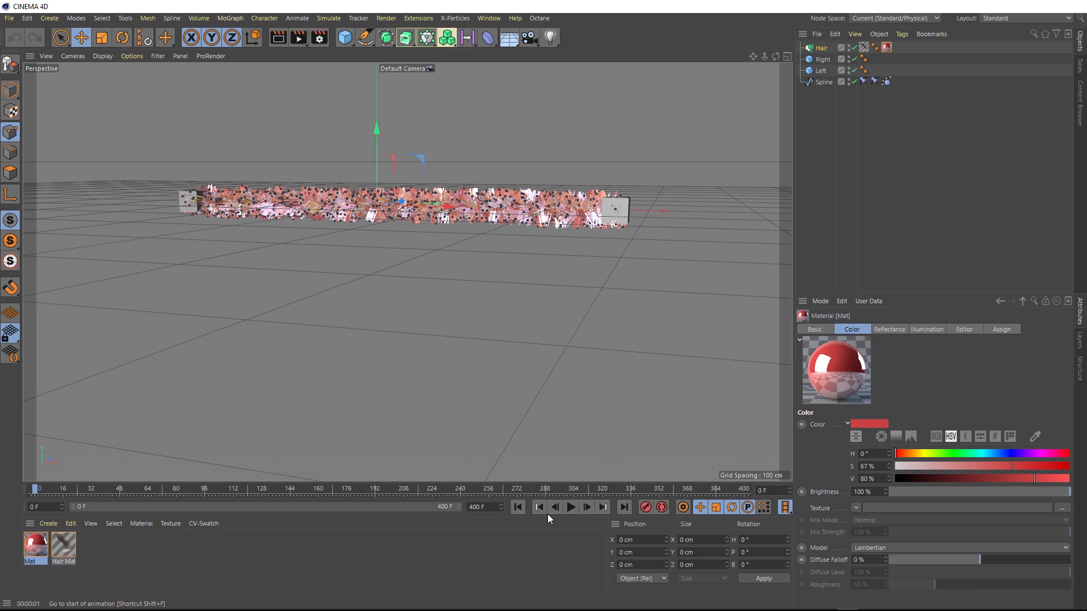
- Extend the animation to 400 frames and play the tinsel from the start
click(570, 507)
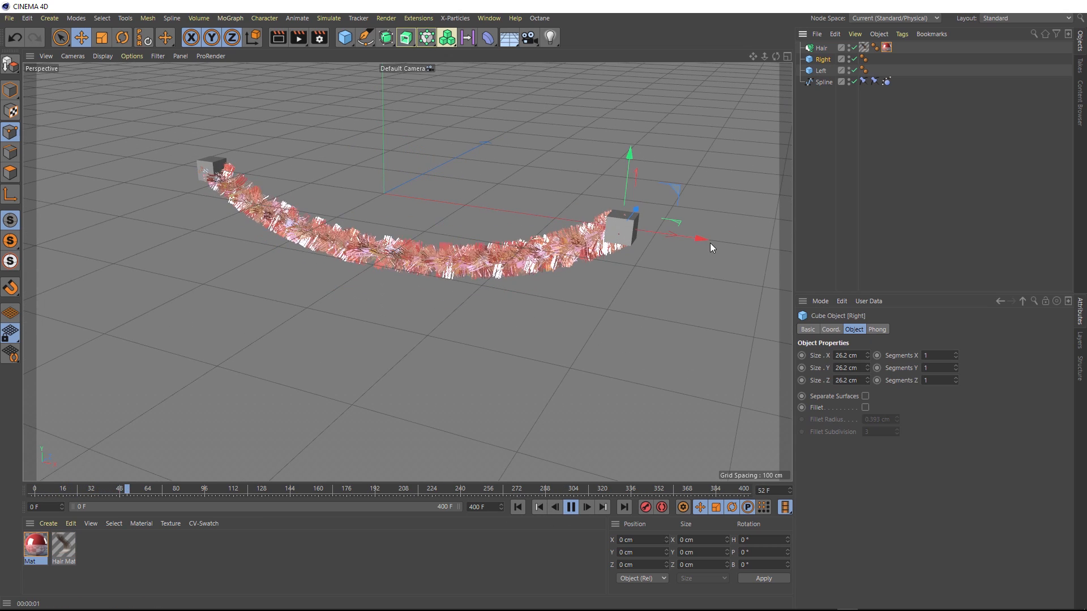
click(571, 507)
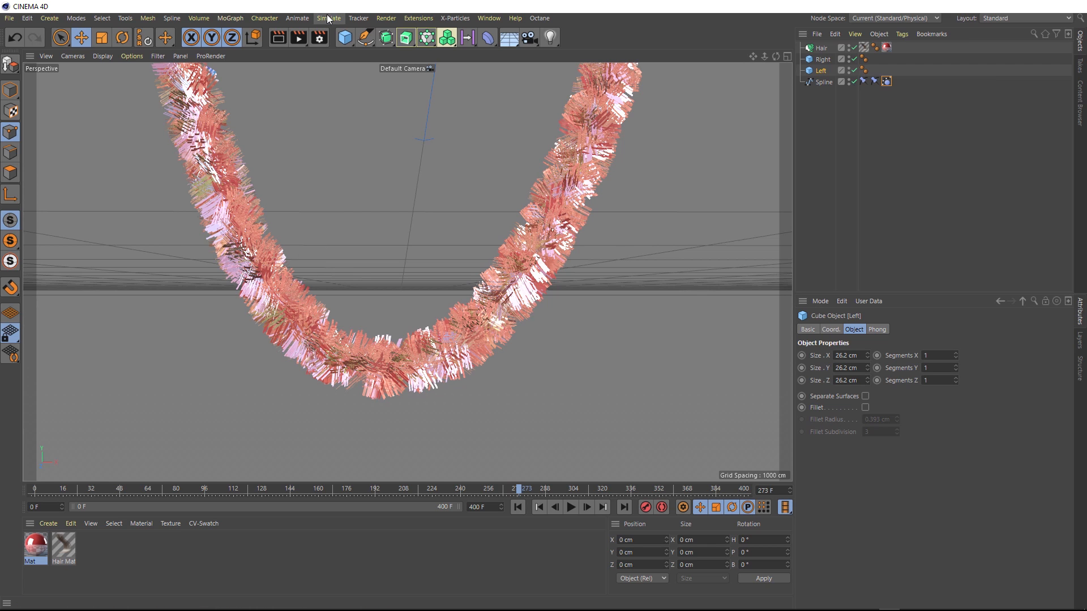
- Add a Turbulence force with 50 cm strength and play the rippling tinsel
click(327, 17)
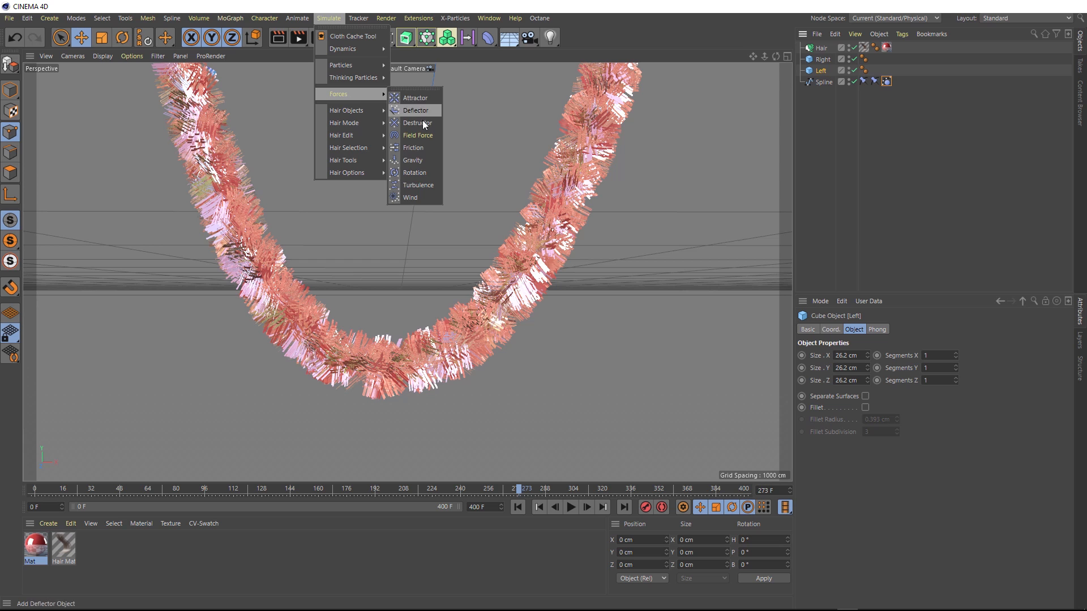
click(418, 185)
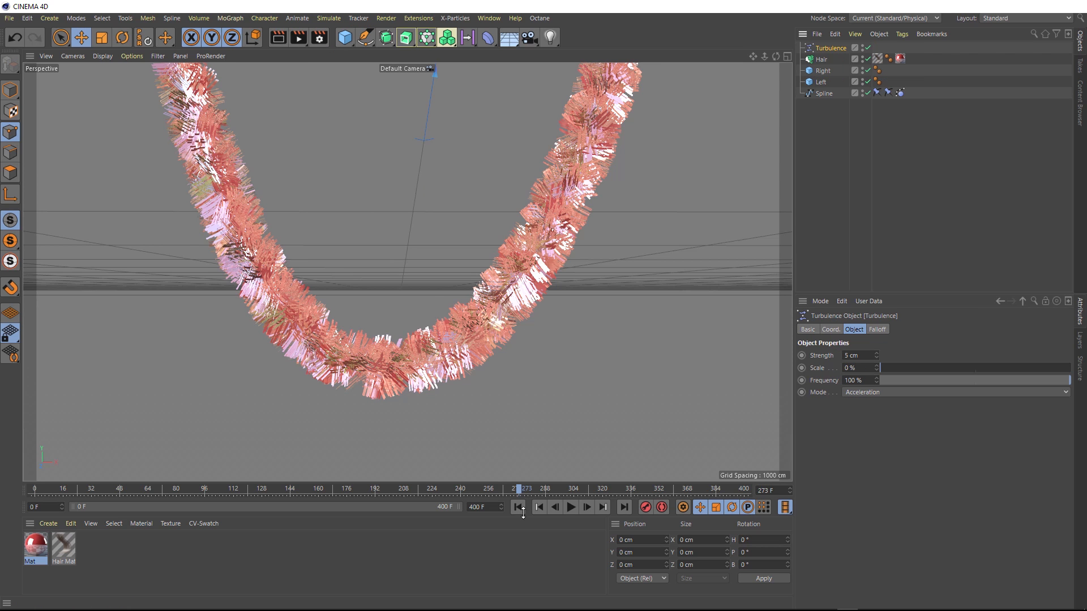
click(570, 507)
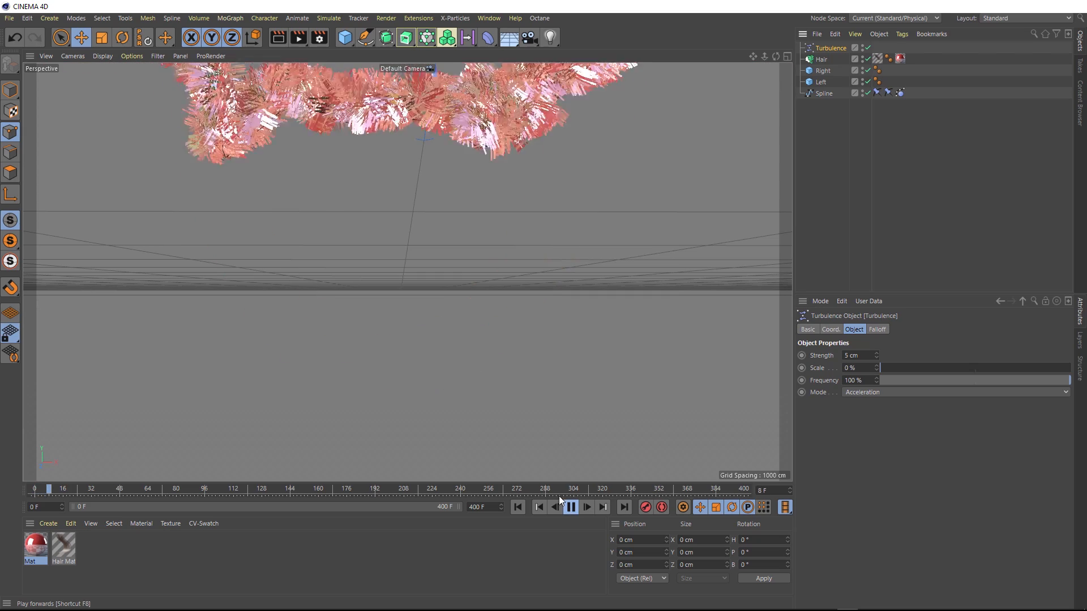
click(572, 506)
text(50)
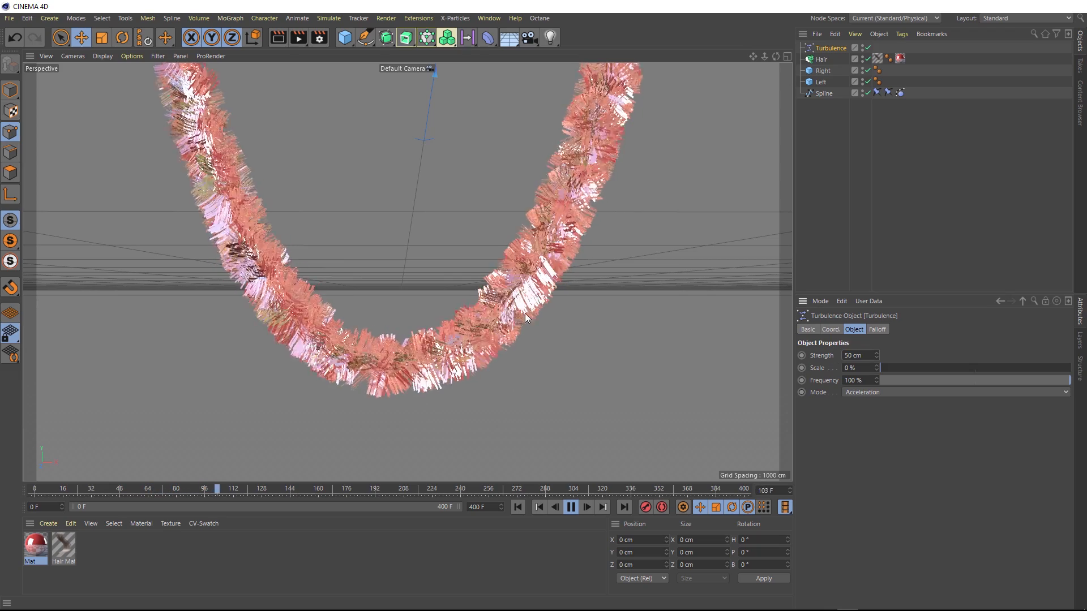
click(571, 506)
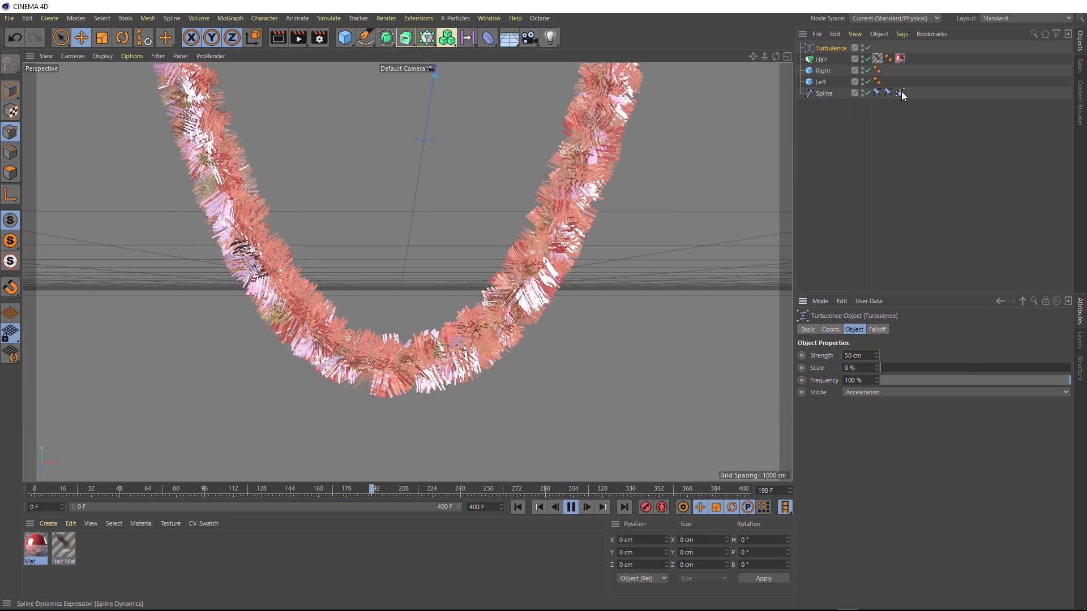
- Add Turbulence to the Spline Dynamics tag's Forces list and set its scale to 1000%
click(899, 92)
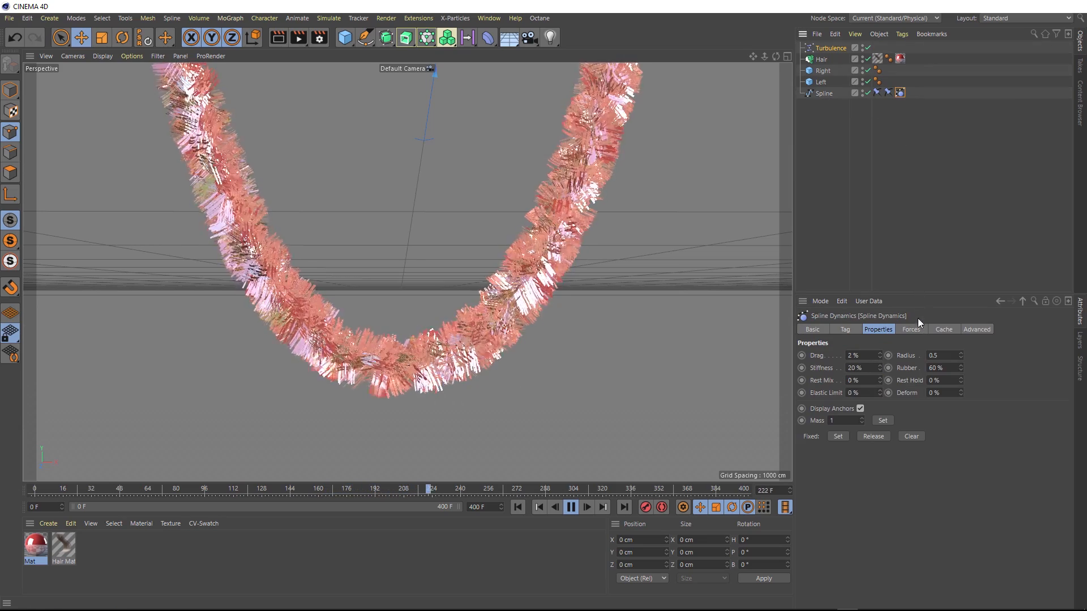
click(910, 329)
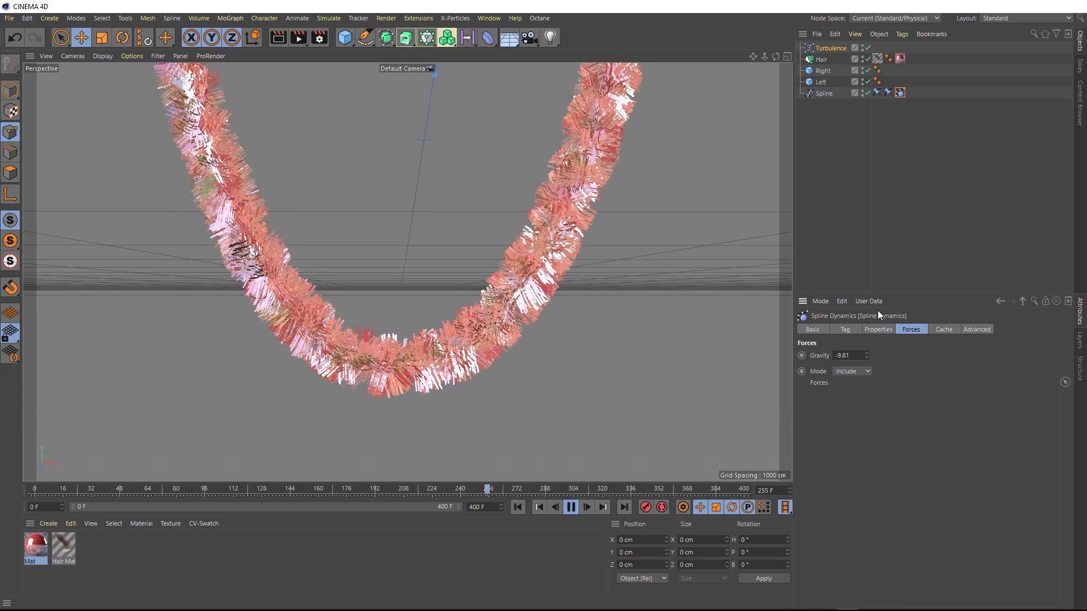
click(571, 507)
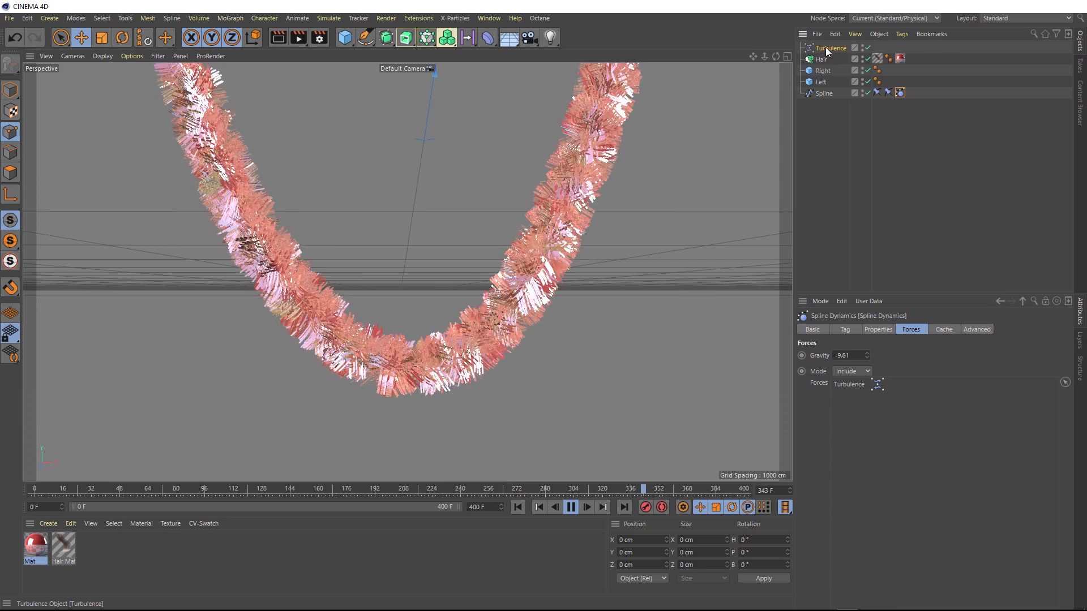
click(831, 47)
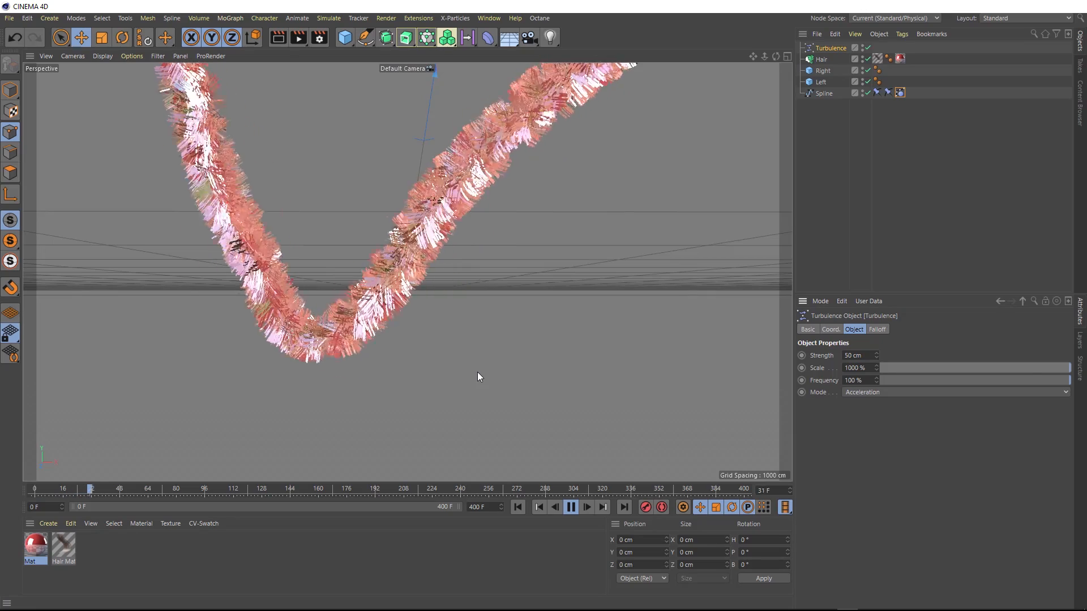
click(571, 508)
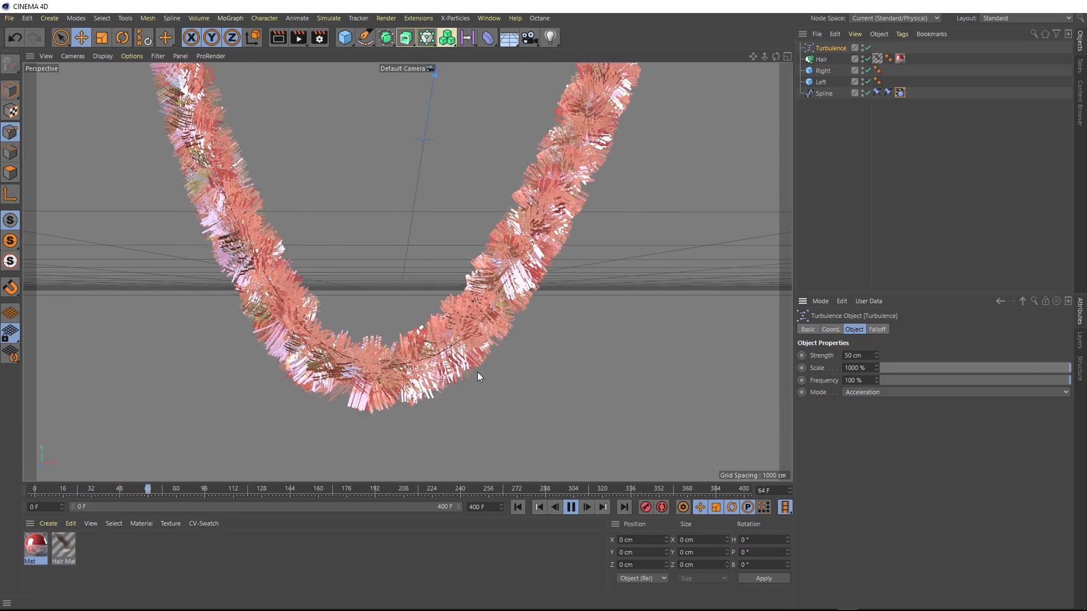
click(571, 506)
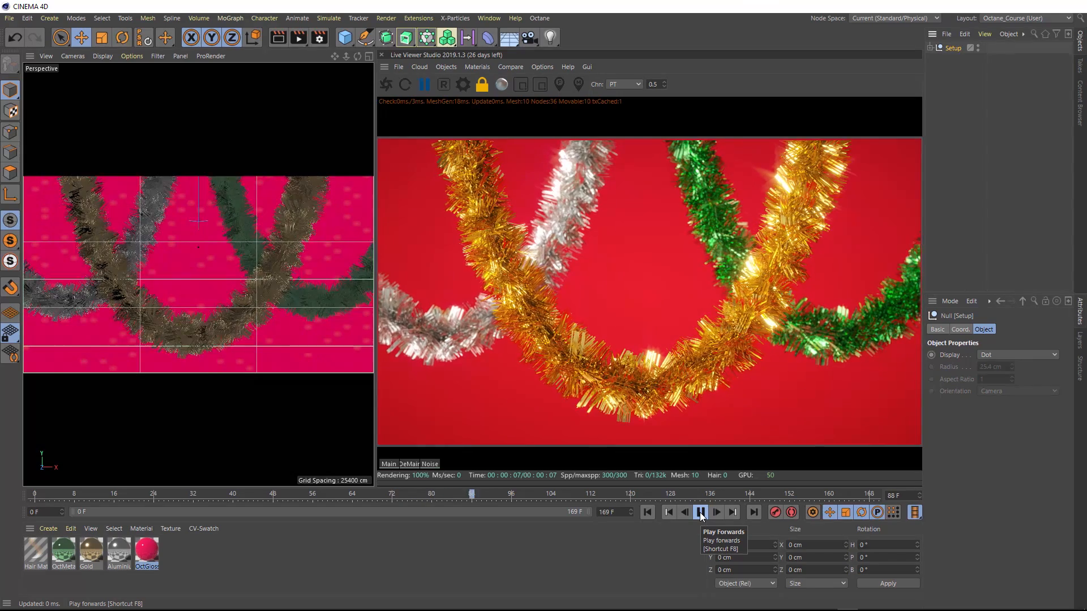
- Play the final gold, silver and green tinsel scene forwards in the Live Viewer
click(701, 513)
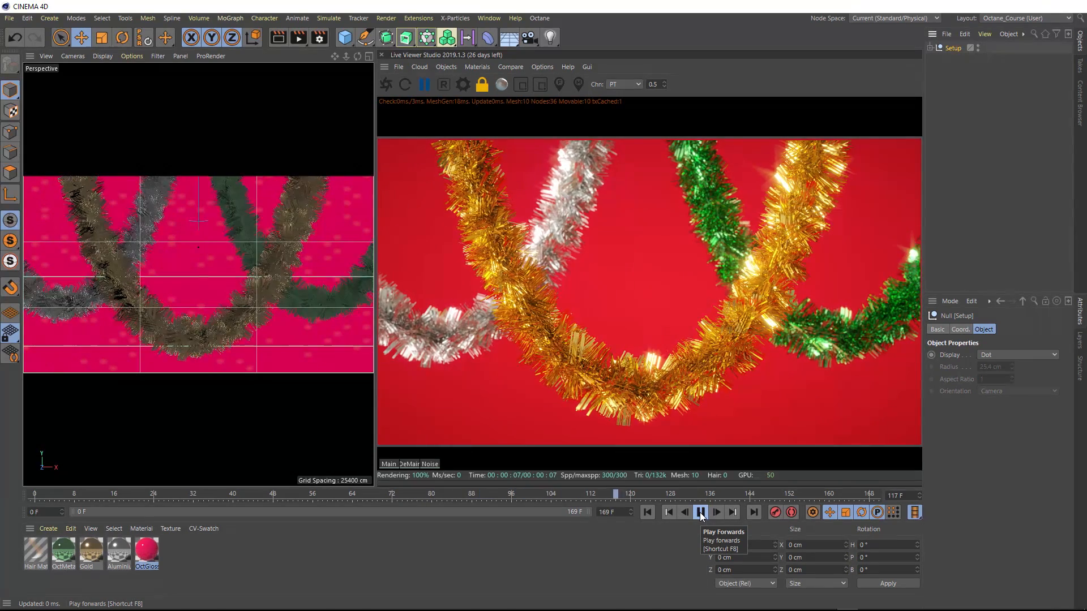
click(700, 512)
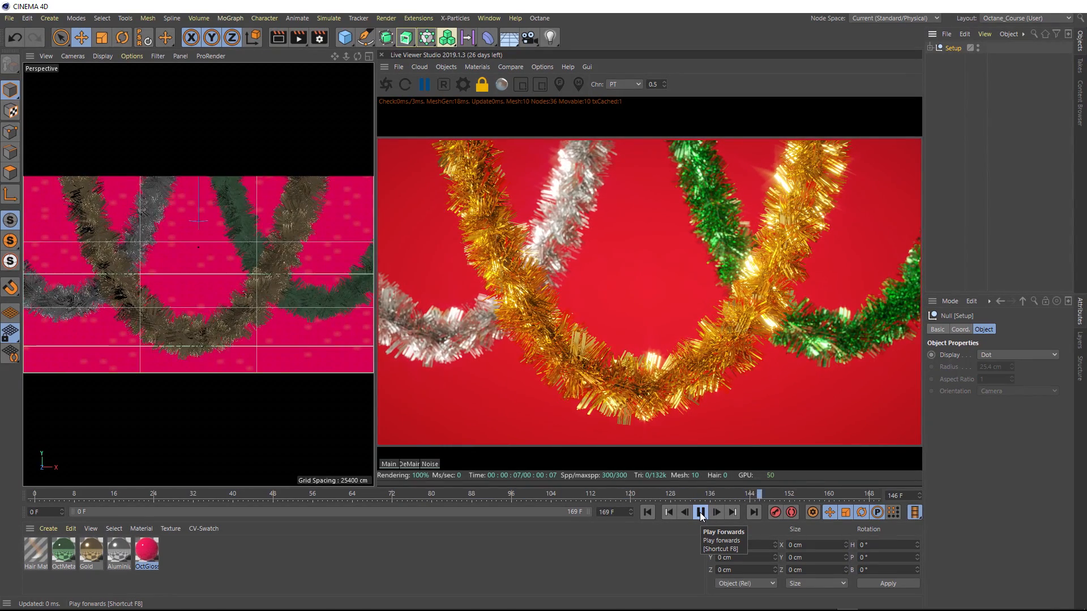